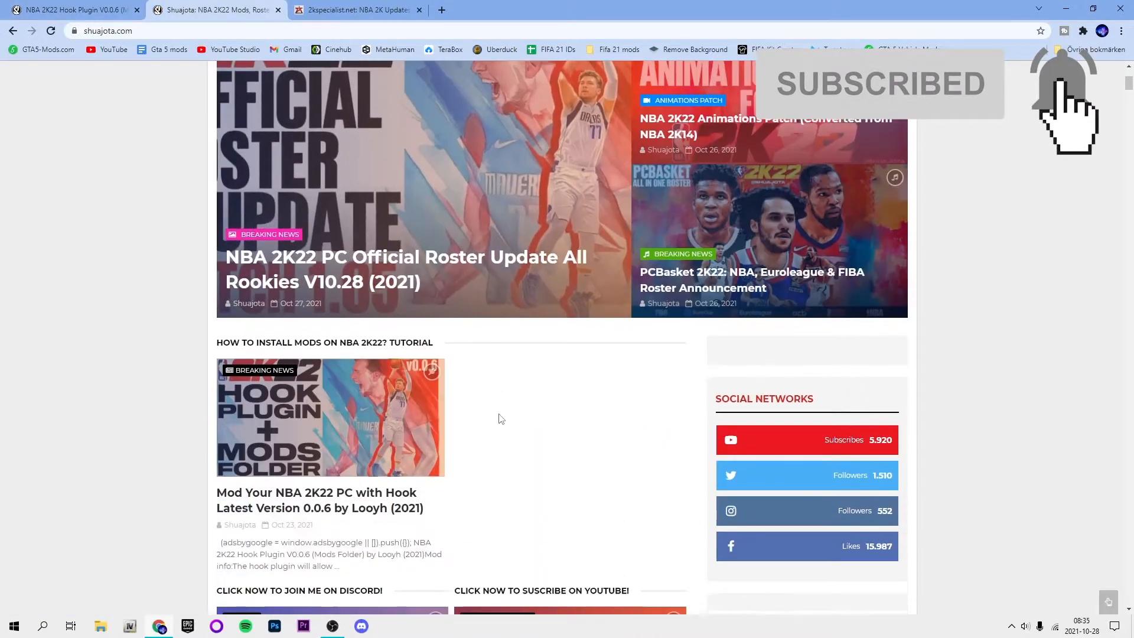
# Scroll the Cyberfaces Vault page through the Atlanta, Boston and Brooklyn download-link sections
pyautogui.scroll(3)
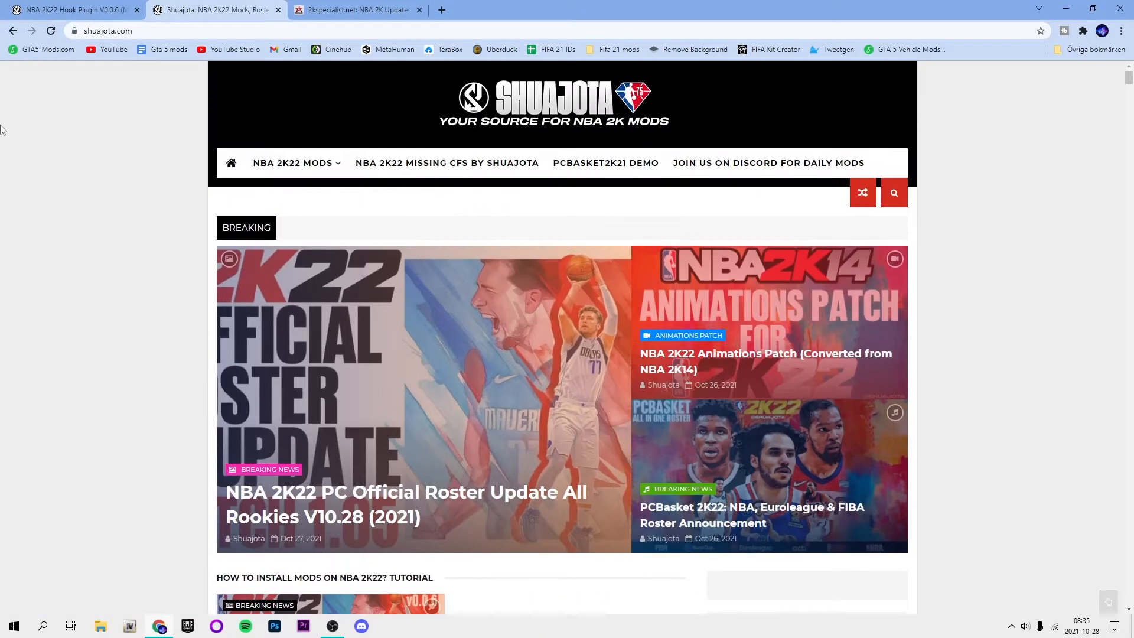
pyautogui.moveTo(564, 123)
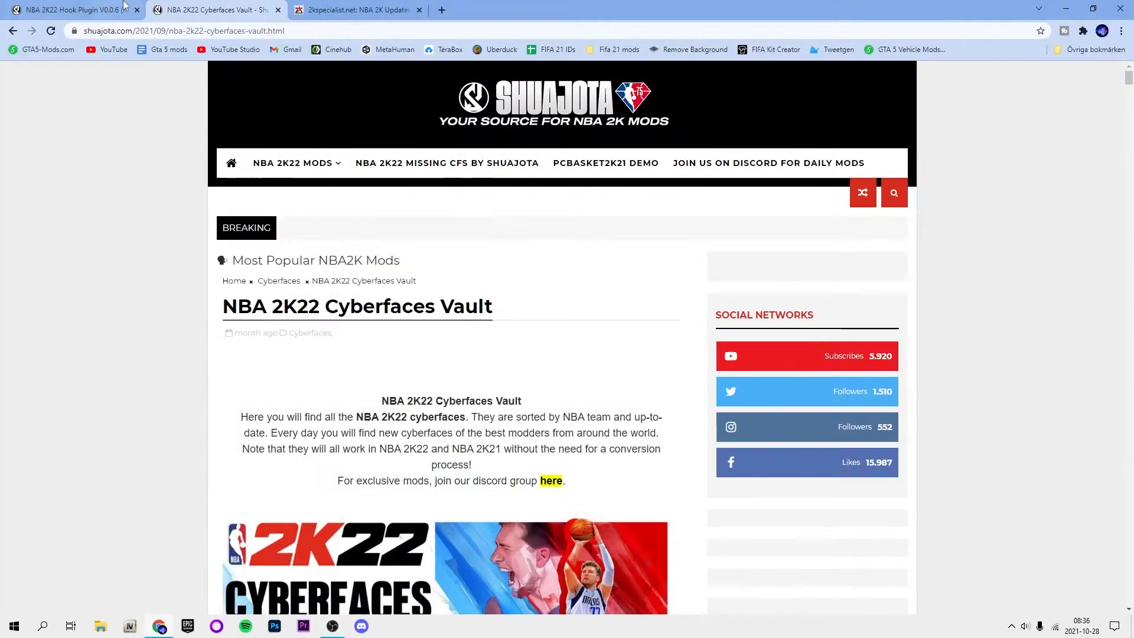
pyautogui.moveTo(72, 9)
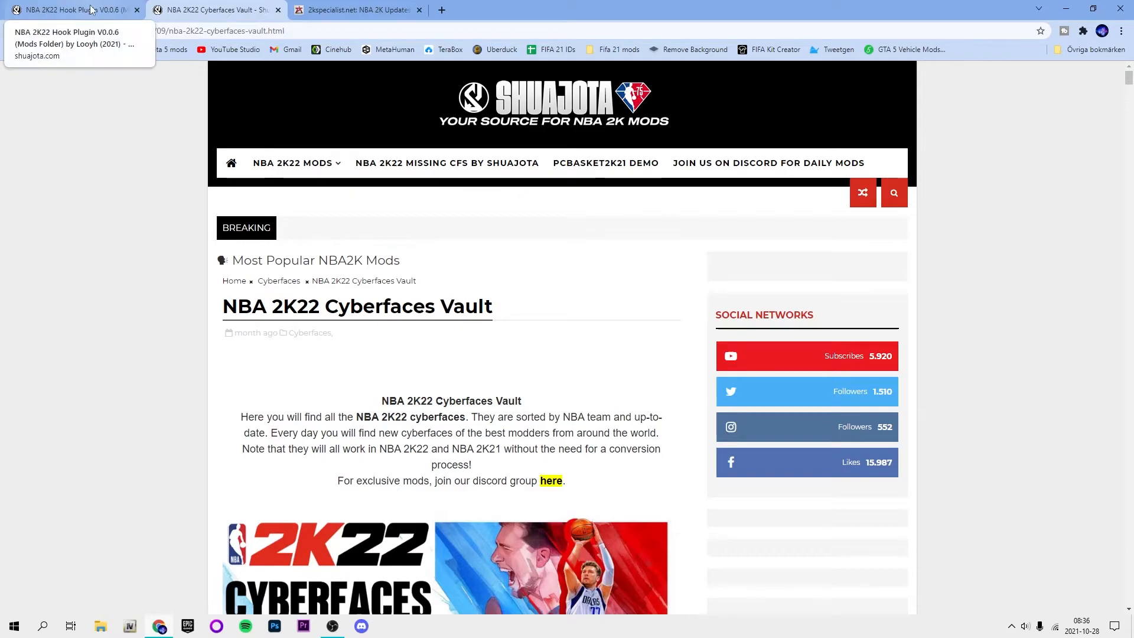
pyautogui.scroll(-3)
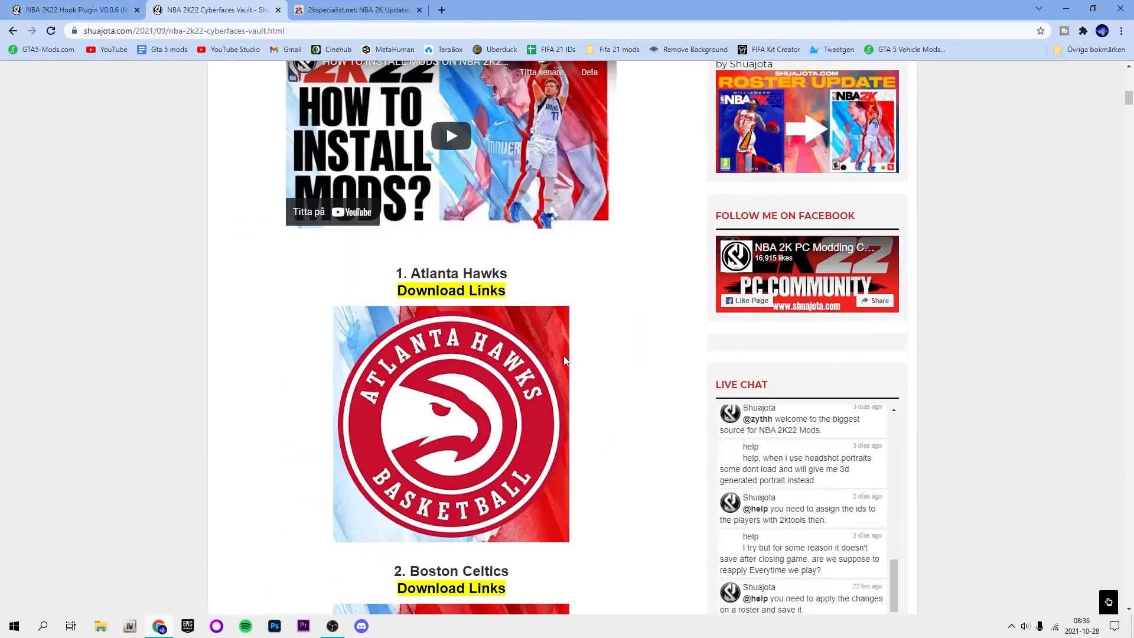
pyautogui.scroll(-3)
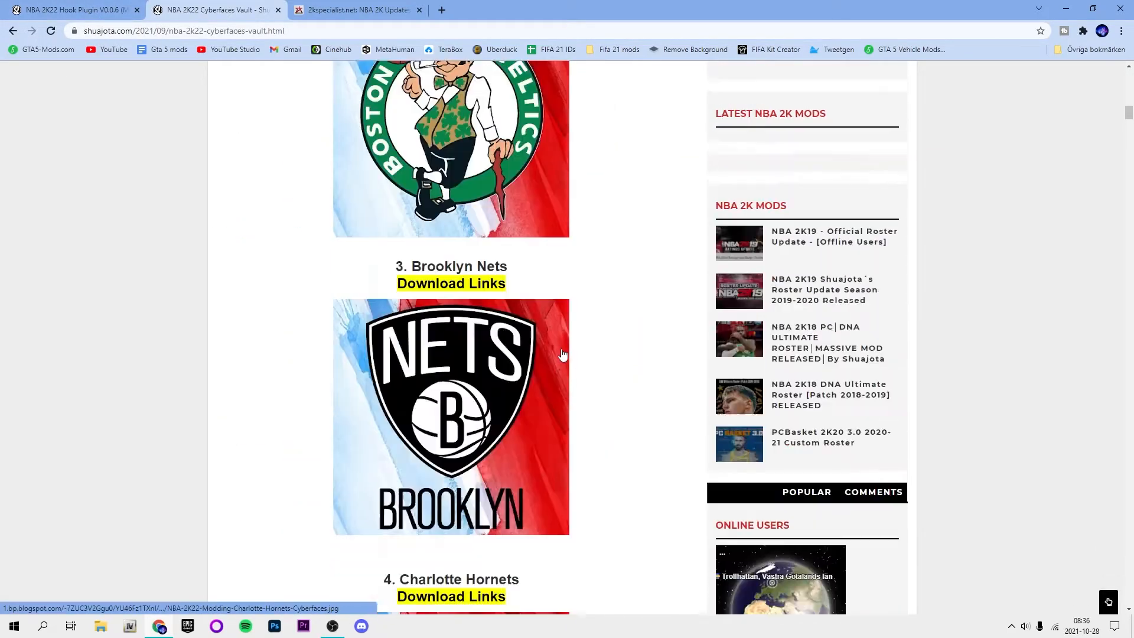
pyautogui.scroll(3)
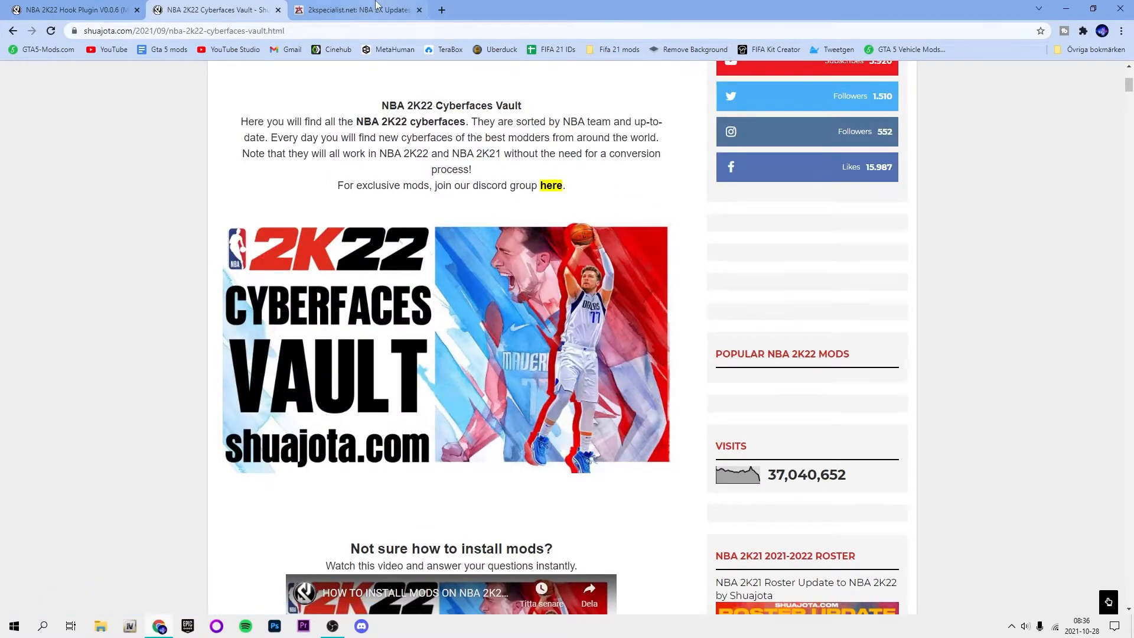
# Bring up the Hook Plugin V0.0.6 post and scroll down to its Download Link
pyautogui.click(357, 10)
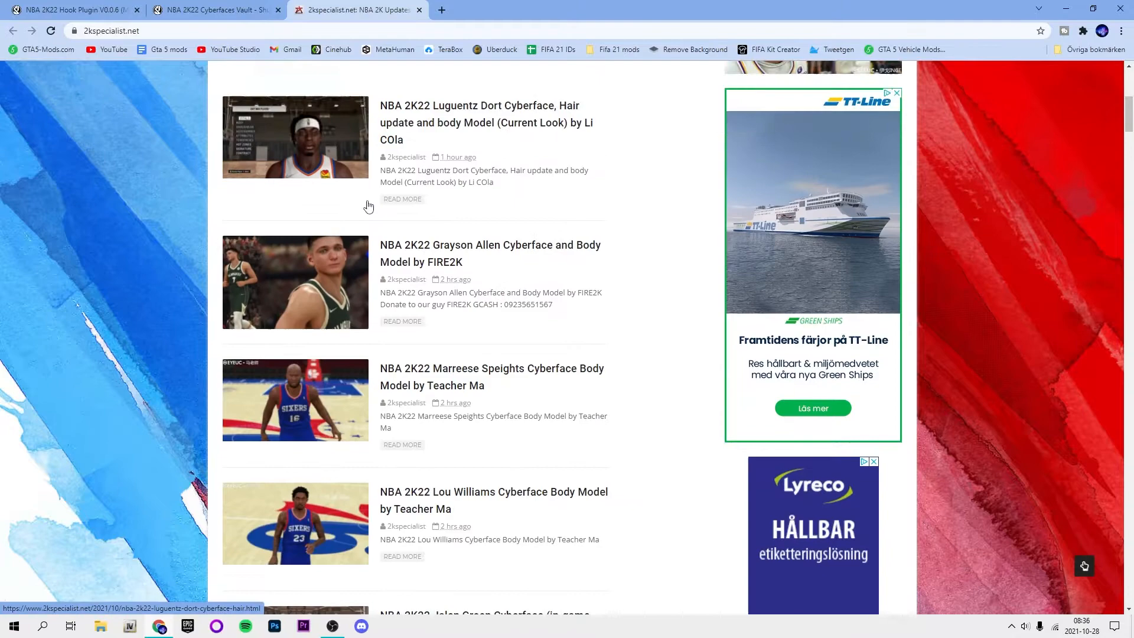
pyautogui.click(72, 10)
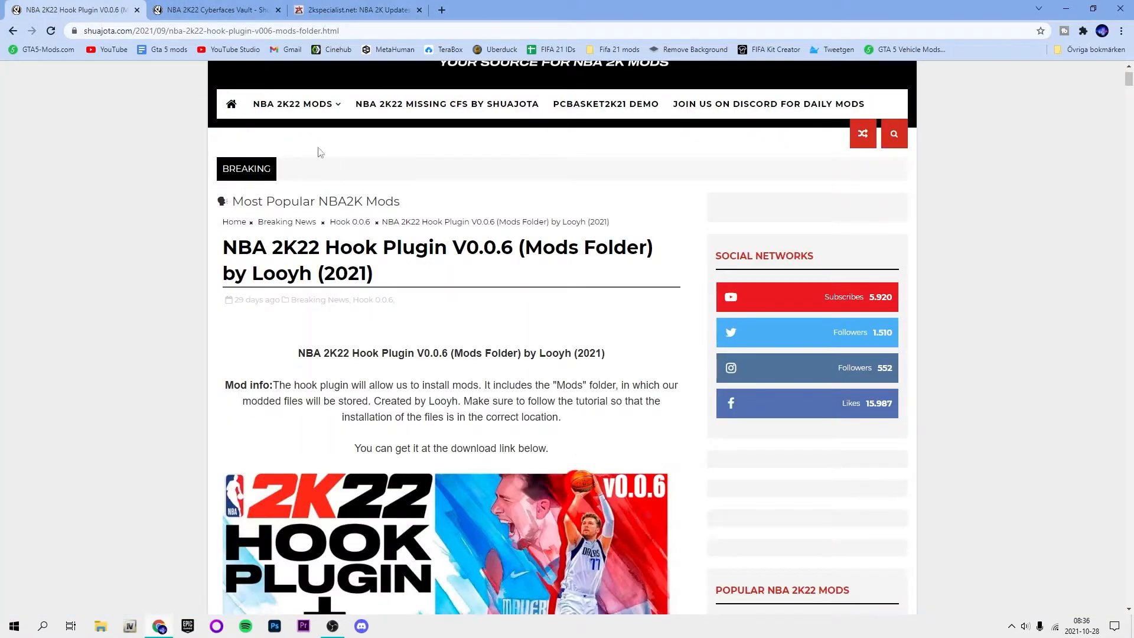
pyautogui.scroll(-3)
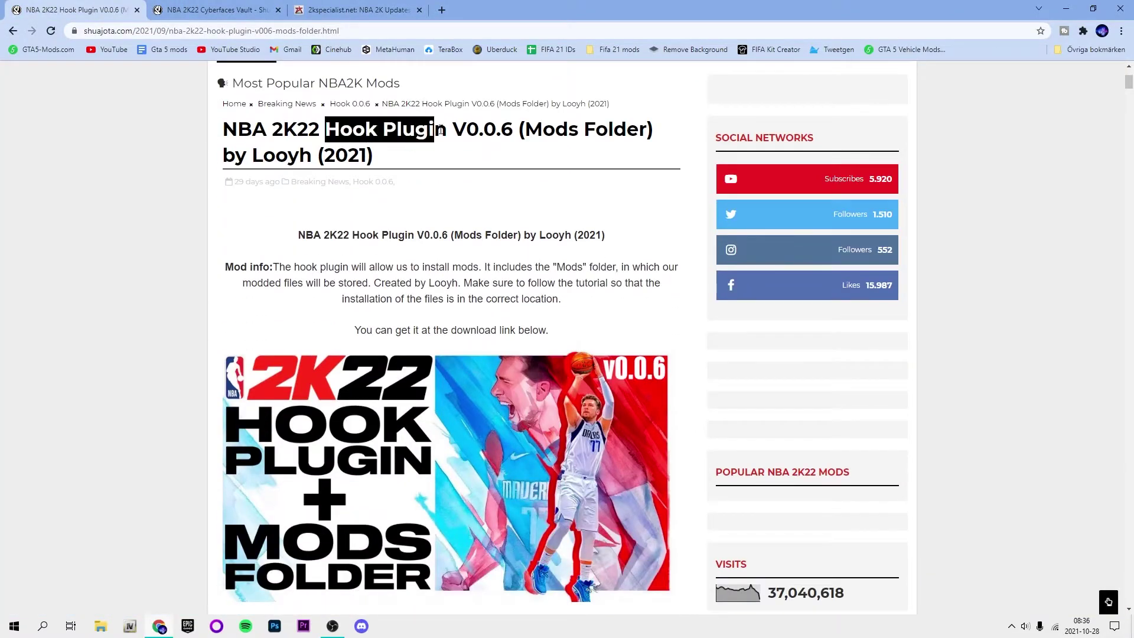
pyautogui.scroll(-3)
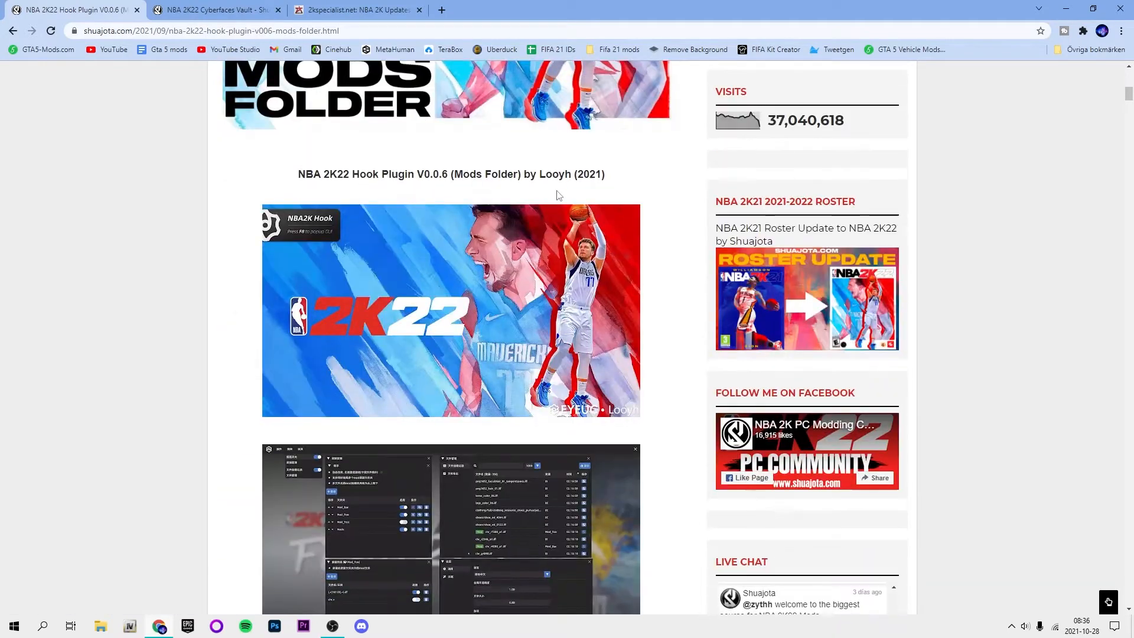
pyautogui.scroll(-3)
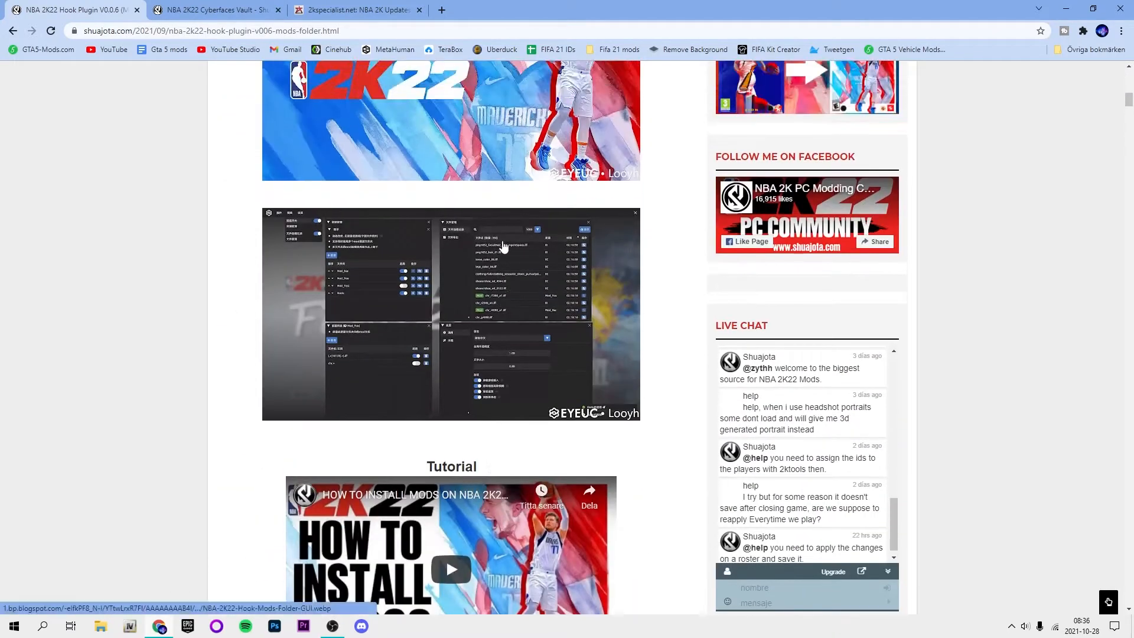
pyautogui.scroll(-3)
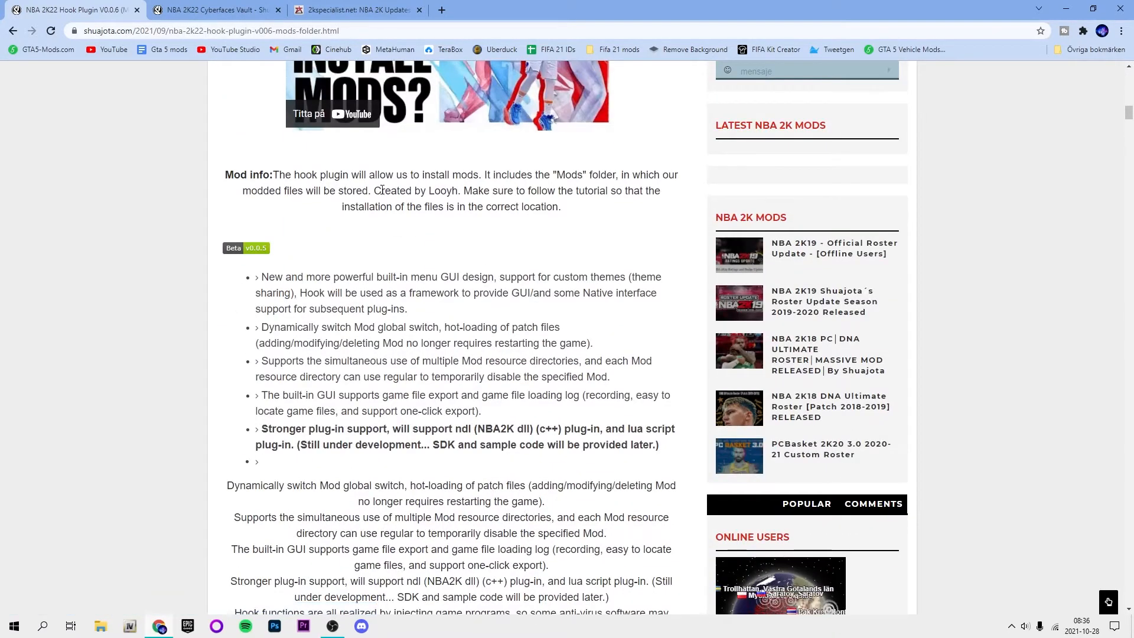
pyautogui.scroll(-3)
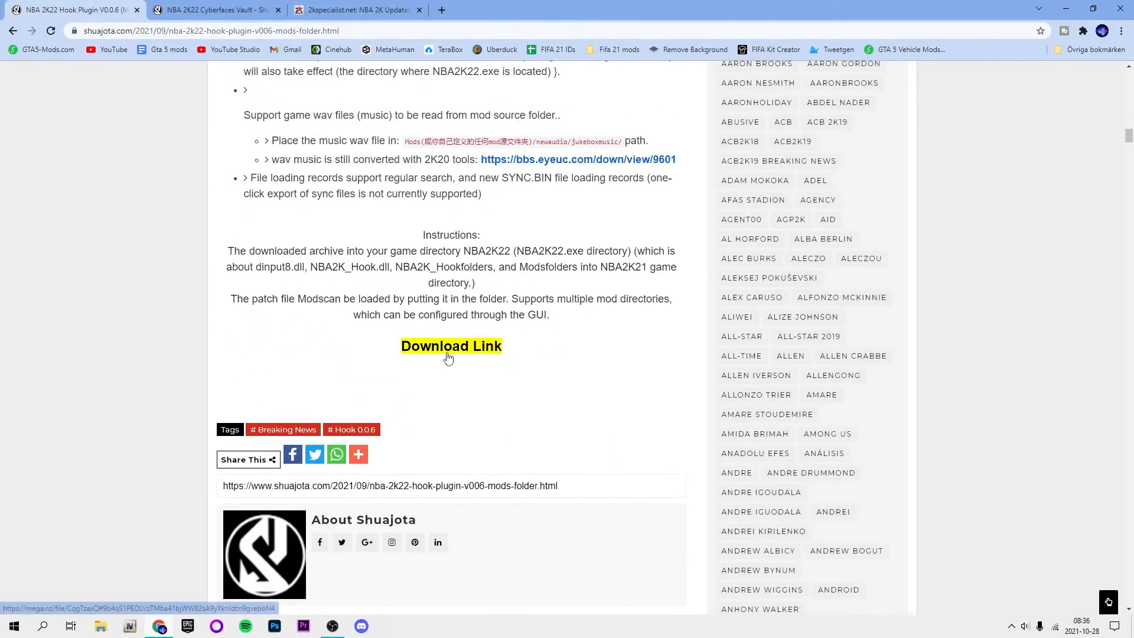
# Start the NBA2K22_Hook_V0.0.6.zip download from the MEGA page
pyautogui.click(450, 346)
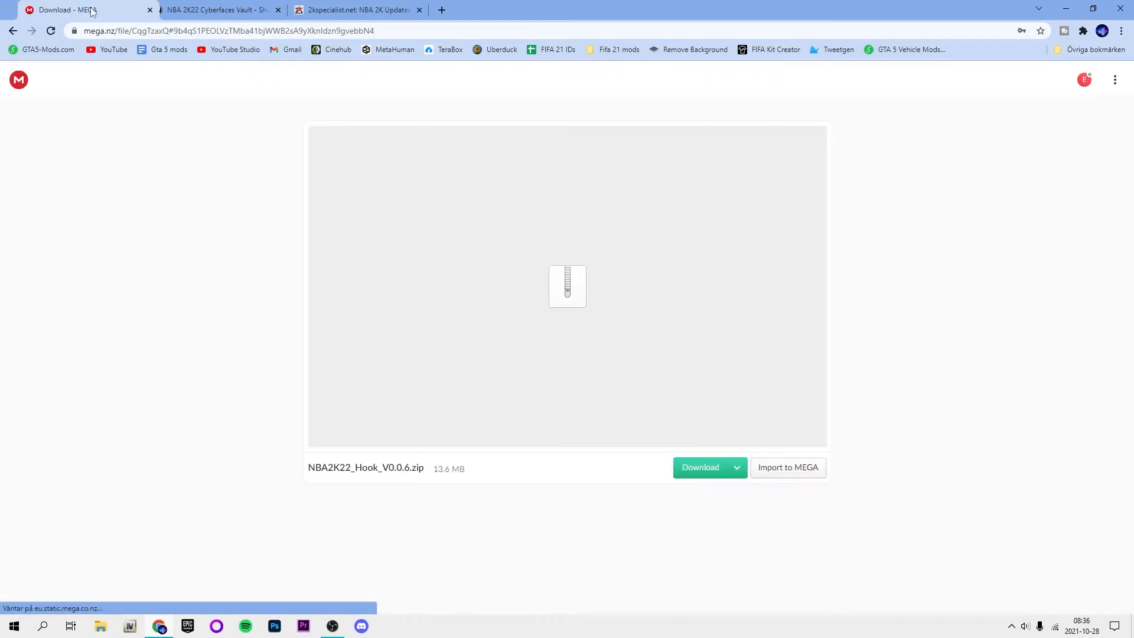
pyautogui.click(698, 467)
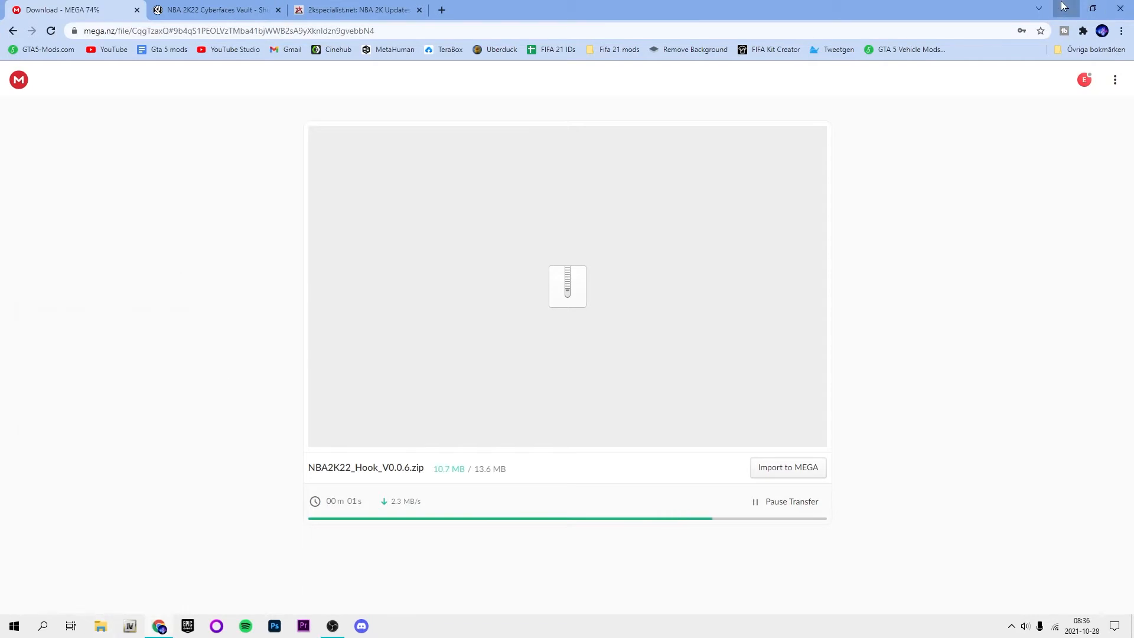
# Open the NBA 2K22 game folder and view the downloaded Hook zip in WinRAR from Downloads
pyautogui.click(1064, 8)
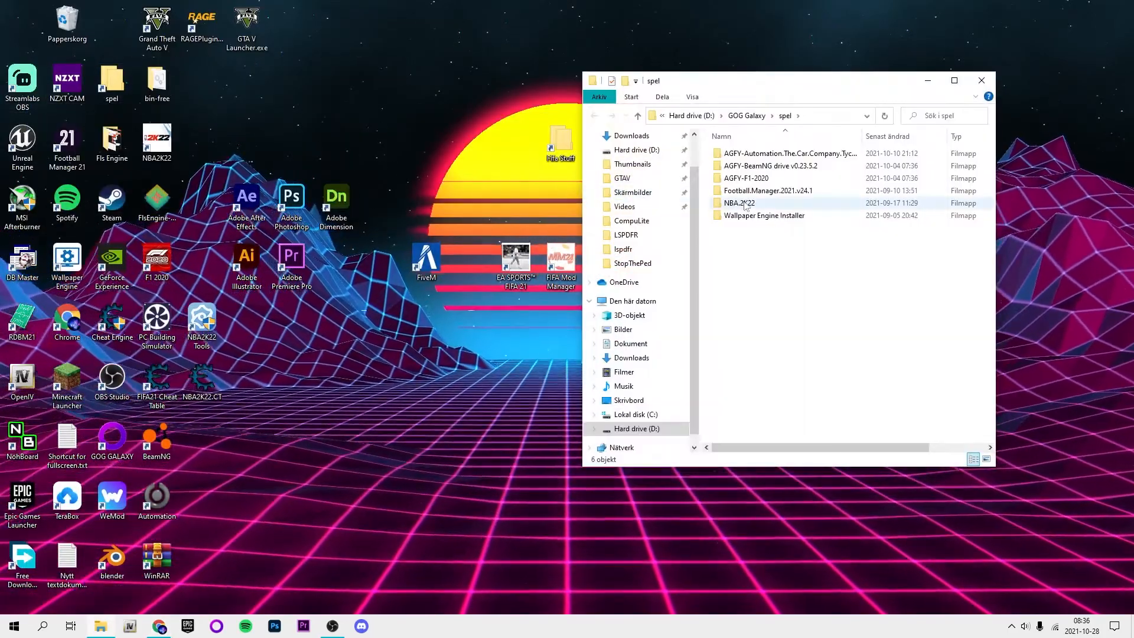
pyautogui.doubleClick(738, 201)
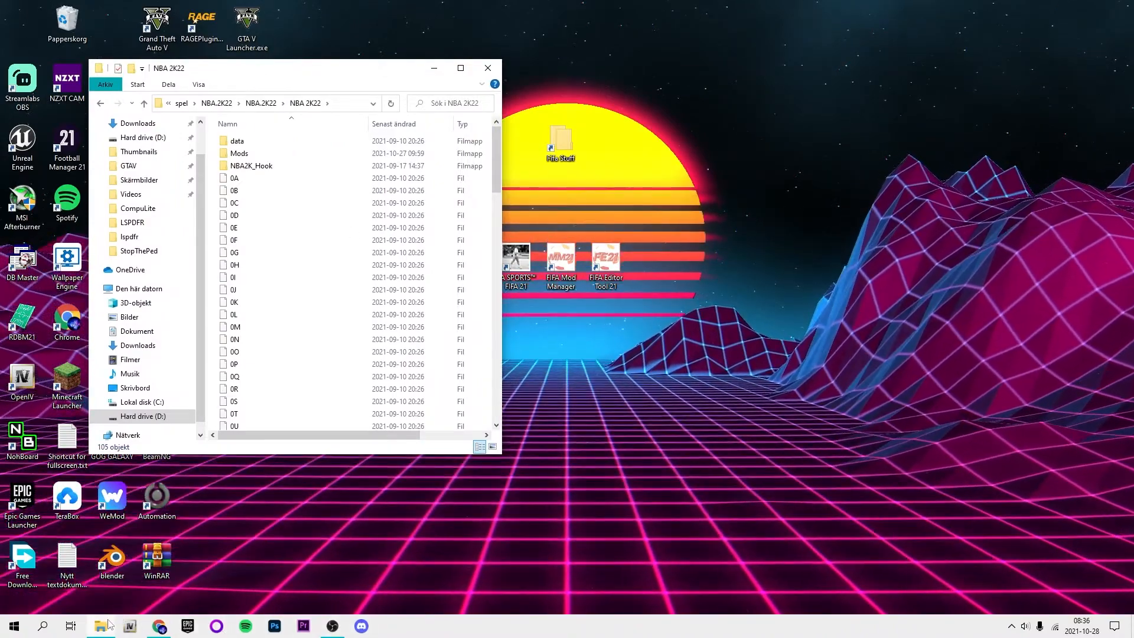
pyautogui.click(158, 626)
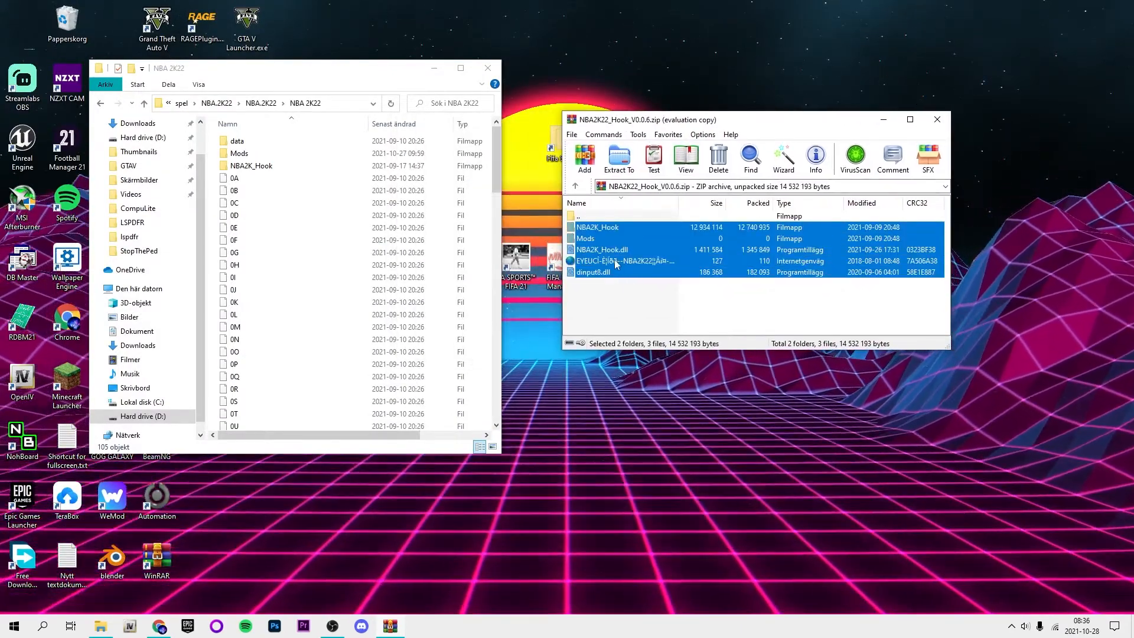
pyautogui.click(622, 260)
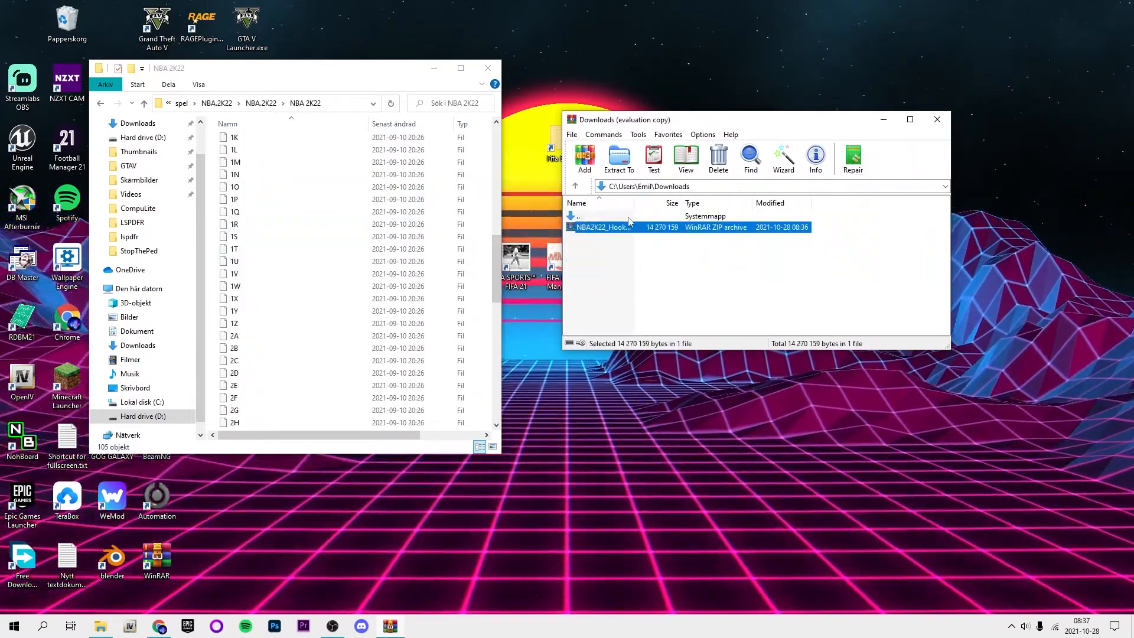
pyautogui.click(158, 626)
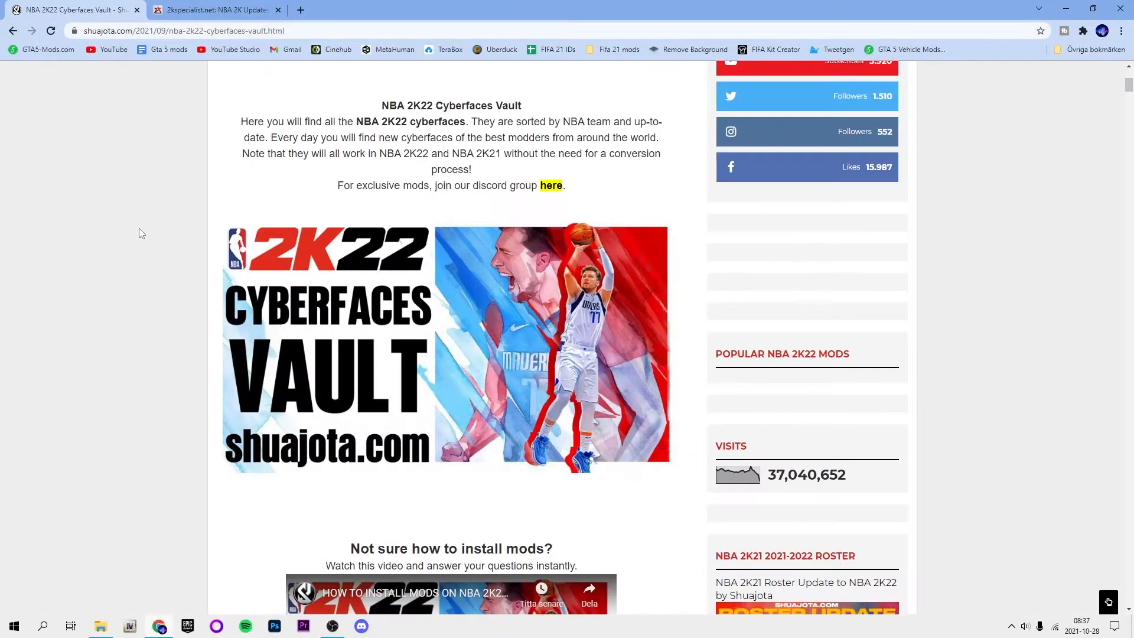
pyautogui.scroll(3)
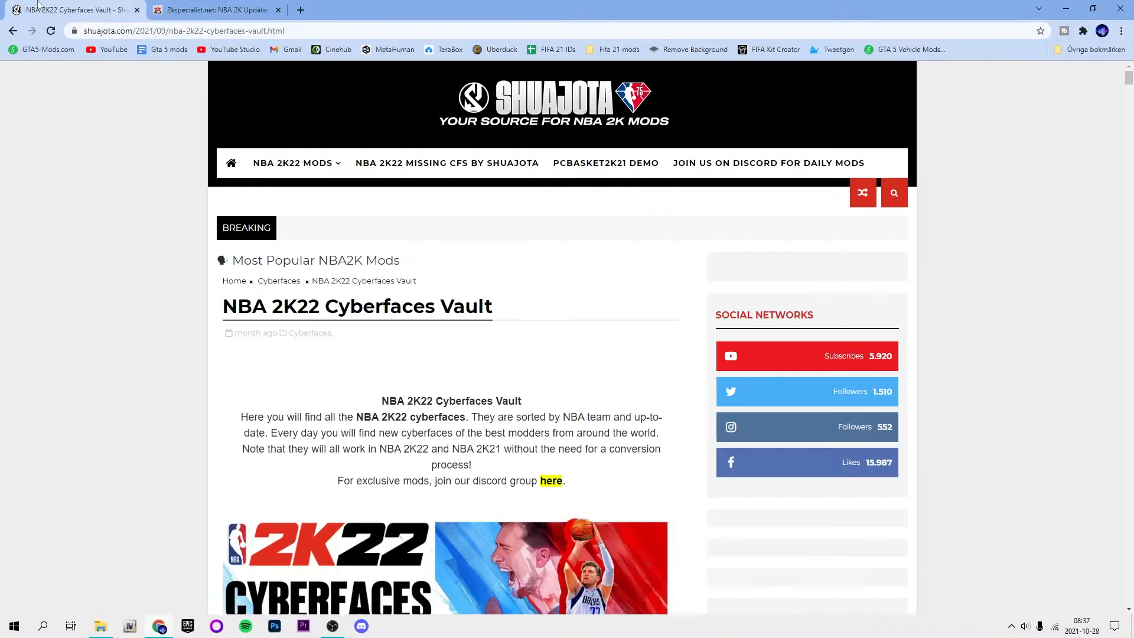
pyautogui.click(217, 9)
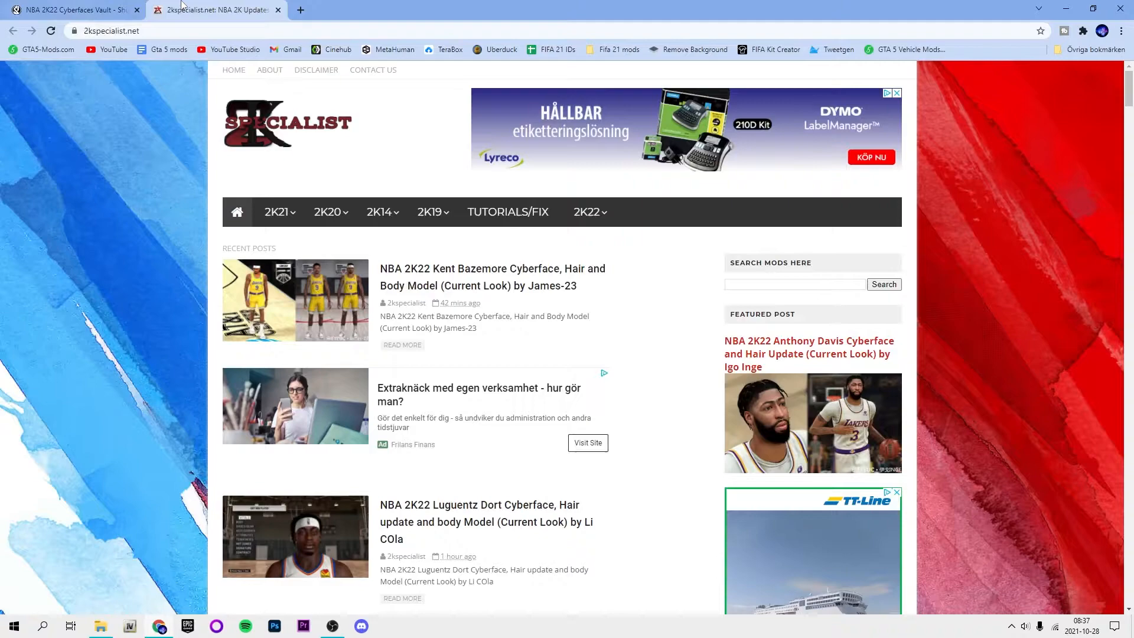
pyautogui.moveTo(739, 431)
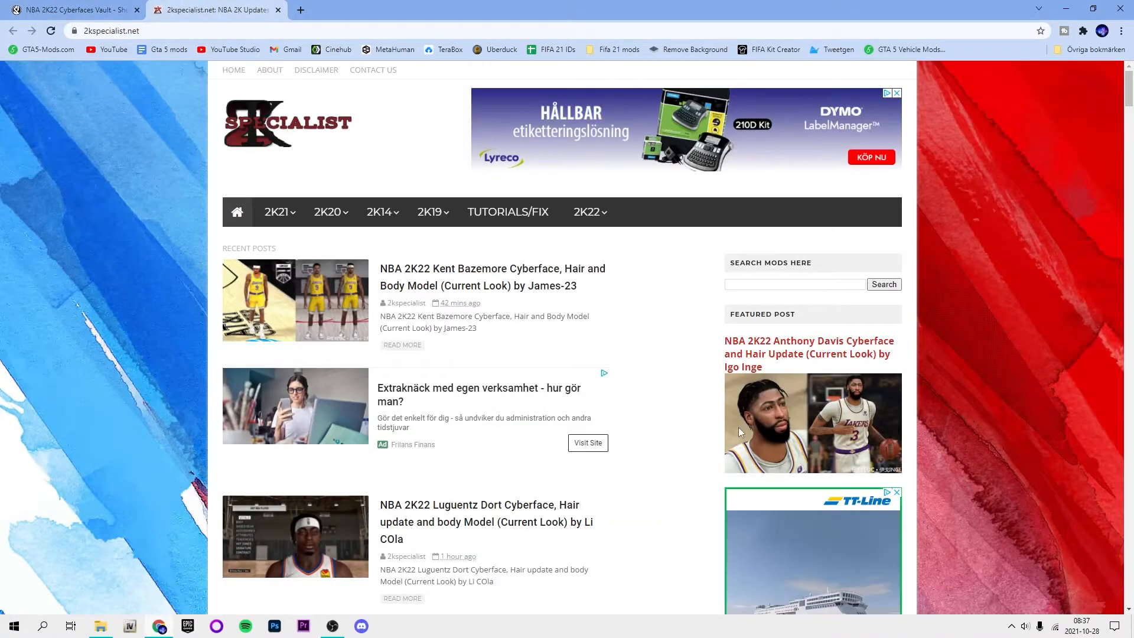
pyautogui.moveTo(810, 354)
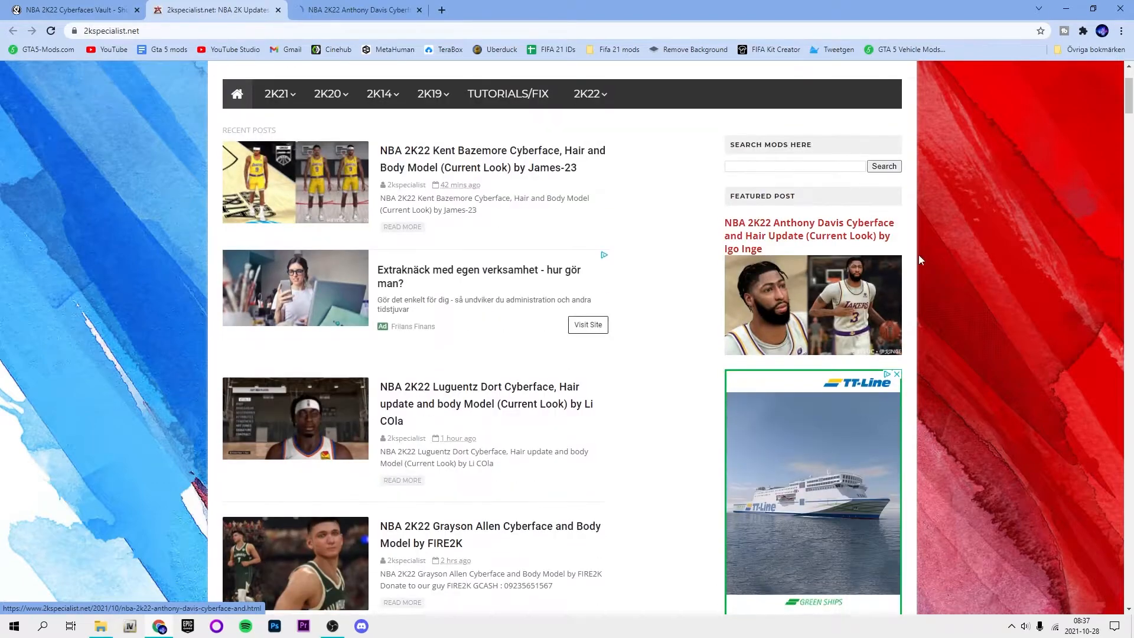
pyautogui.scroll(-3)
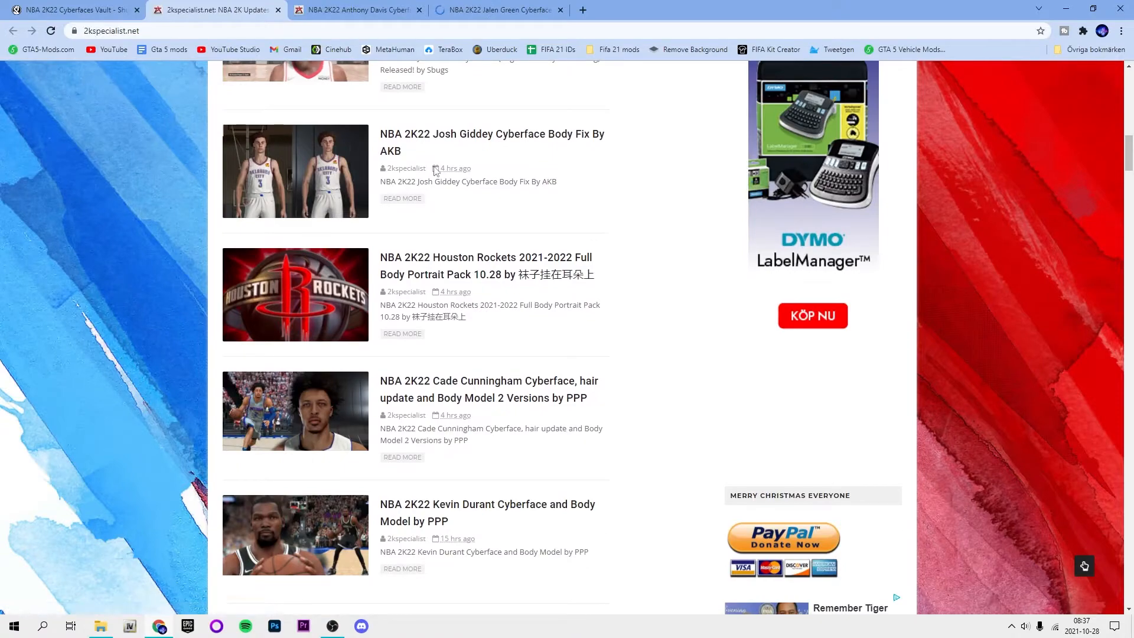
pyautogui.scroll(-3)
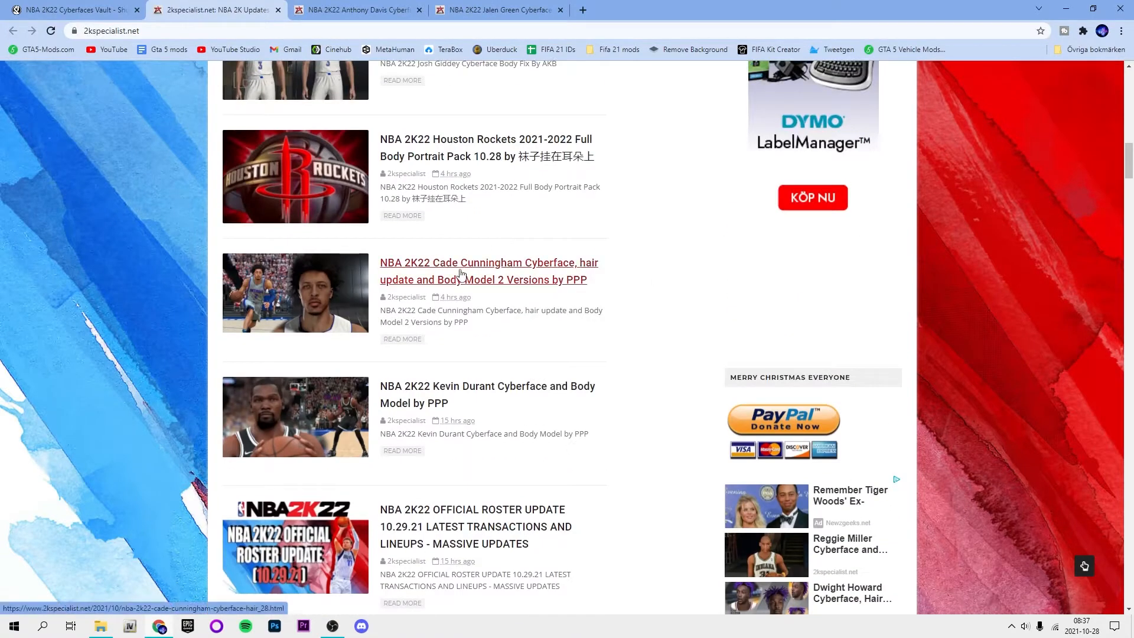
pyautogui.click(488, 272)
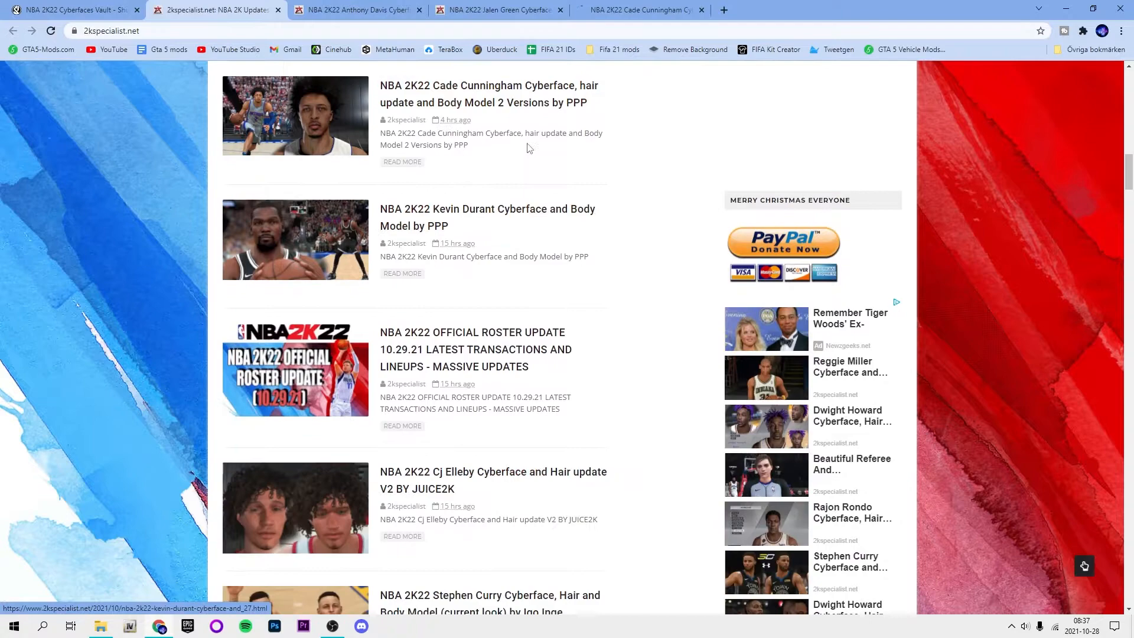
pyautogui.scroll(-3)
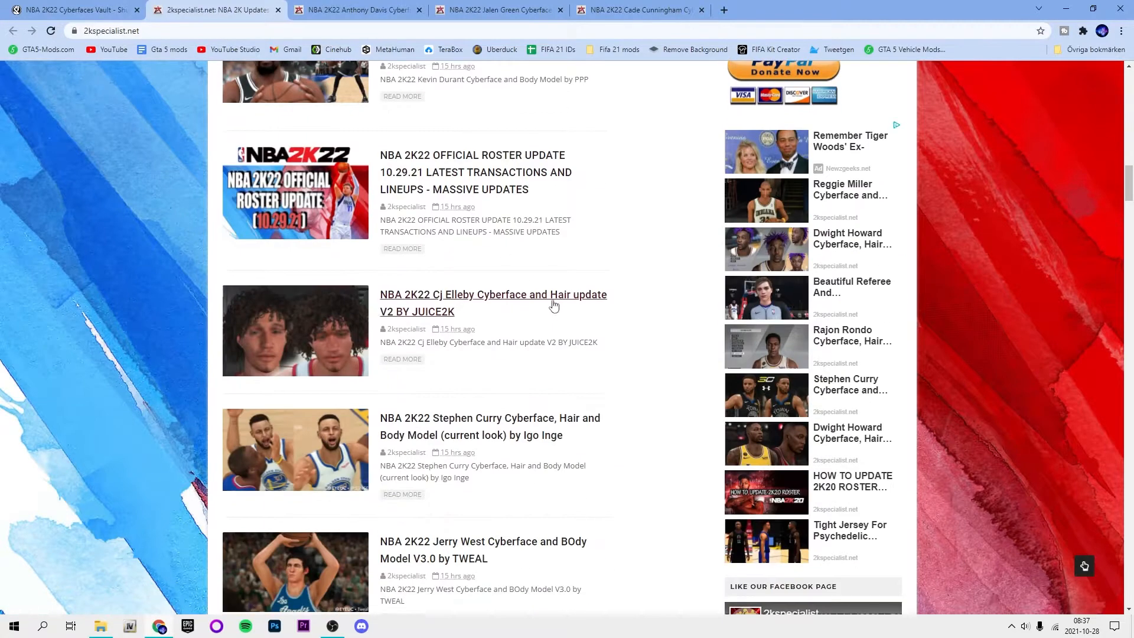
pyautogui.scroll(-3)
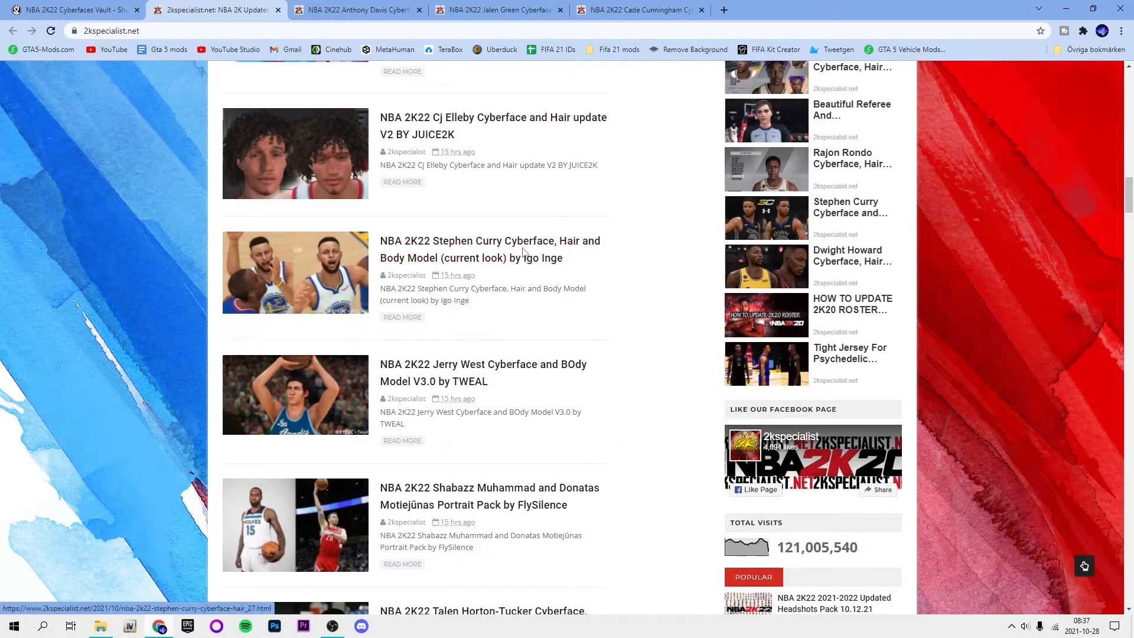
pyautogui.scroll(-3)
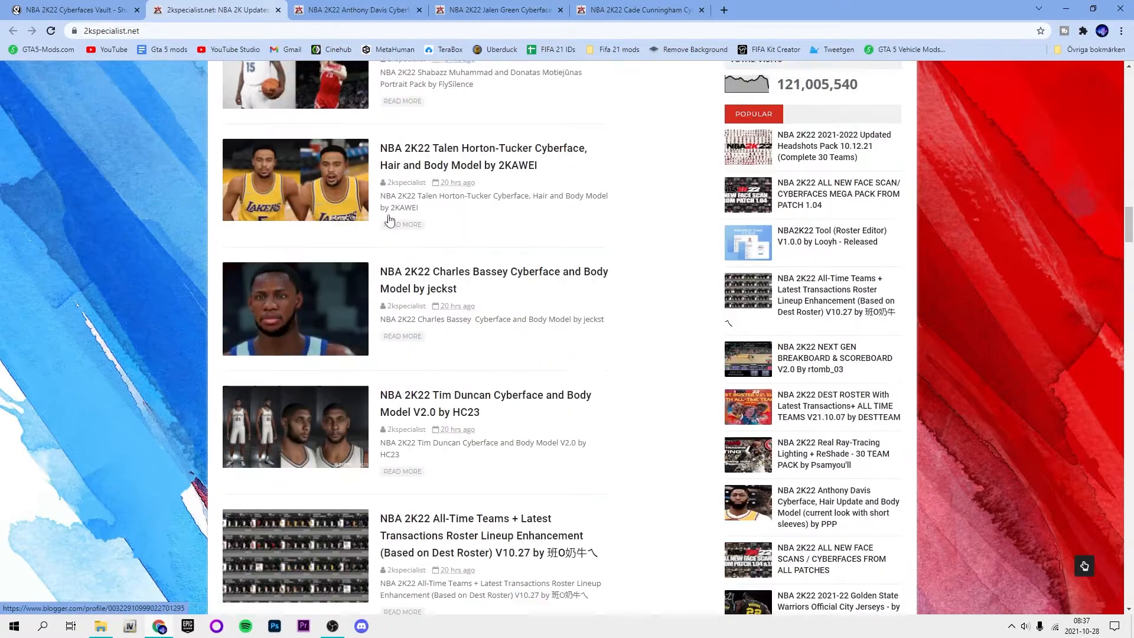
pyautogui.scroll(-3)
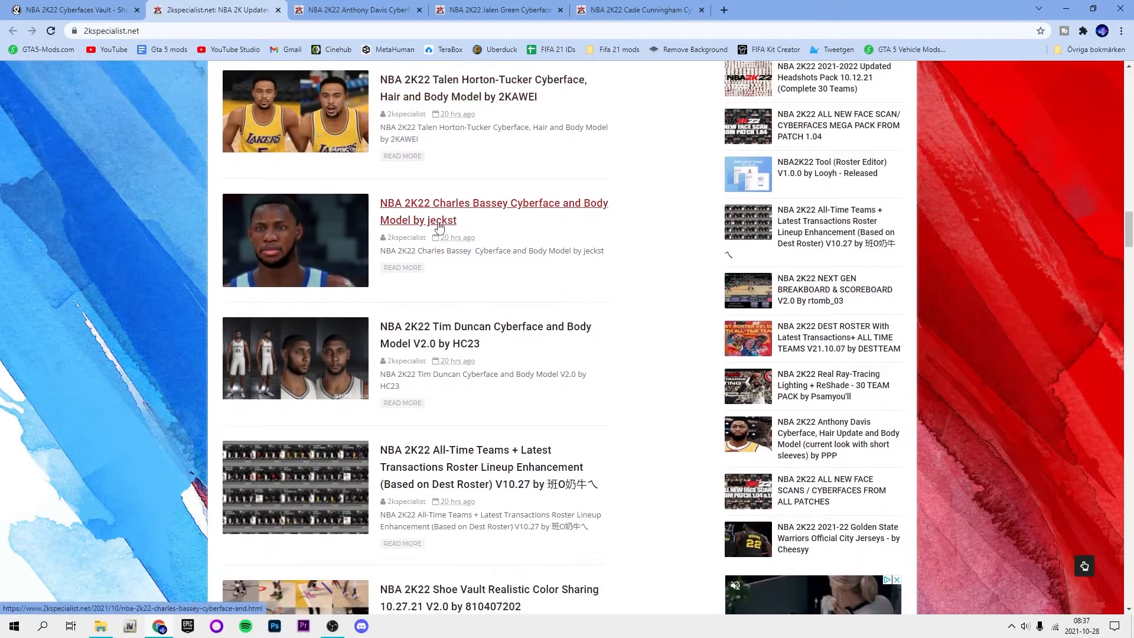
pyautogui.scroll(-3)
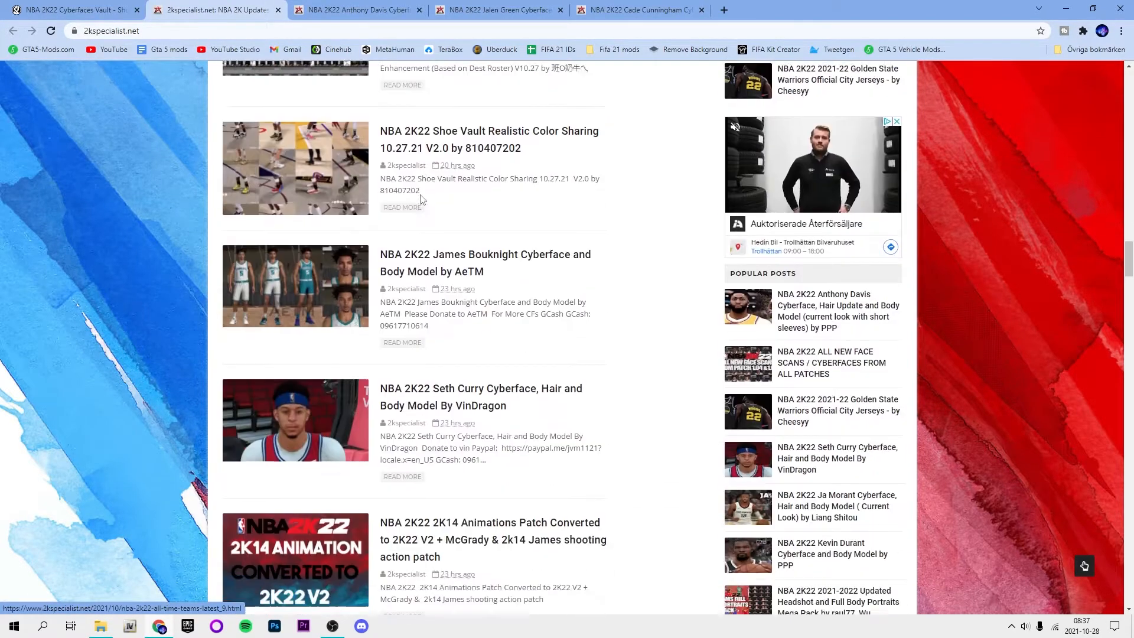
pyautogui.scroll(-3)
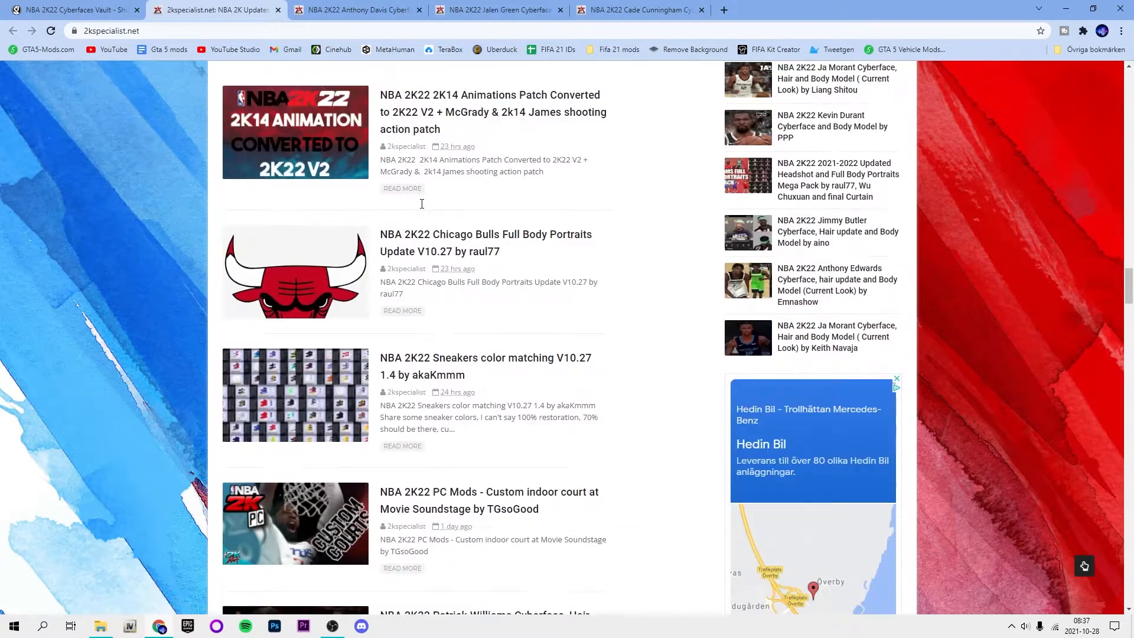
pyautogui.scroll(-3)
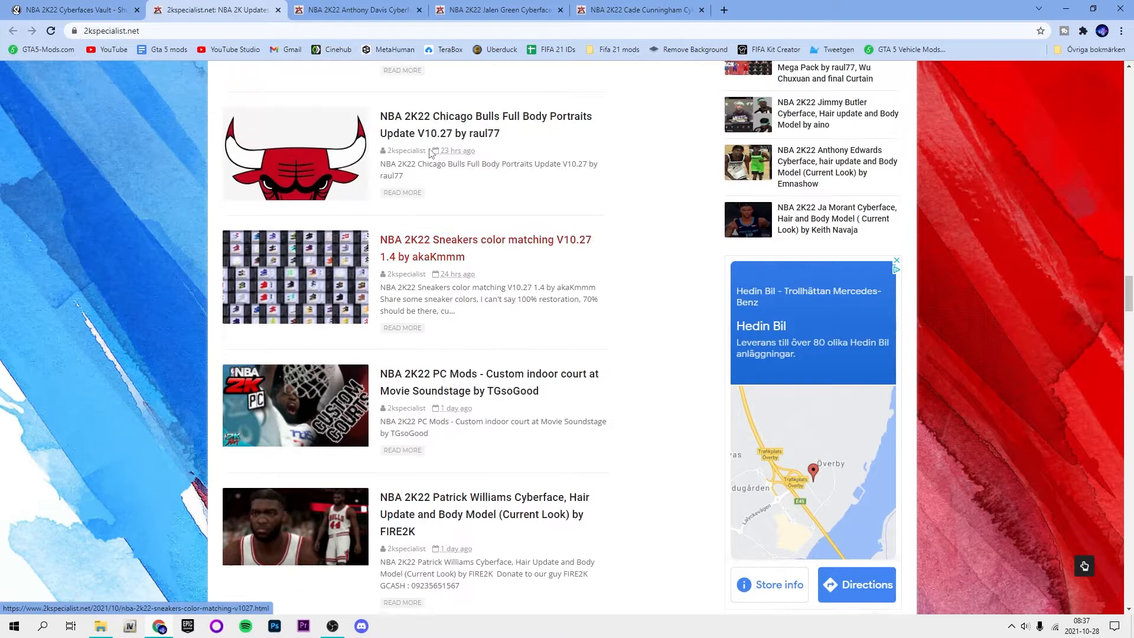
pyautogui.scroll(3)
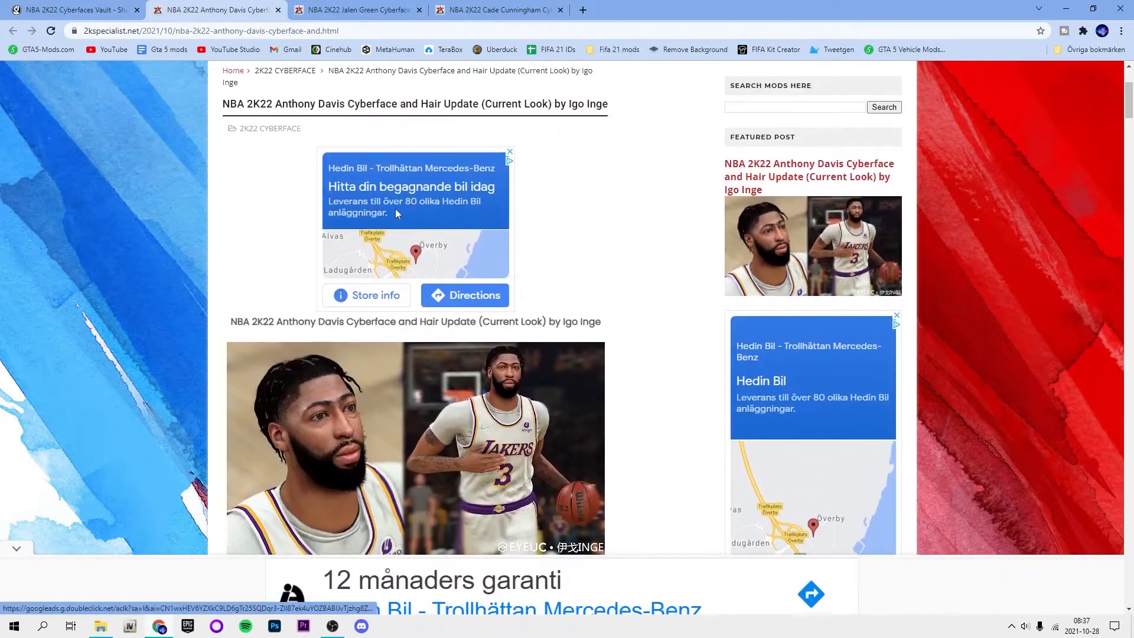
# Proceed to the download pages from the Anthony Davis and Jalen Green cyberface posts
pyautogui.scroll(-3)
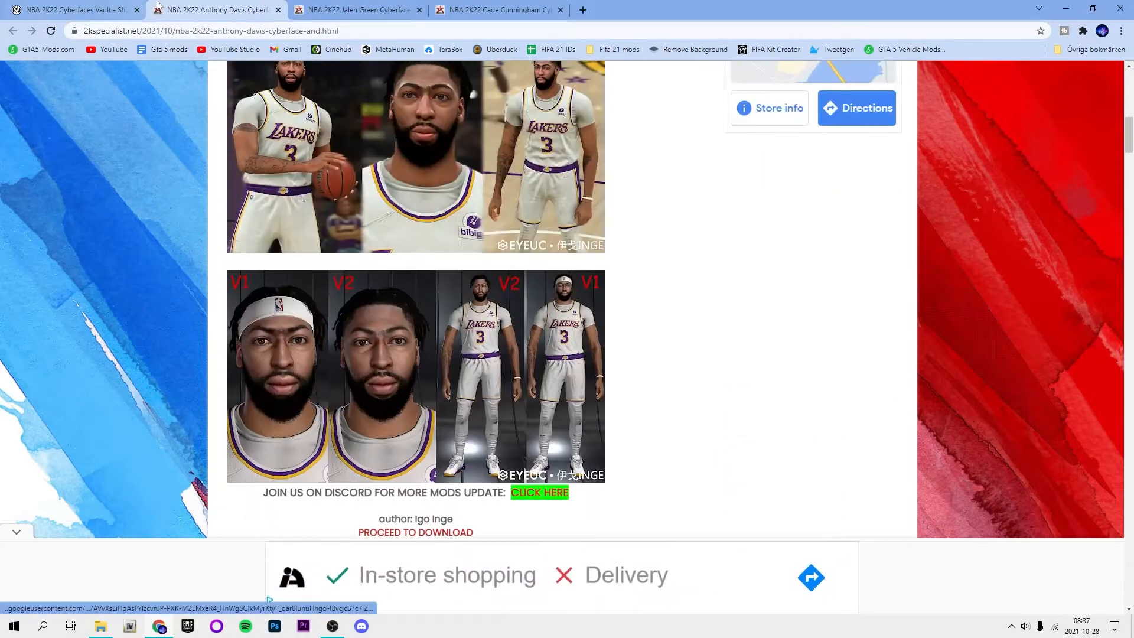
pyautogui.scroll(-3)
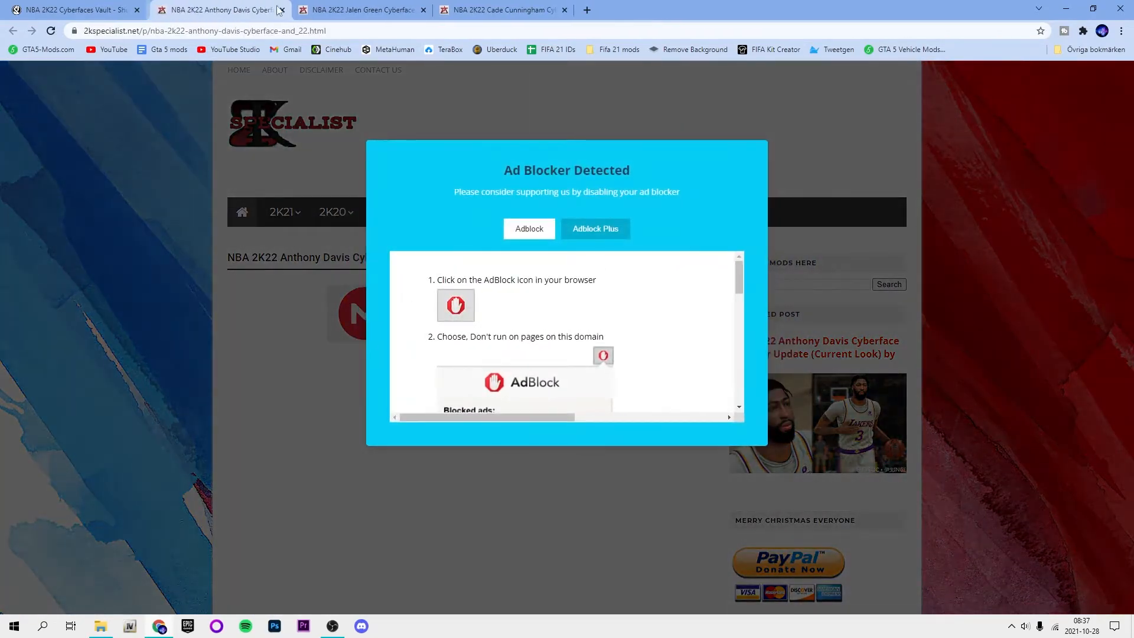
pyautogui.click(354, 10)
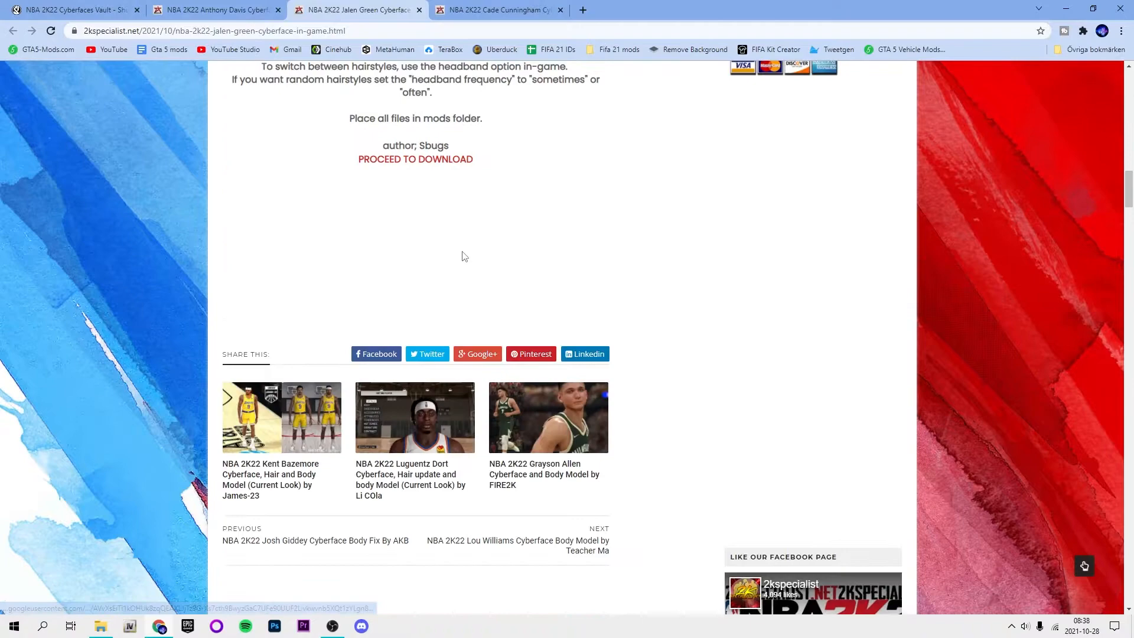
pyautogui.click(498, 9)
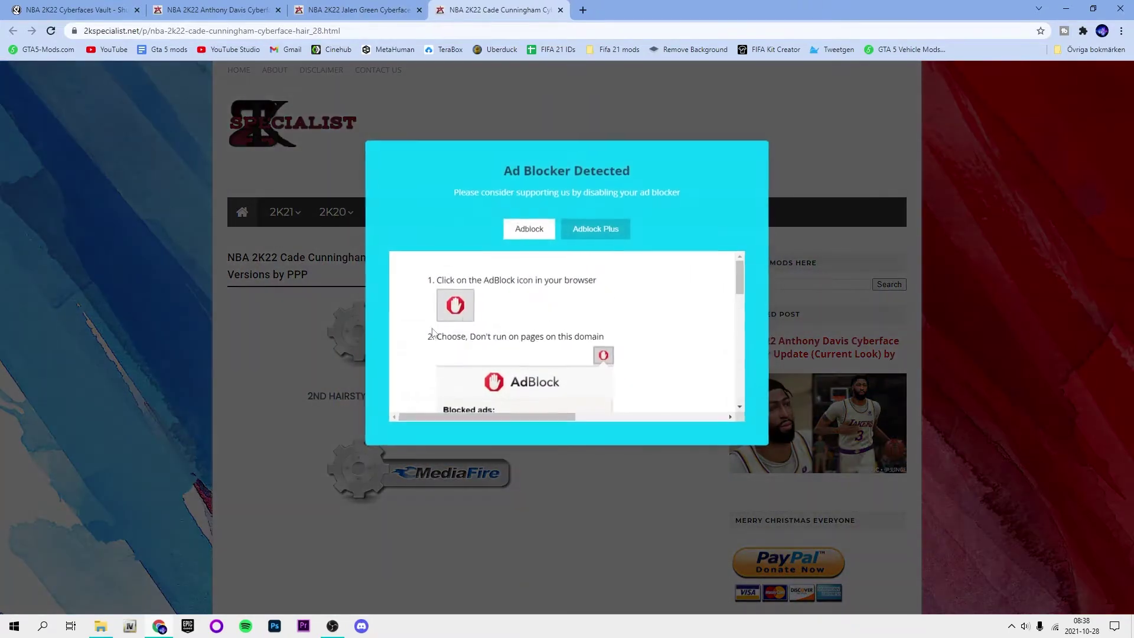
pyautogui.rightClick(455, 304)
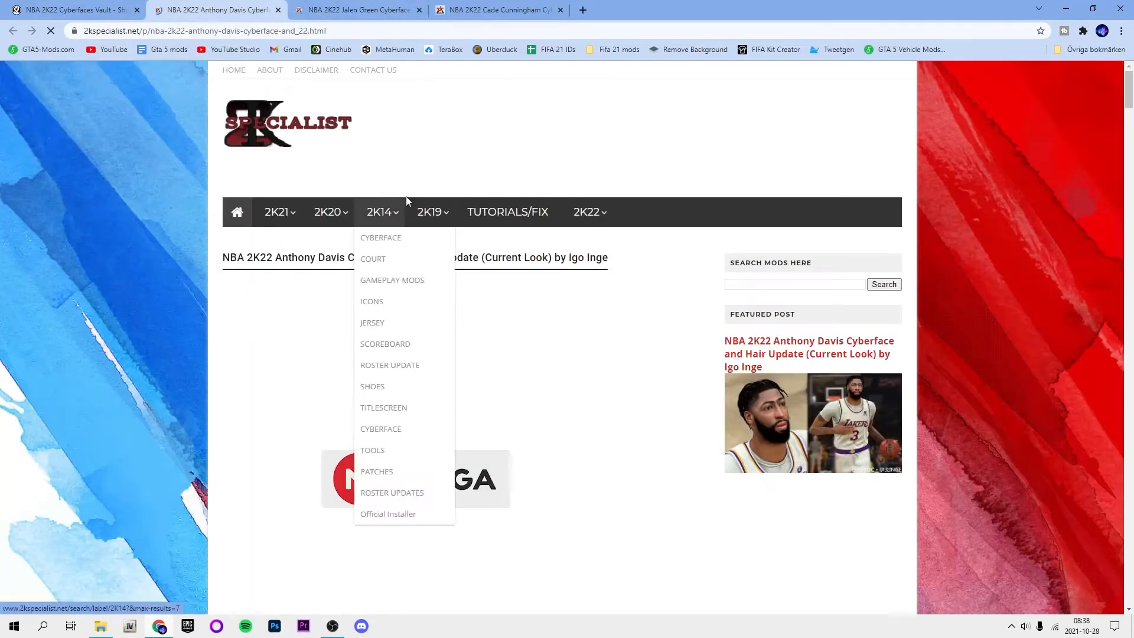
# Start the Anthony Davis MEGA, Jalen Green and Cade Cunningham MediaFire downloads, then return to the vault
pyautogui.click(355, 9)
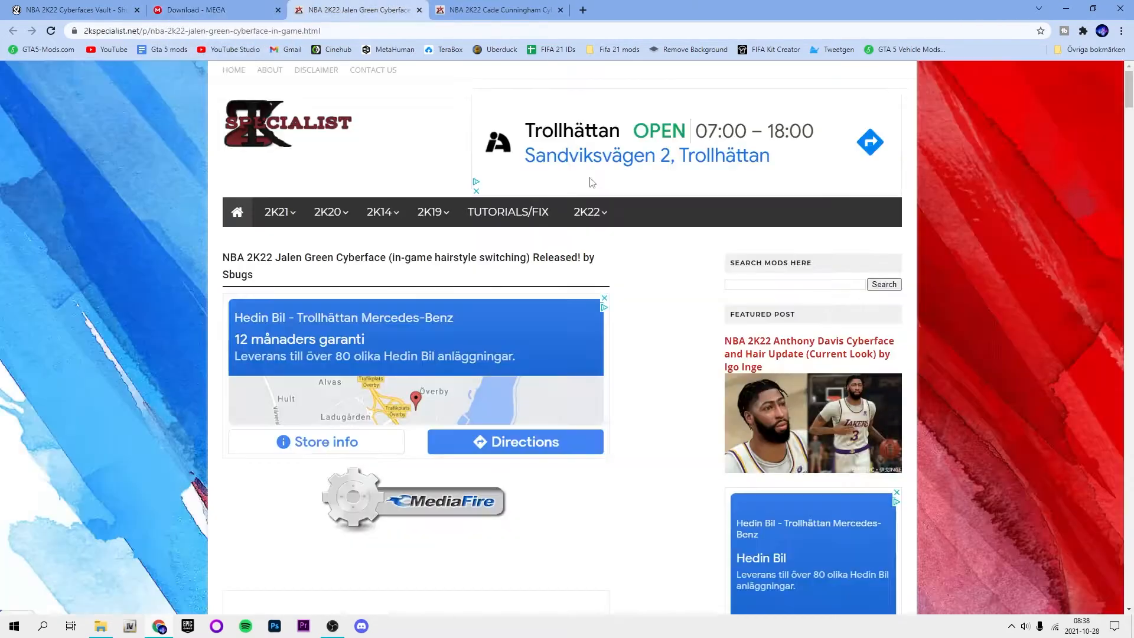
pyautogui.click(415, 501)
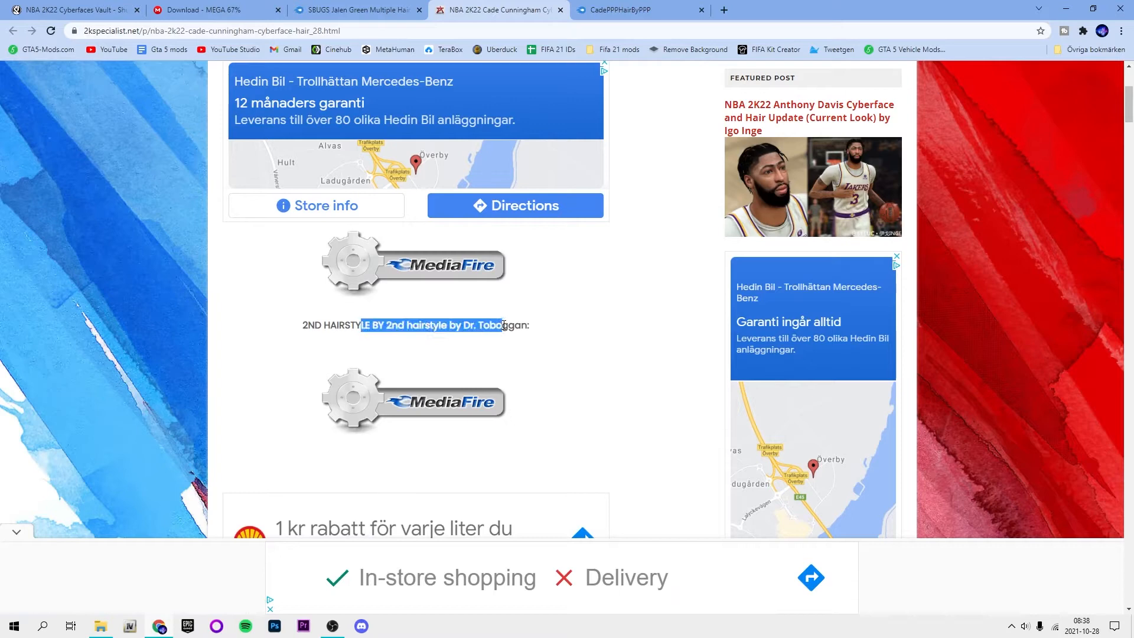
pyautogui.scroll(3)
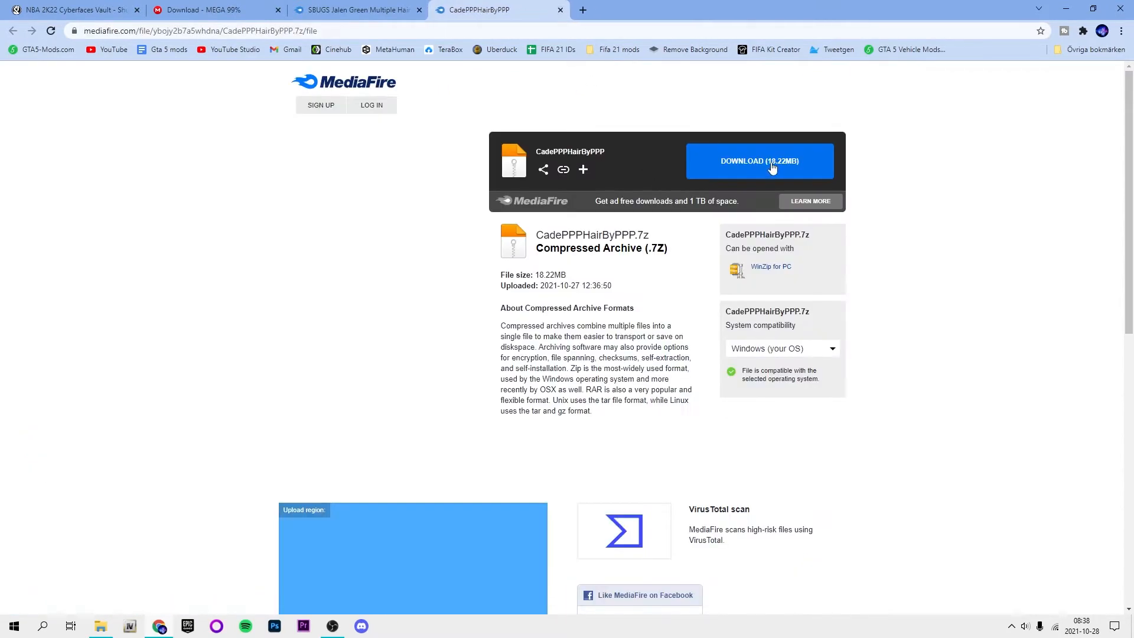
pyautogui.click(355, 10)
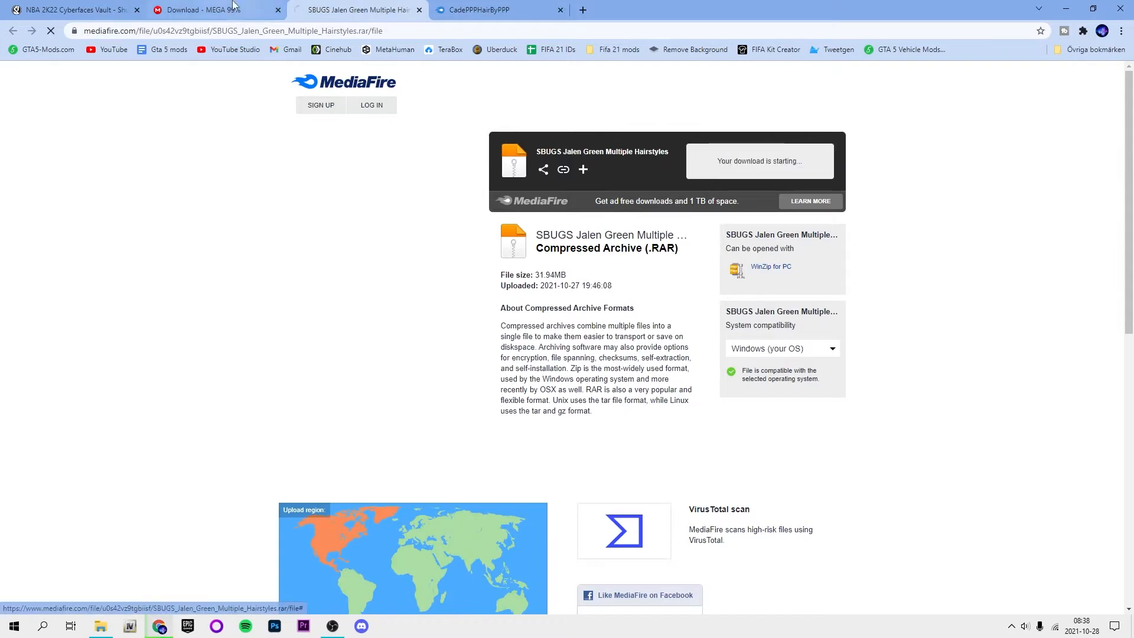
pyautogui.click(73, 10)
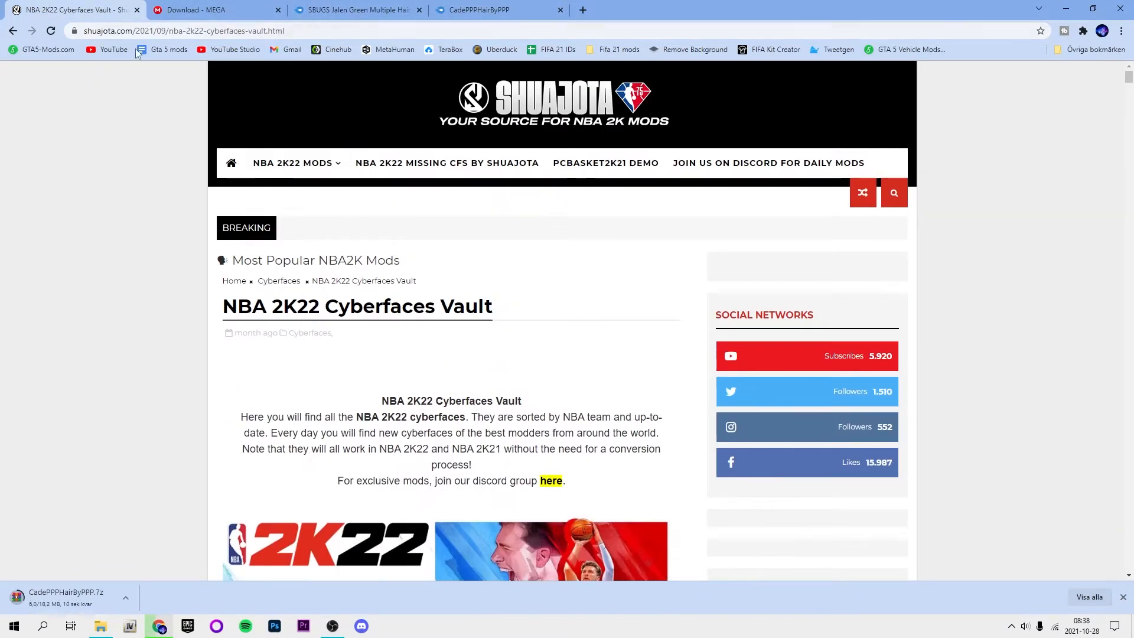
pyautogui.scroll(-3)
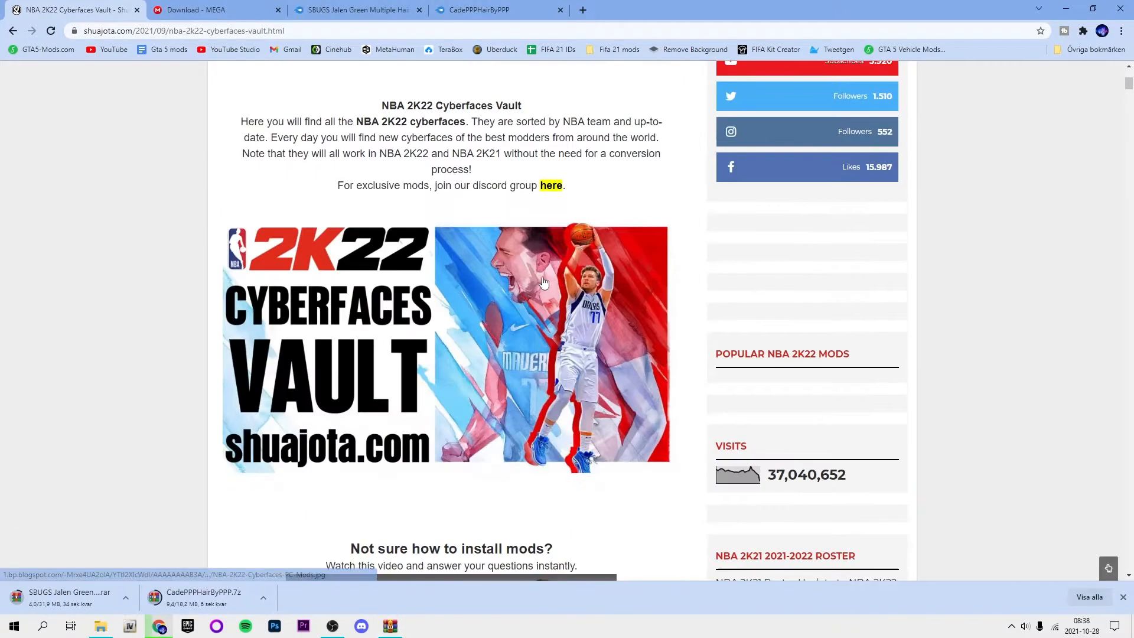
# From the Milwaukee Bucks cyberfaces page, start the Giannis Antetokounmpo by INGE download and return to the vault
pyautogui.scroll(-3)
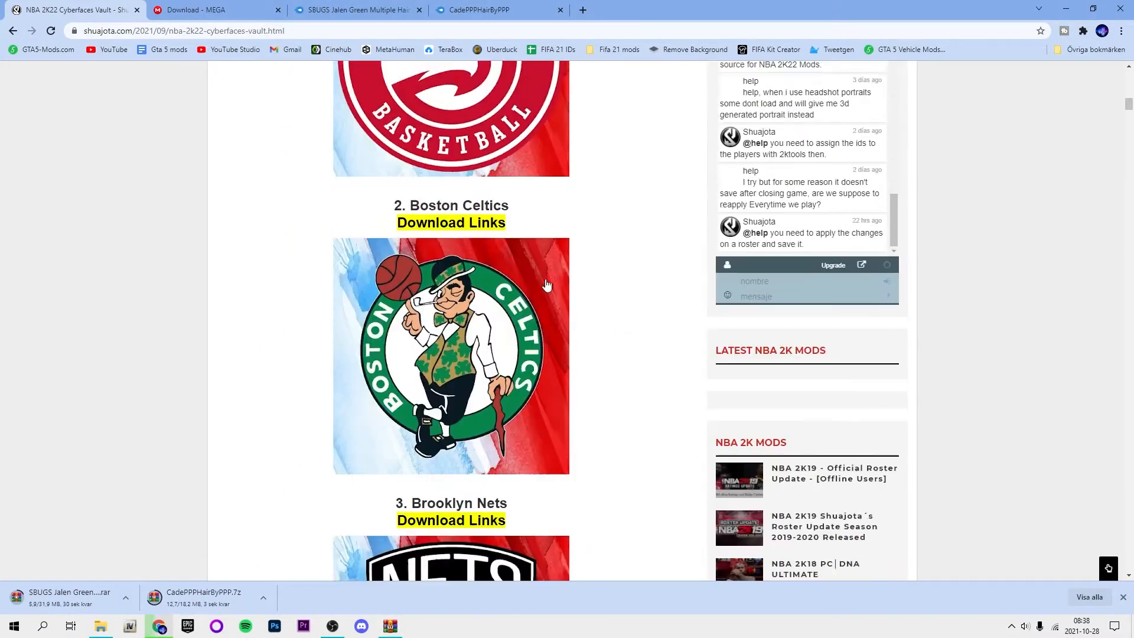
pyautogui.scroll(-3)
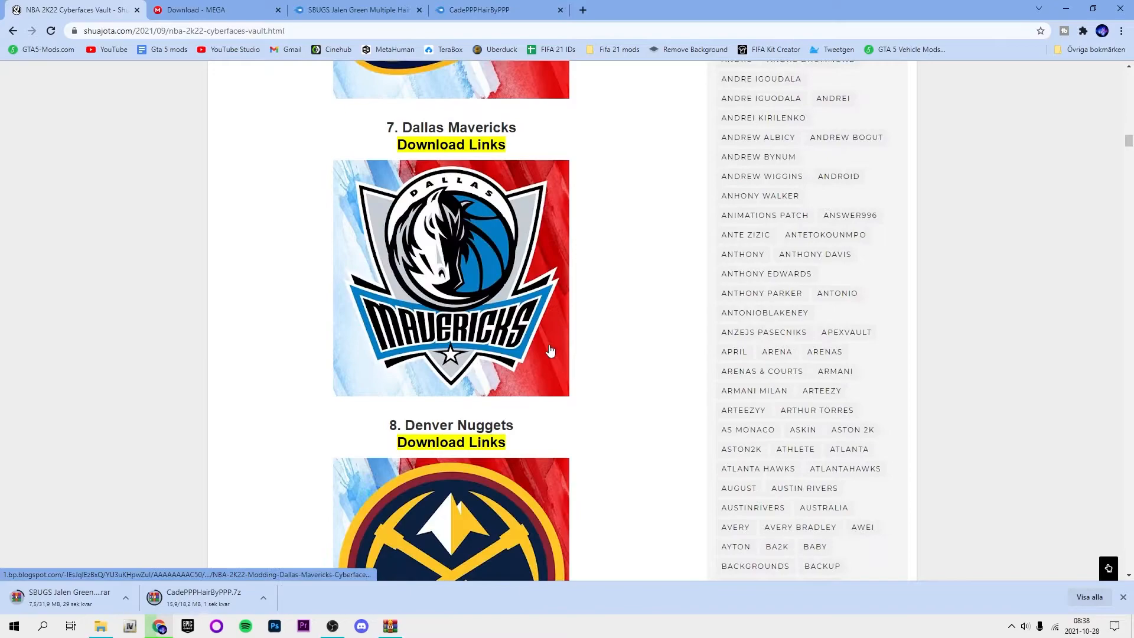
pyautogui.scroll(-3)
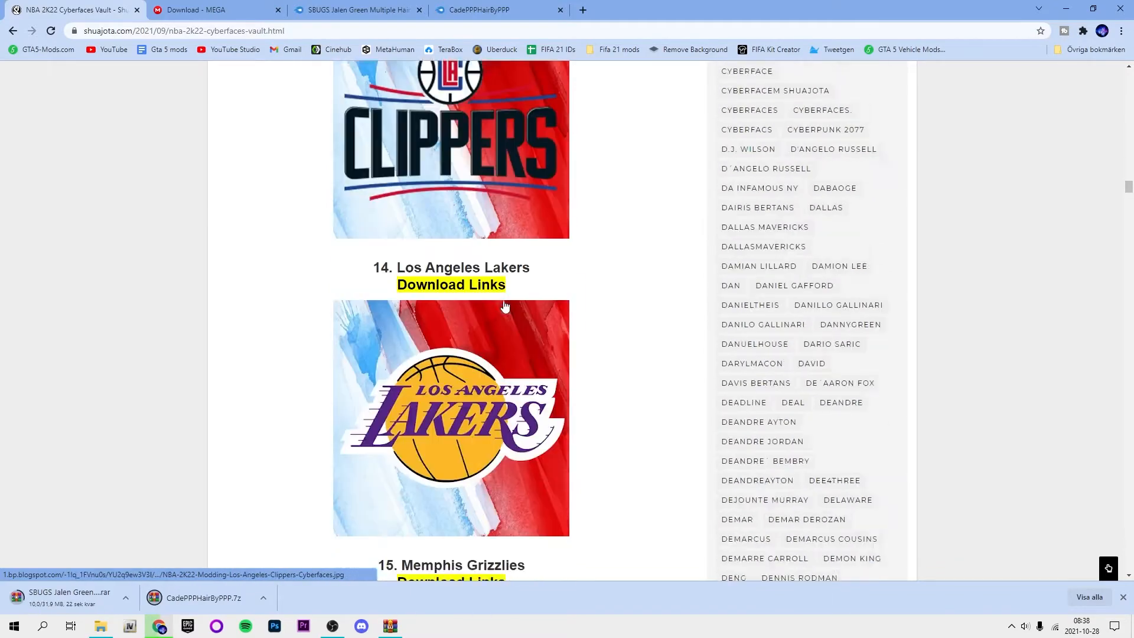
pyautogui.scroll(-3)
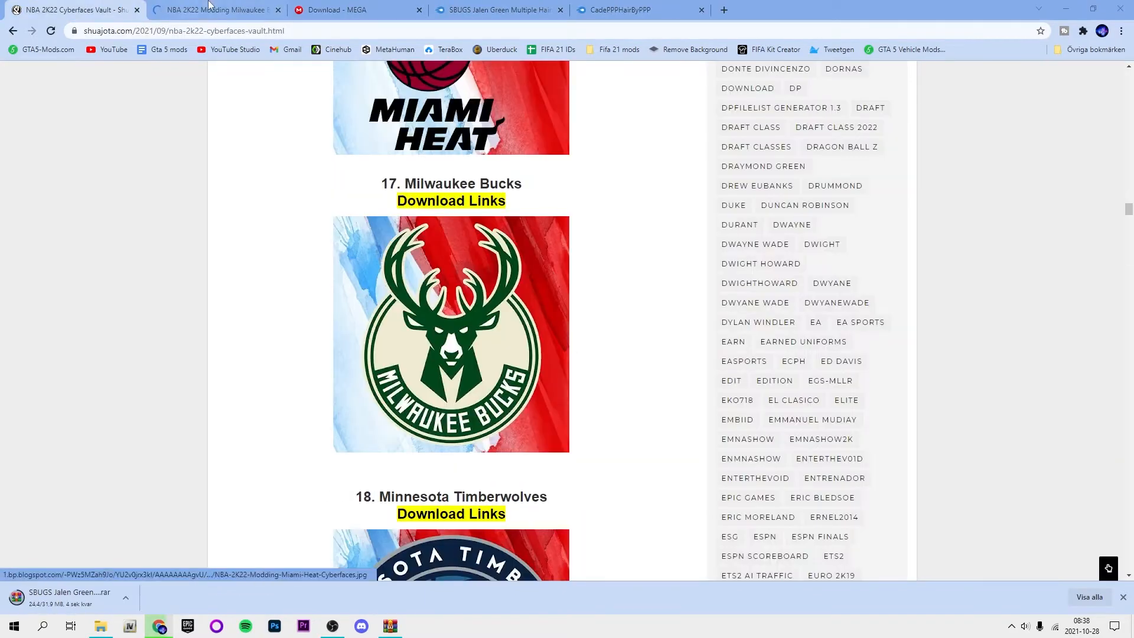
pyautogui.click(450, 201)
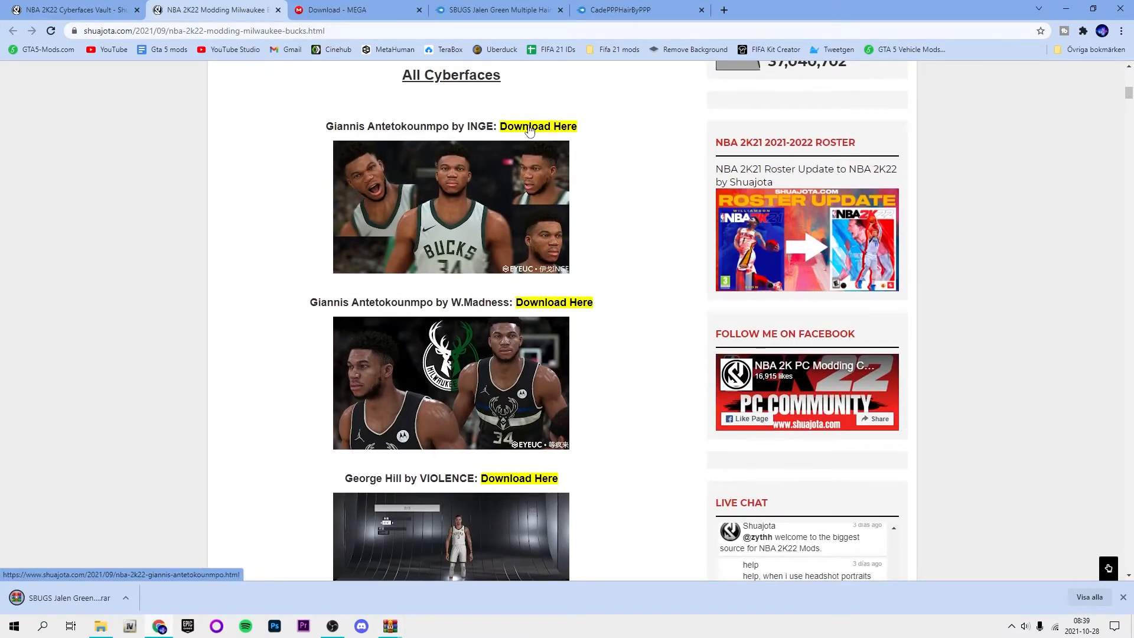
pyautogui.click(68, 597)
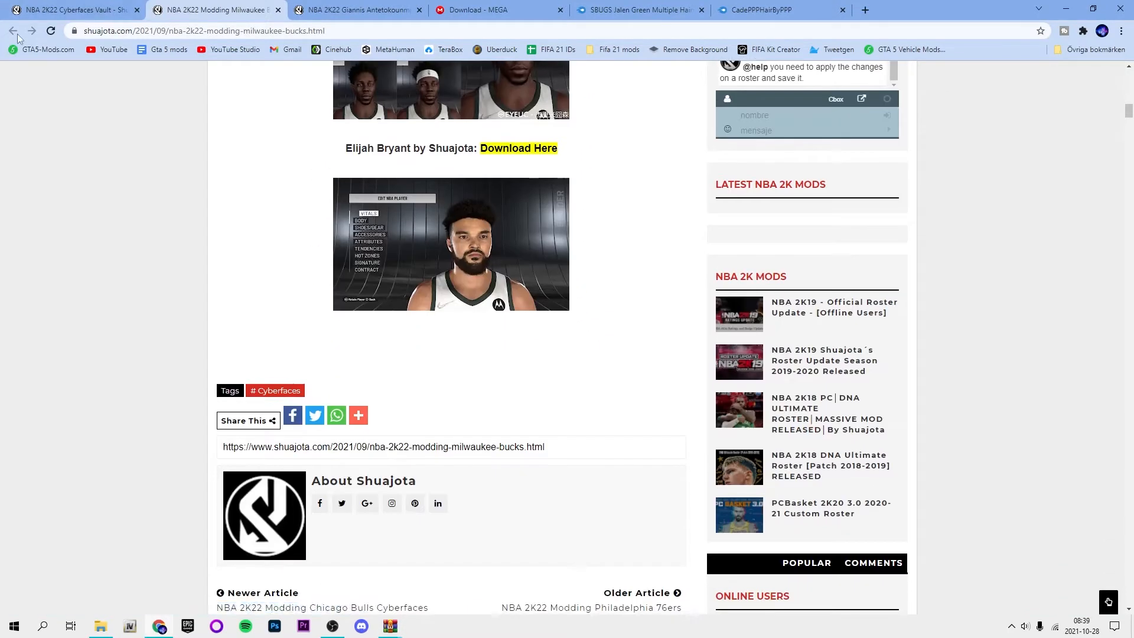
pyautogui.click(12, 31)
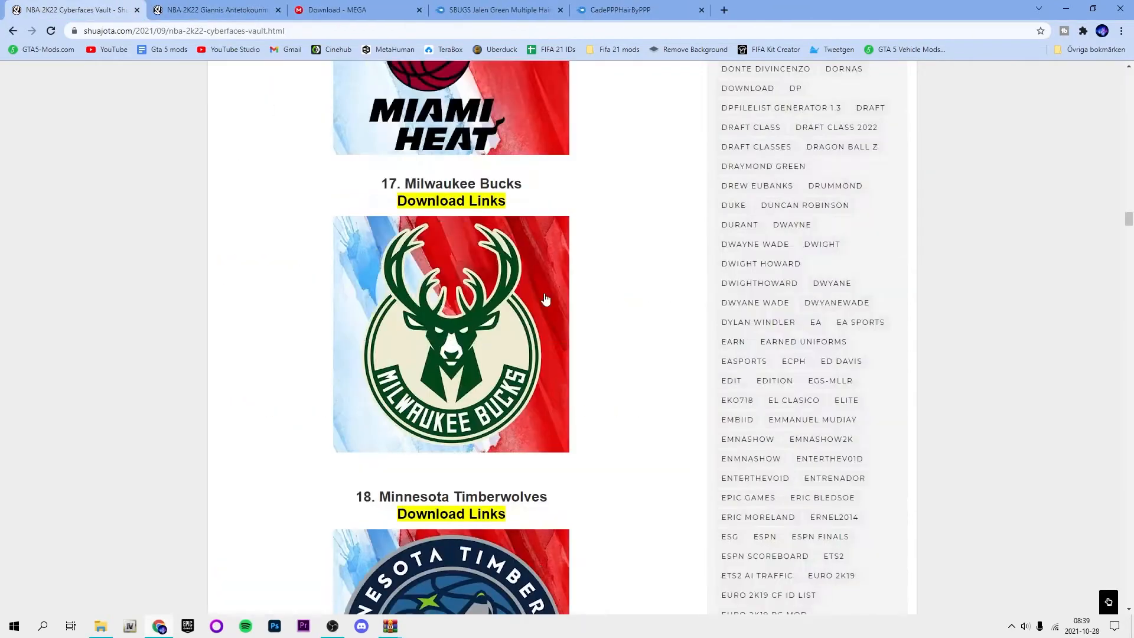
# Find Damian Lillard under Portland Trail Blazers and follow his cyberface download link to Google Drive
pyautogui.scroll(-3)
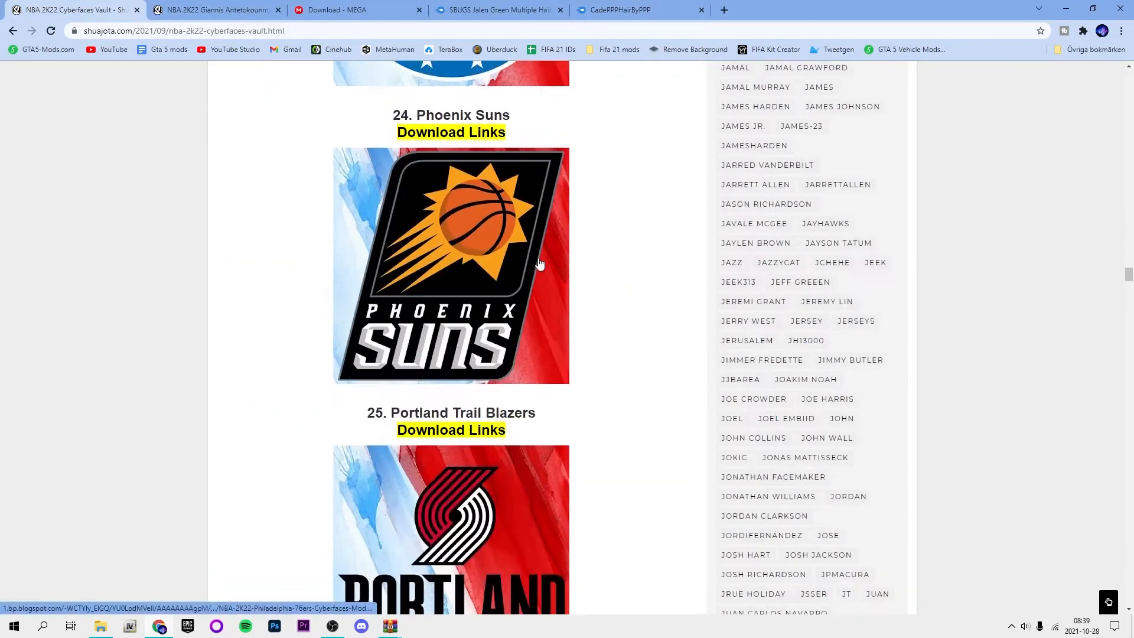
pyautogui.scroll(-3)
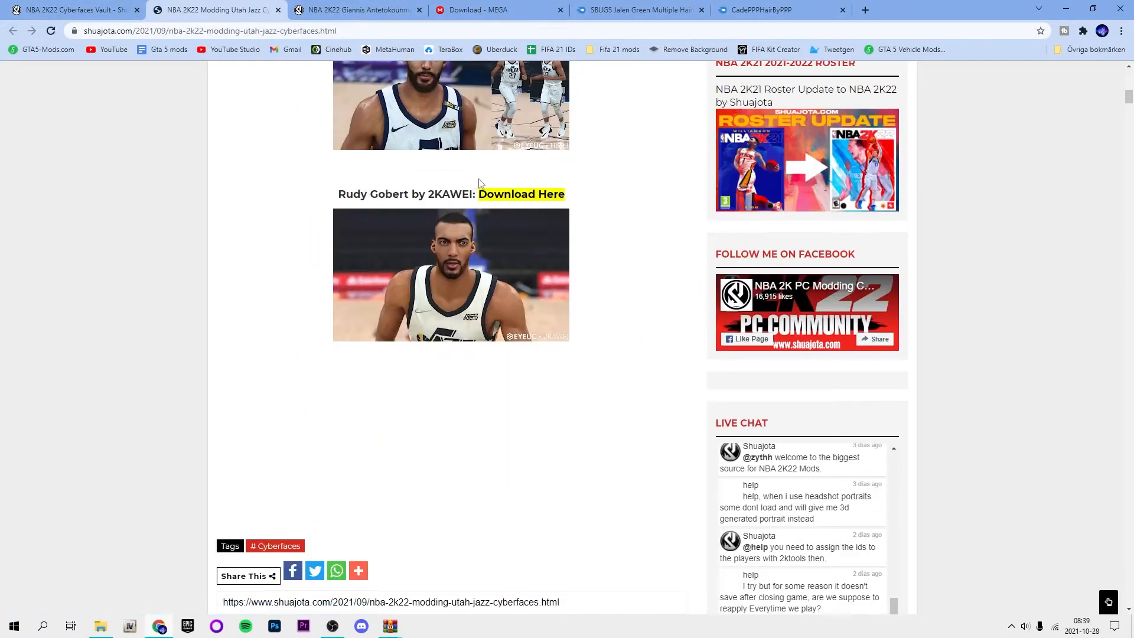
pyautogui.scroll(3)
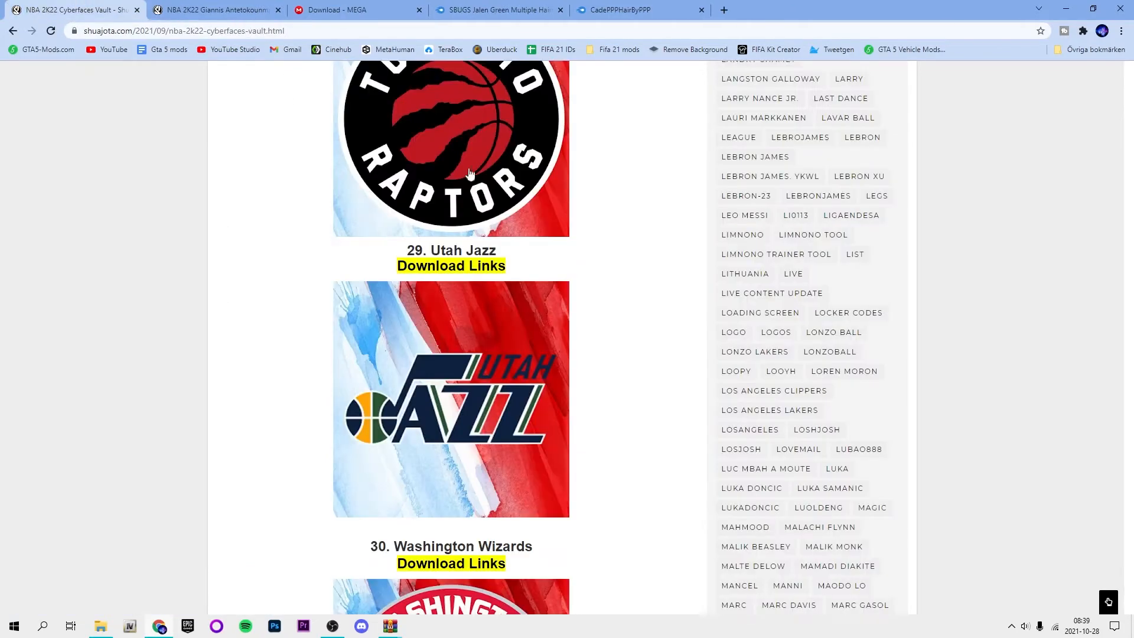
pyautogui.scroll(3)
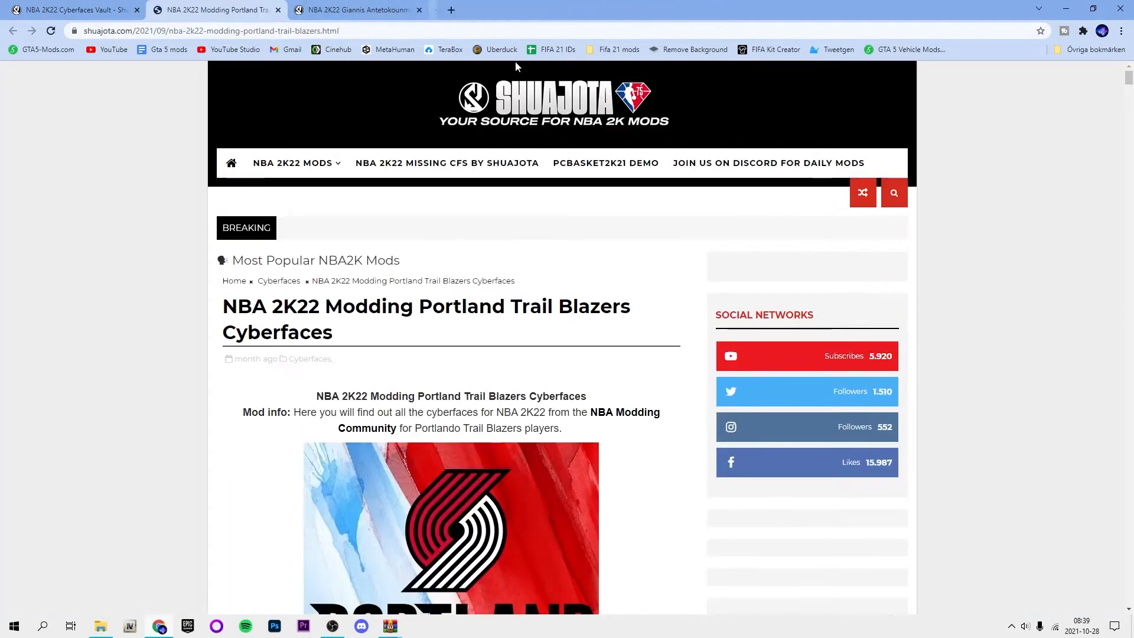
pyautogui.scroll(-3)
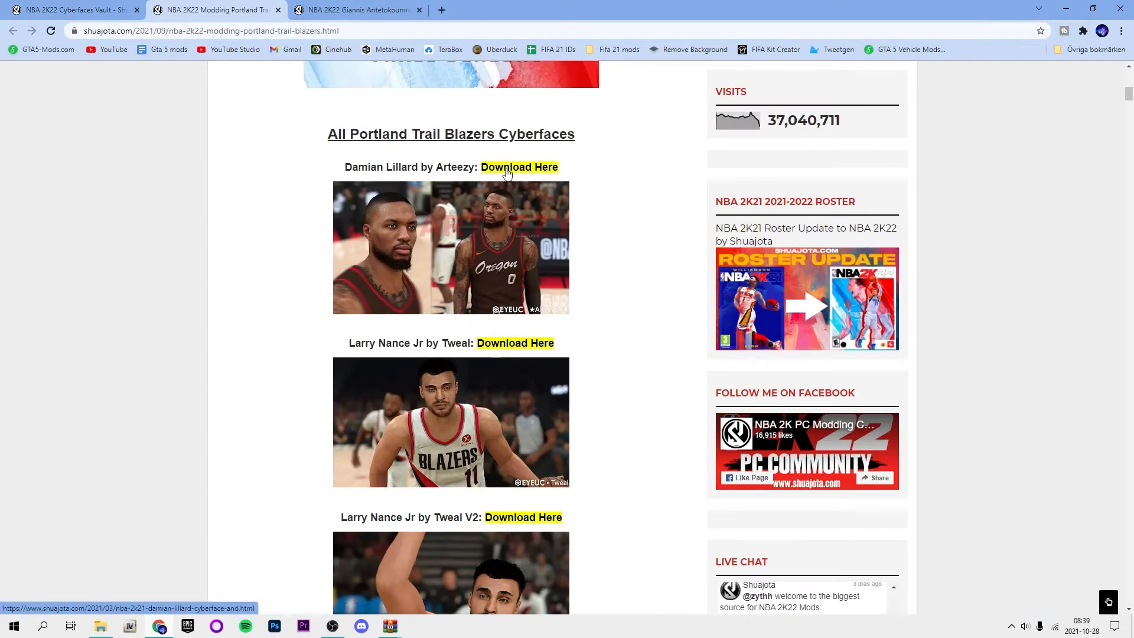
pyautogui.scroll(-3)
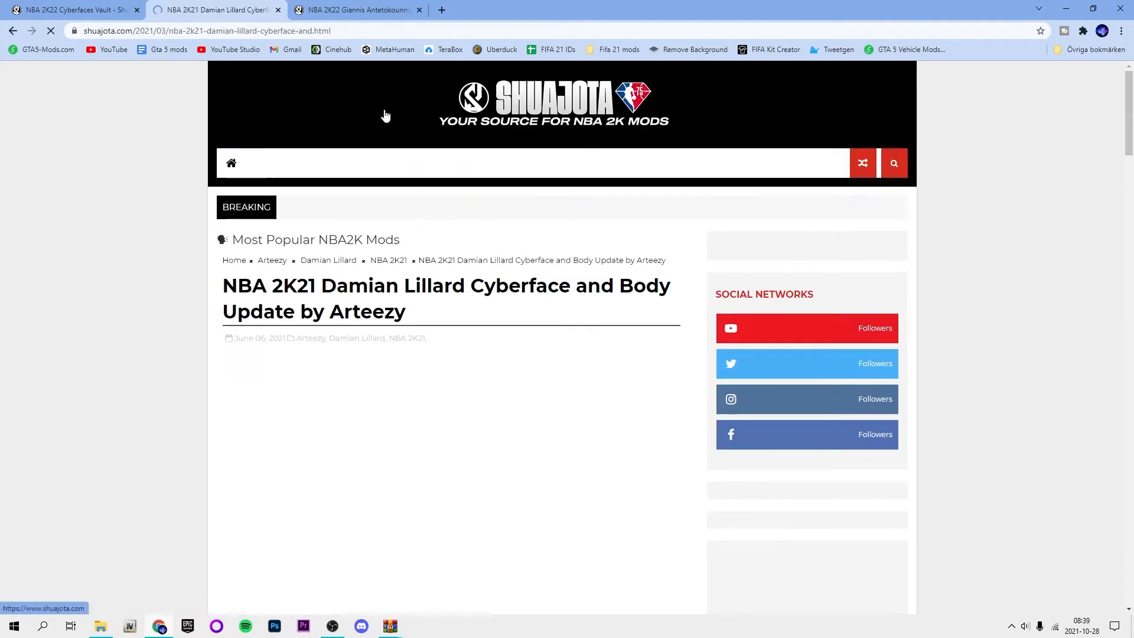
pyautogui.scroll(-3)
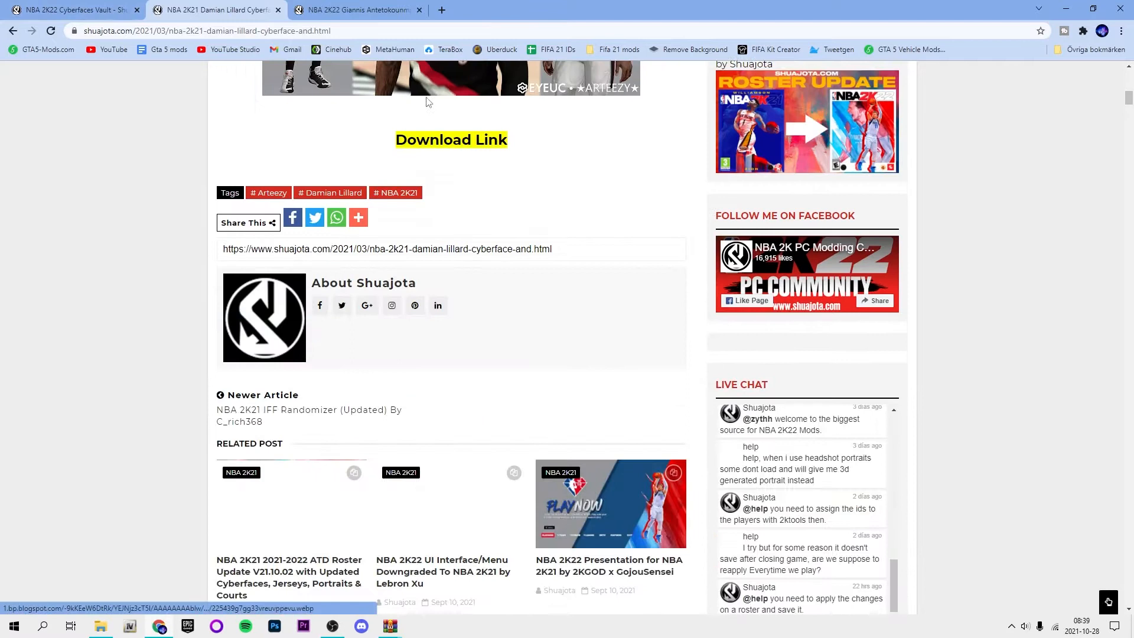
pyautogui.click(450, 139)
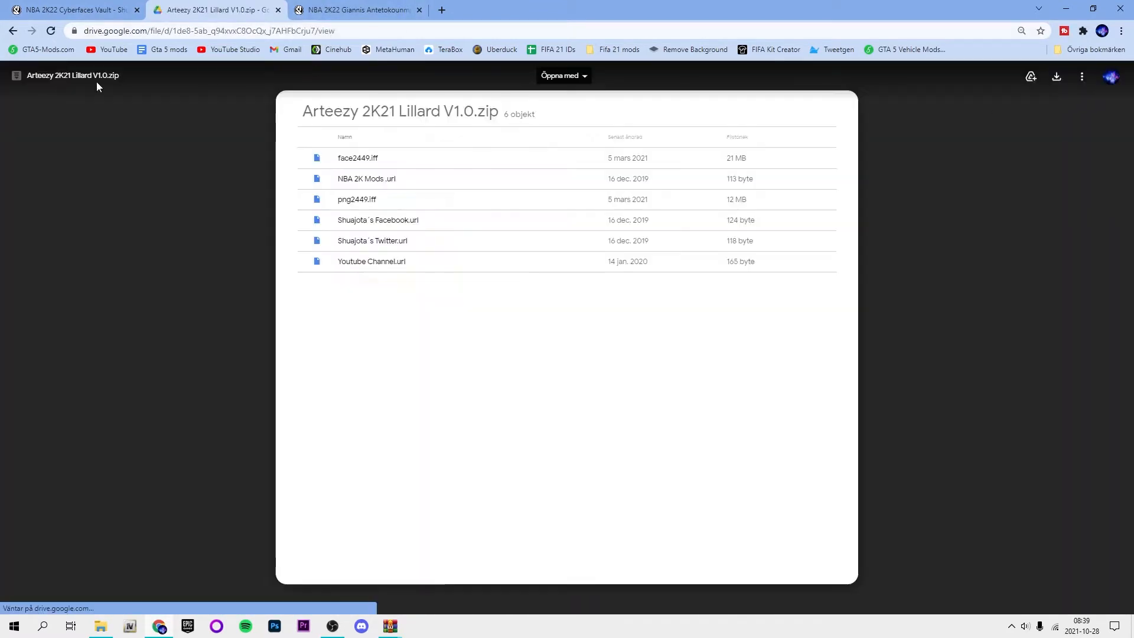
pyautogui.moveTo(961, 109)
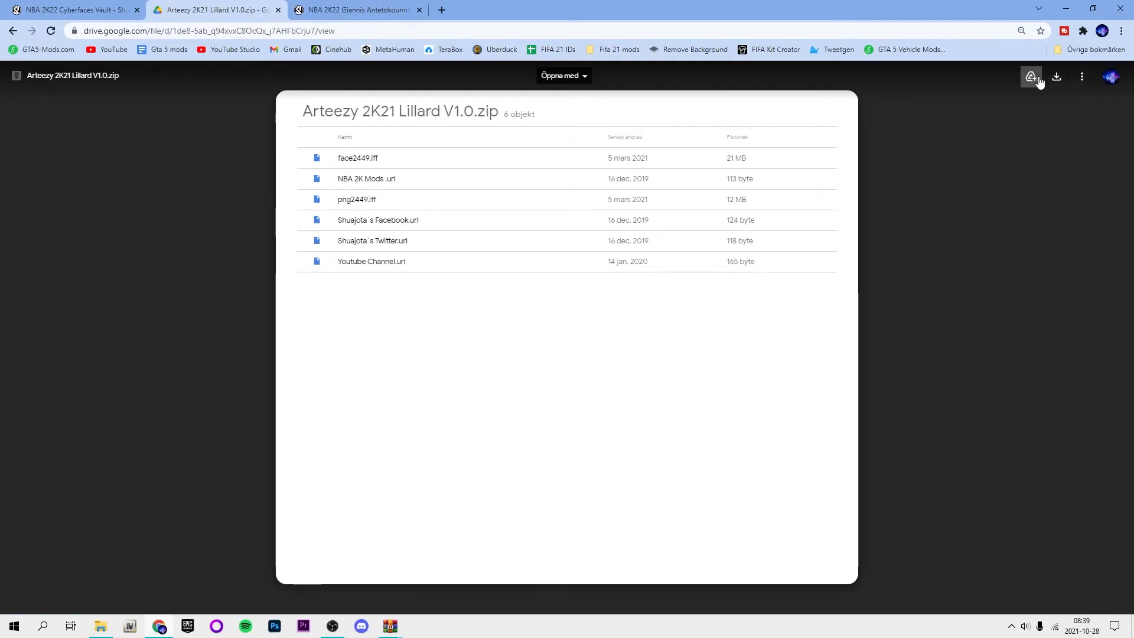
# Download Arteezy 2K21 Lillard V1.0.zip from Drive and open it in WinRAR
pyautogui.click(1054, 76)
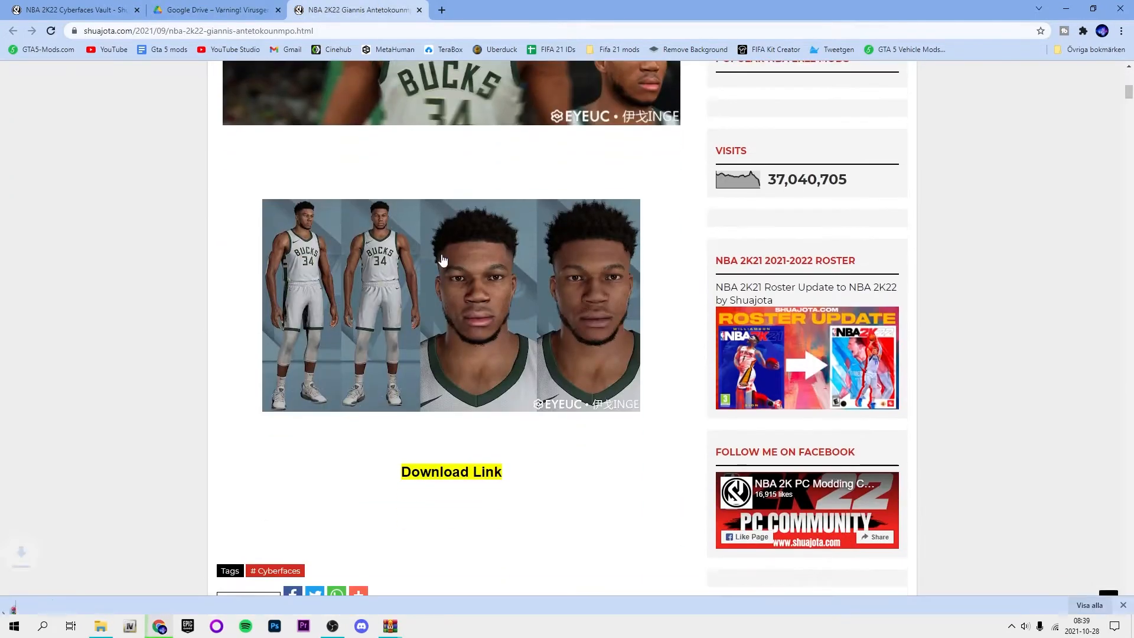
pyautogui.click(450, 471)
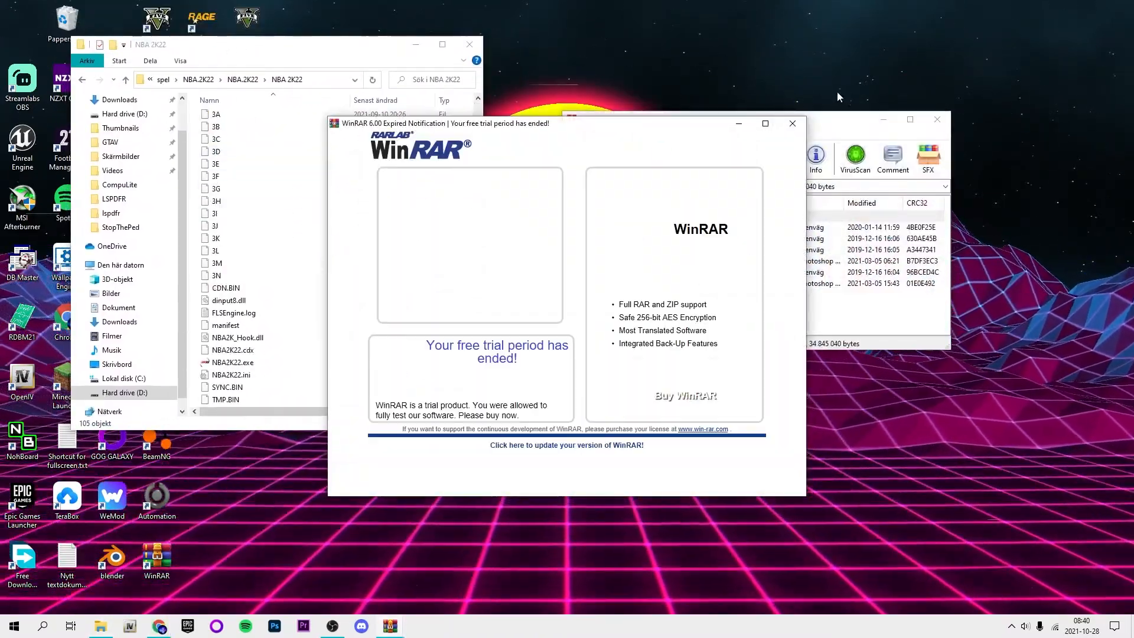
# Extract Giannis's face/png 2701 and Lillard's 2449 .iff files into the Mods folder and create a notes text file
pyautogui.click(791, 124)
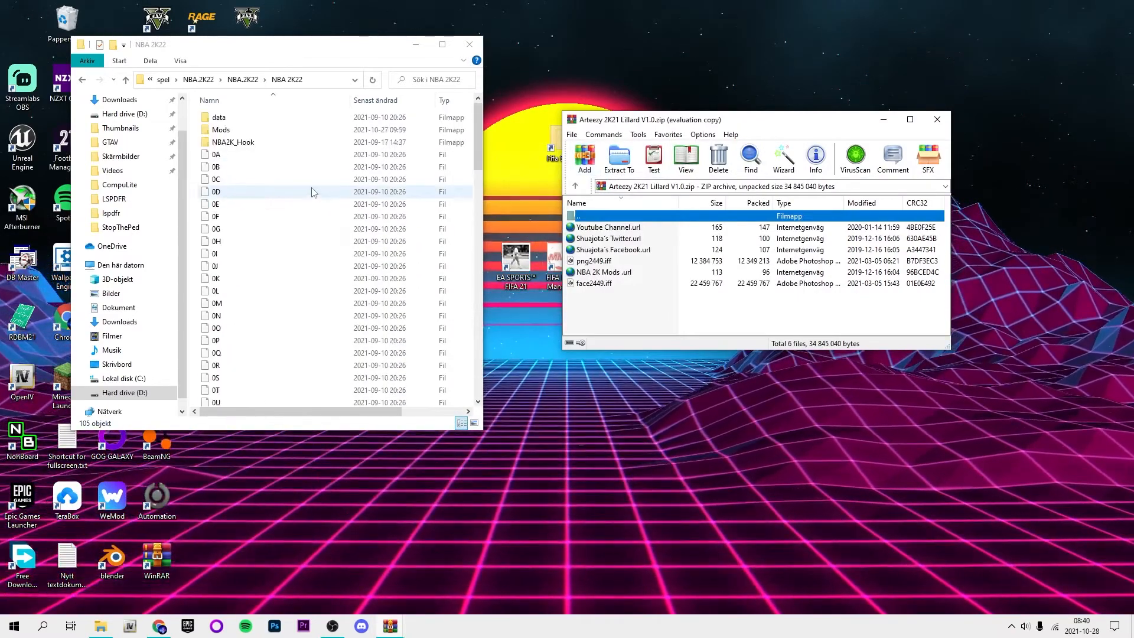
pyautogui.click(221, 130)
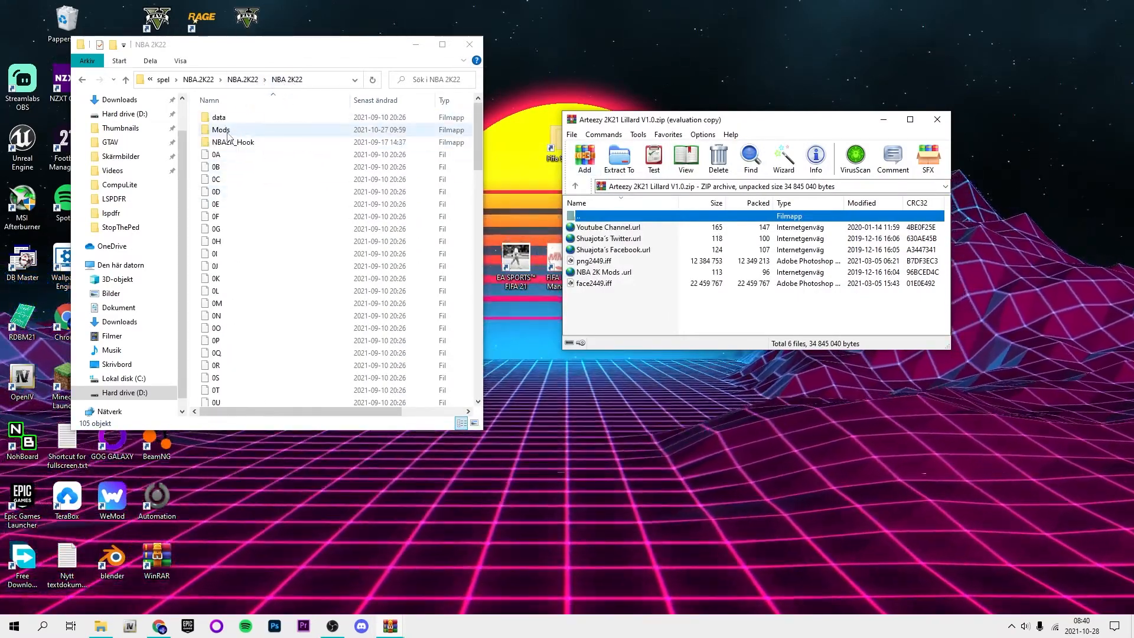
pyautogui.doubleClick(221, 130)
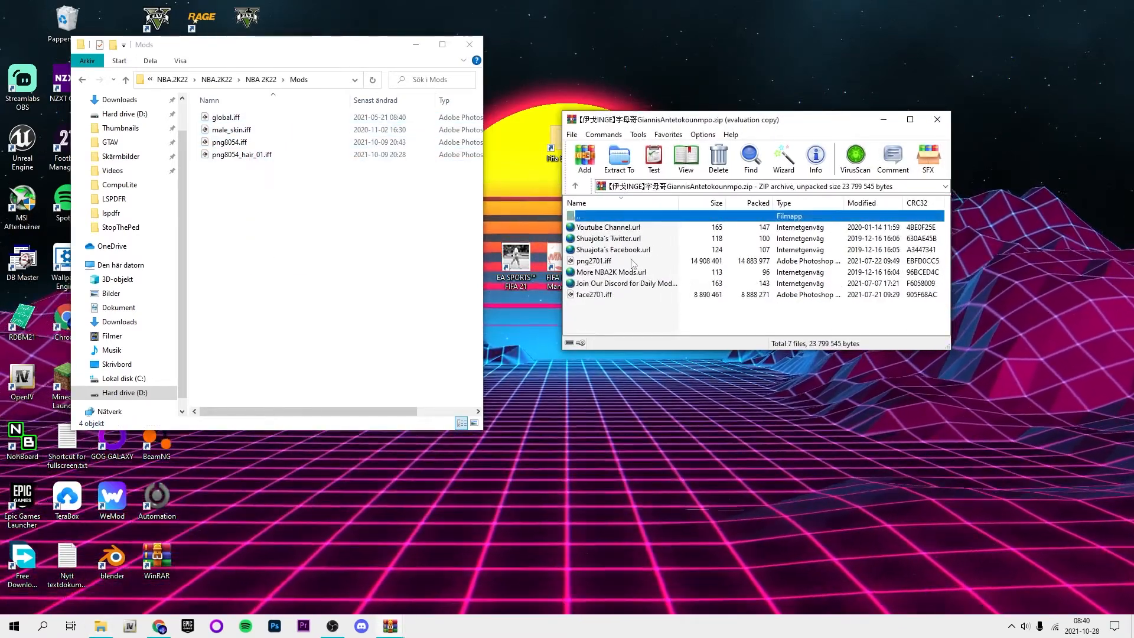
pyautogui.click(592, 260)
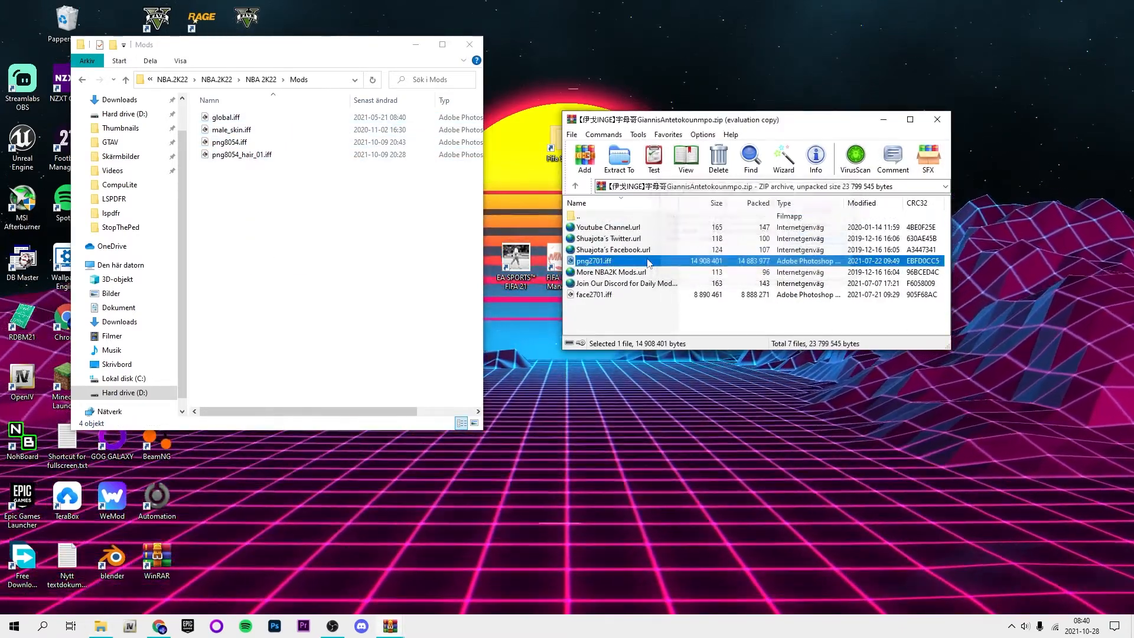
pyautogui.click(593, 294)
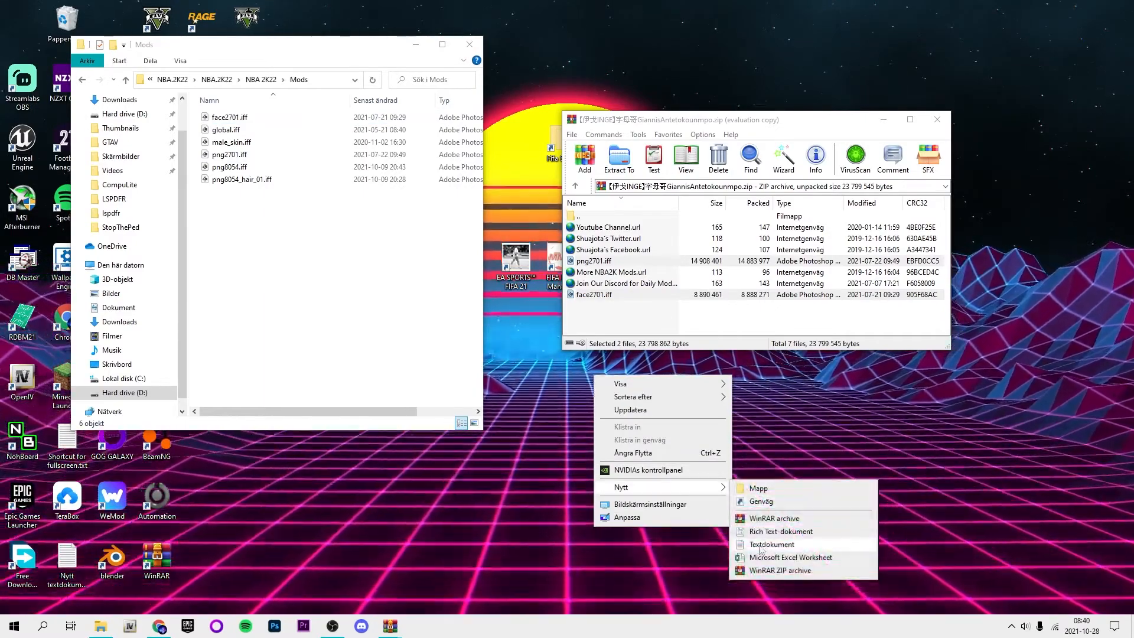
pyautogui.click(772, 543)
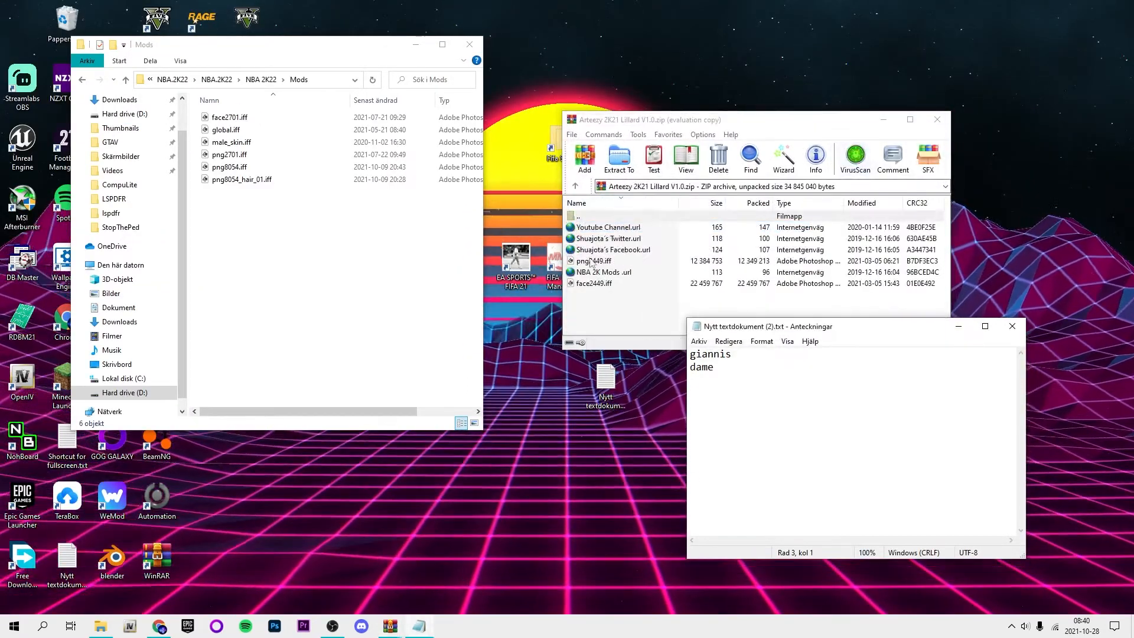
pyautogui.click(593, 282)
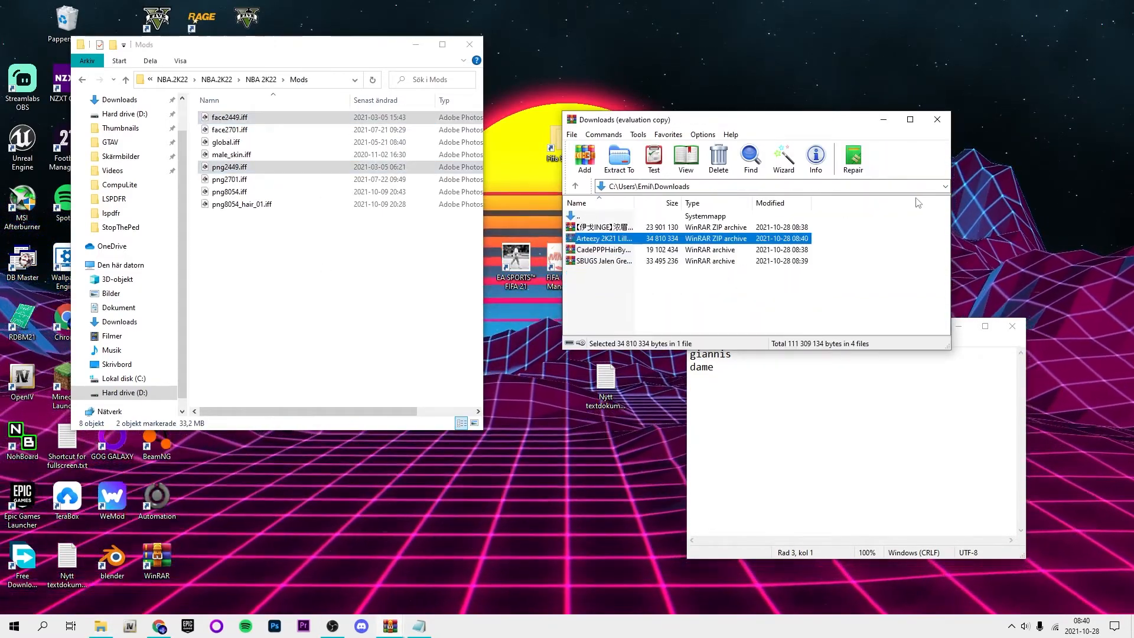
# Switch to the Jalen Green hairstyles archive and read its READ ME.txt
pyautogui.click(937, 119)
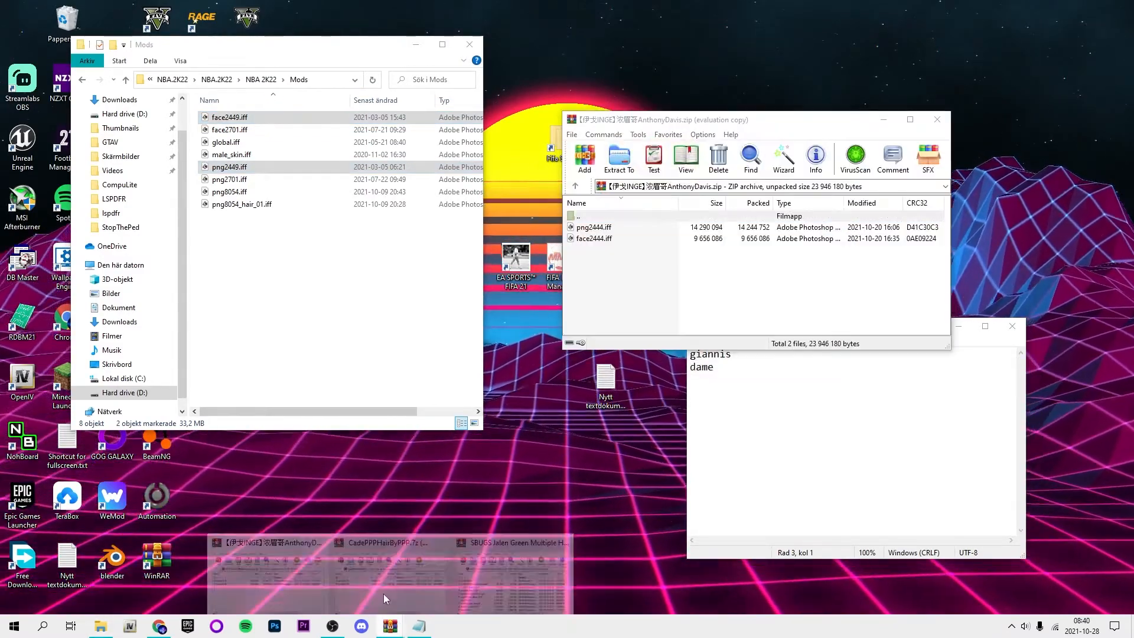
pyautogui.click(514, 543)
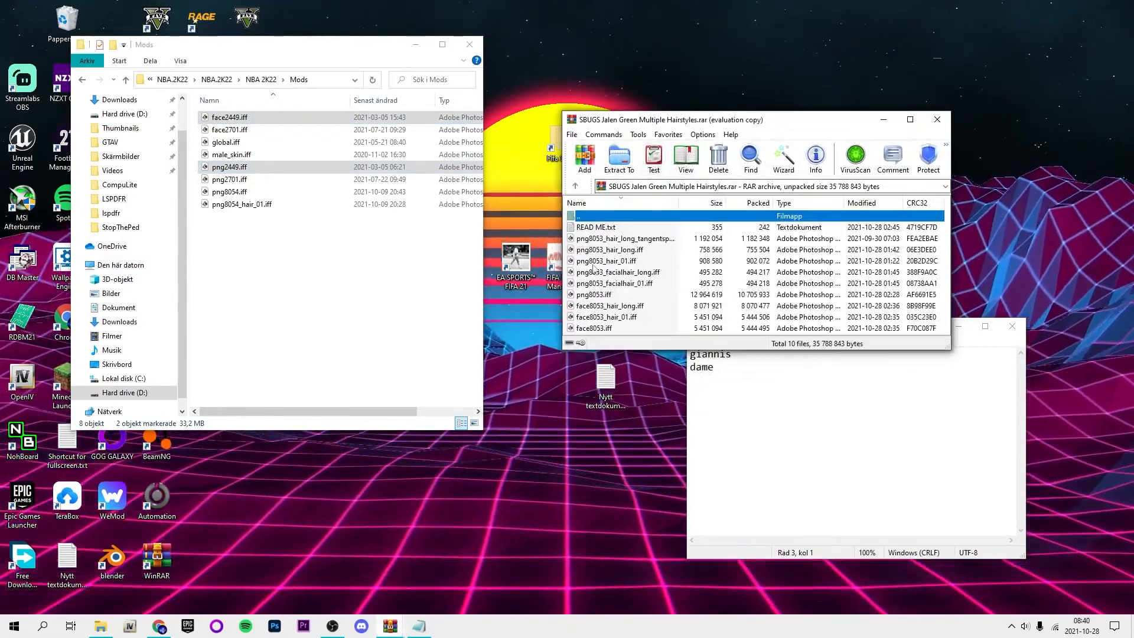
pyautogui.doubleClick(595, 227)
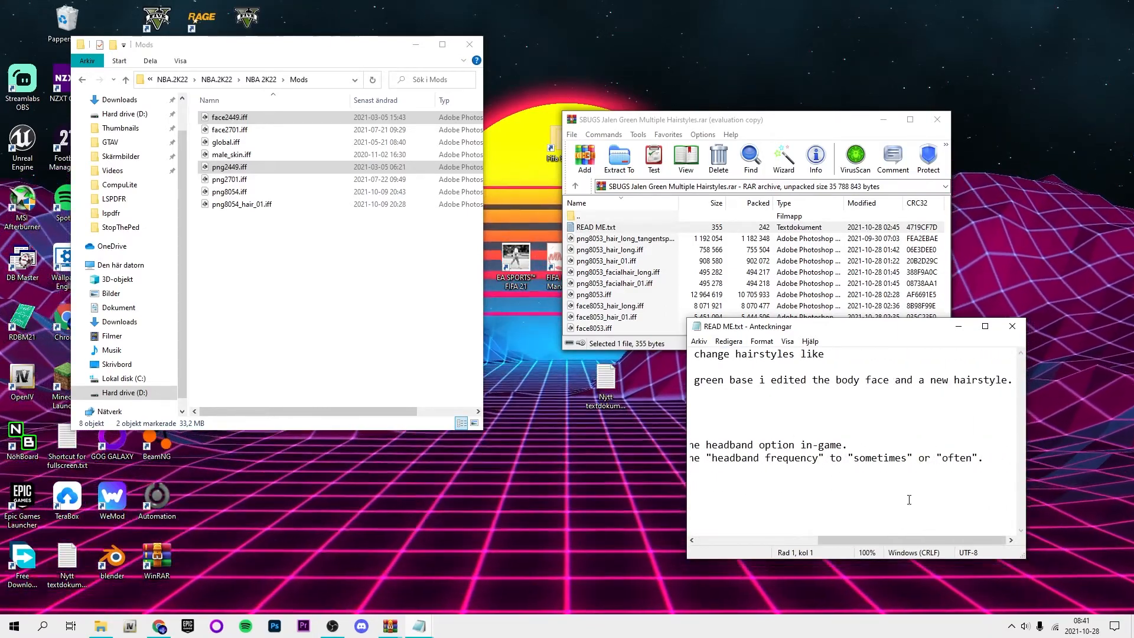
pyautogui.scroll(3)
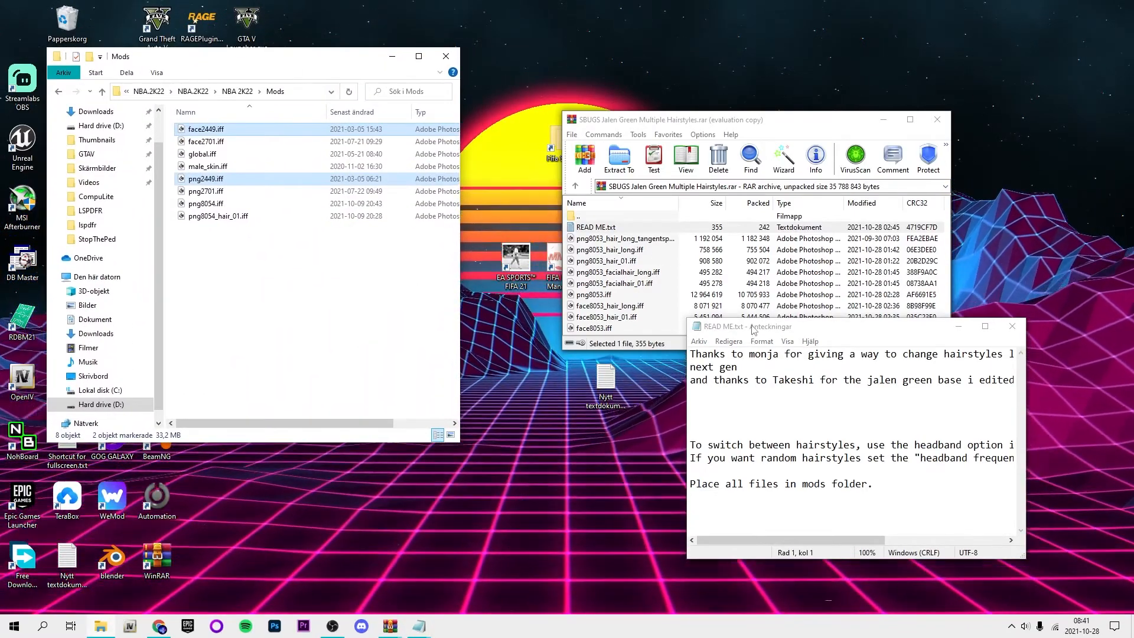
pyautogui.click(623, 237)
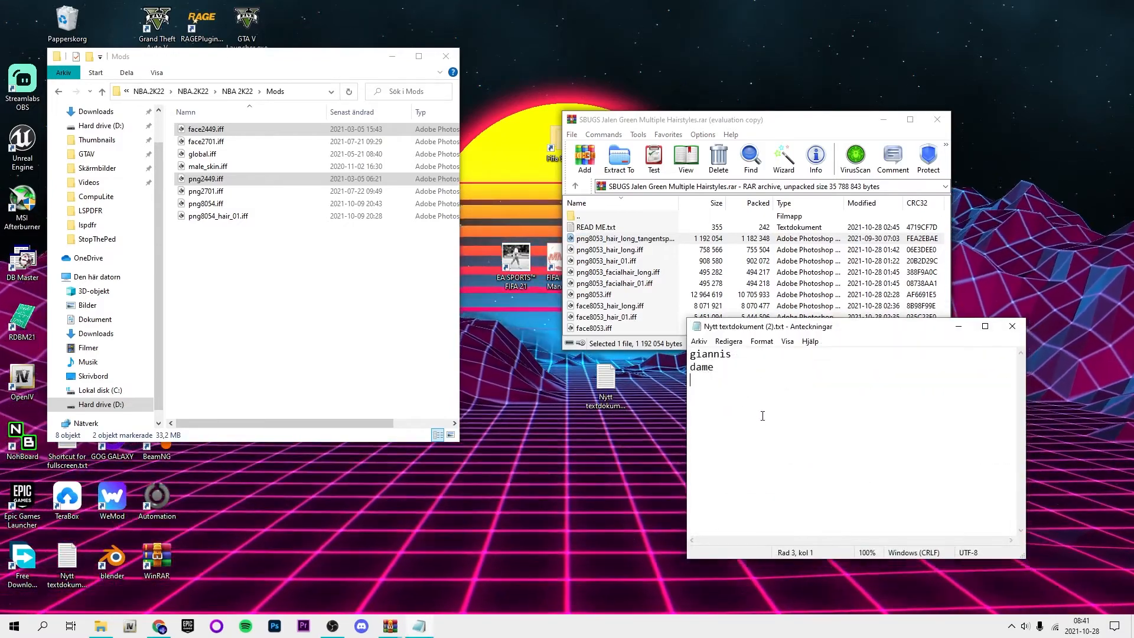
# Add 'jalen green' to the saved player list and extract his face/png 8053 files into Mods
pyautogui.write('jalen green')
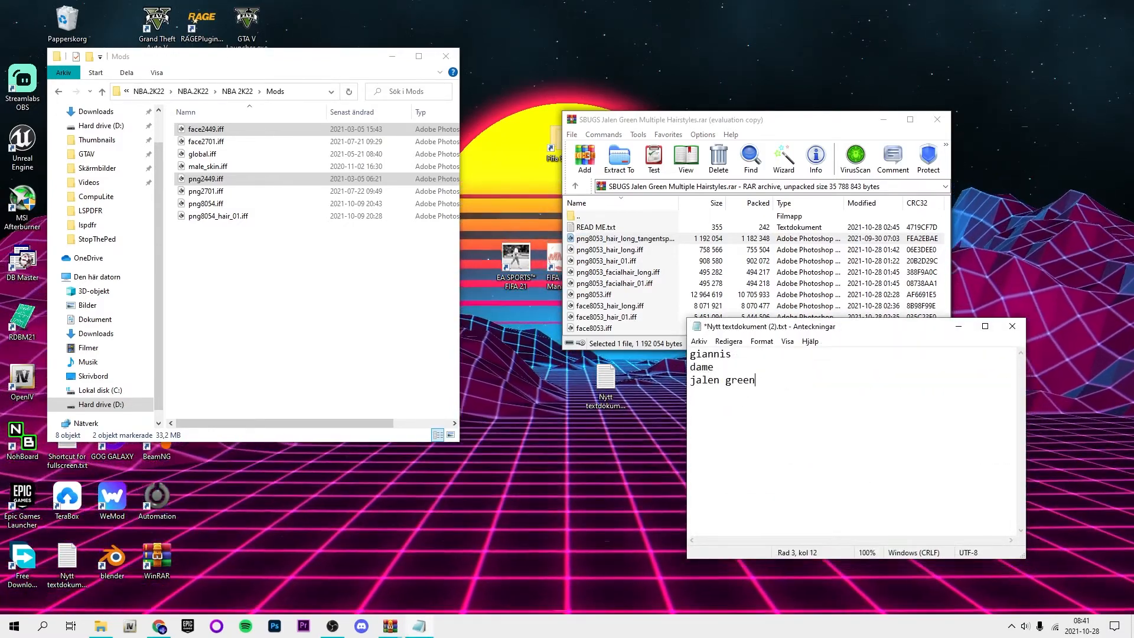
pyautogui.press('ctrl+s')
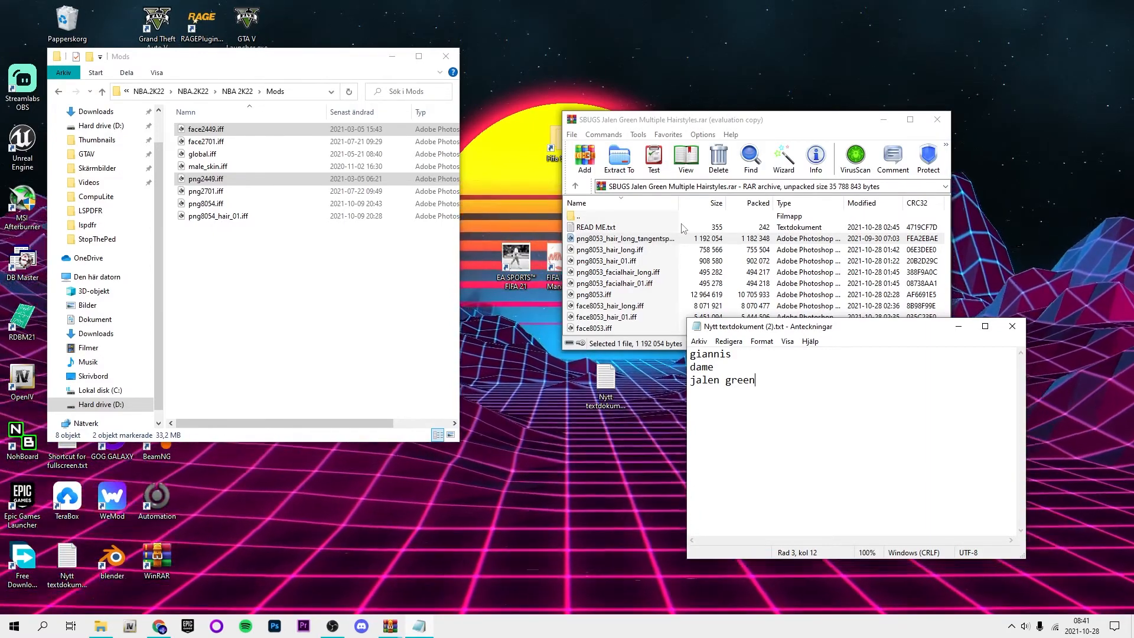
pyautogui.click(622, 249)
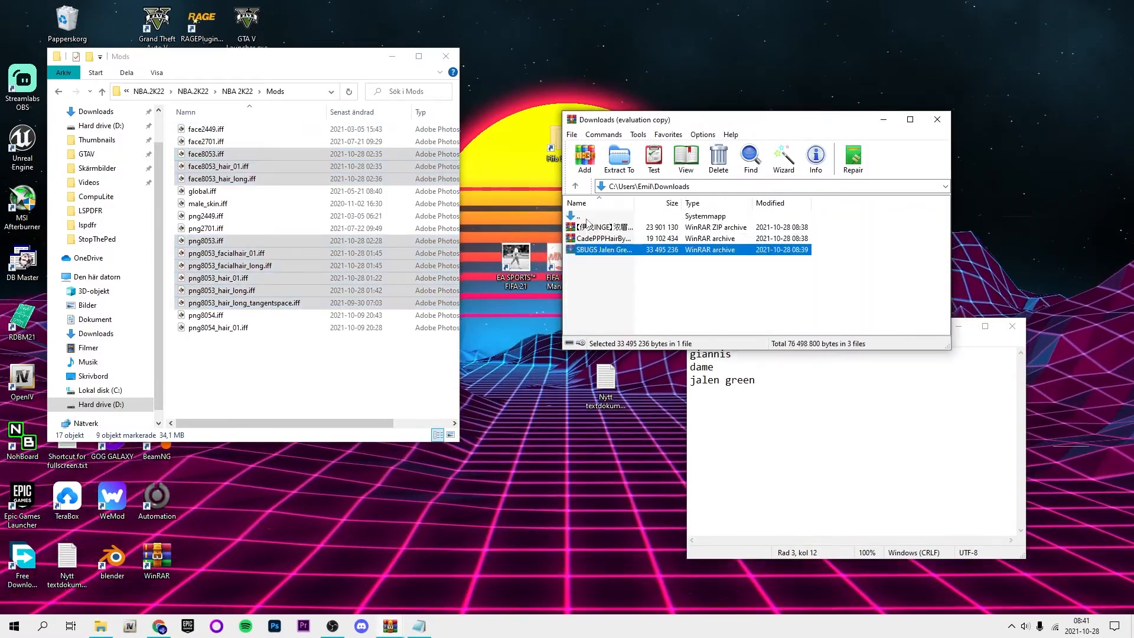
# Extract the Cade Cunningham hair and Anthony Davis 2444 files into Mods, noting 'Anthony davis', then bring up NBA 2K22
pyautogui.doubleClick(600, 238)
pyautogui.write('c')
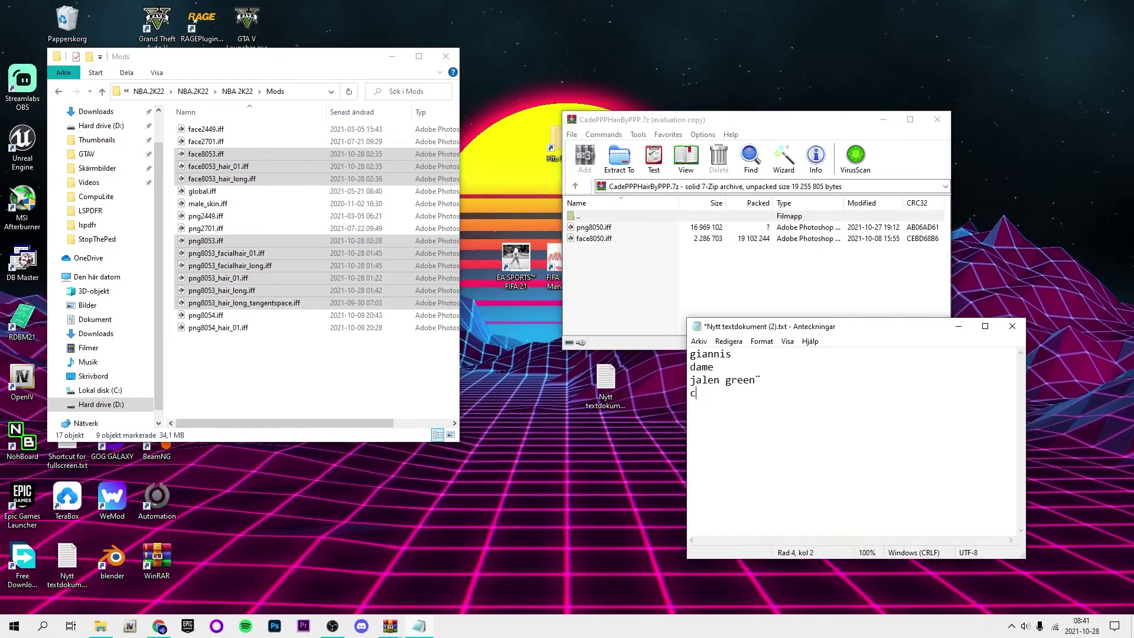
pyautogui.write('ade')
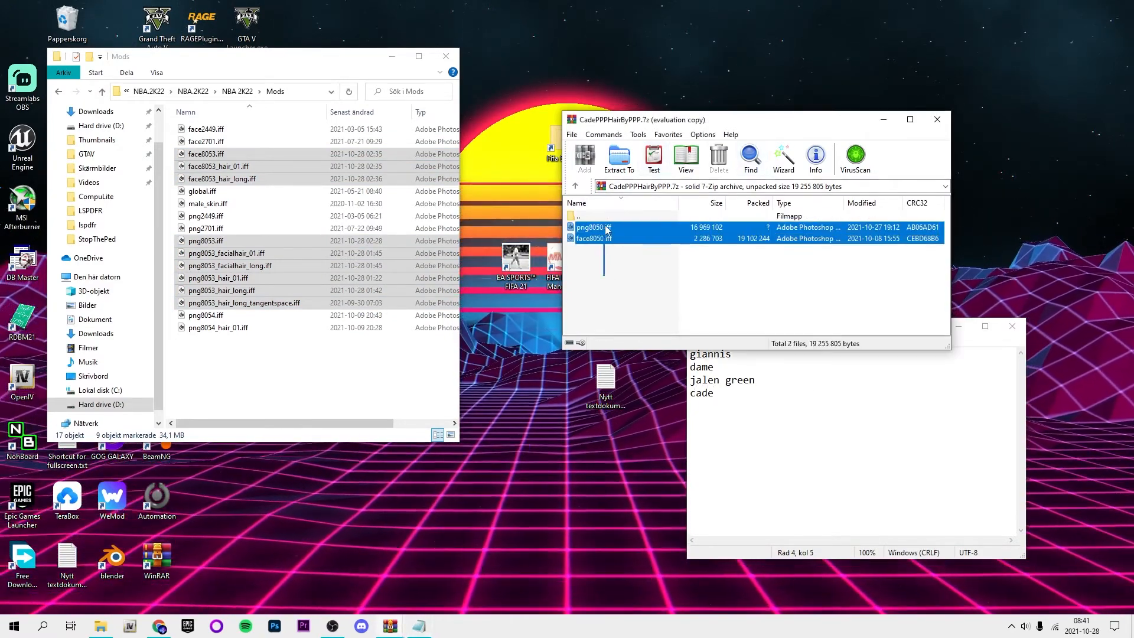
pyautogui.click(575, 185)
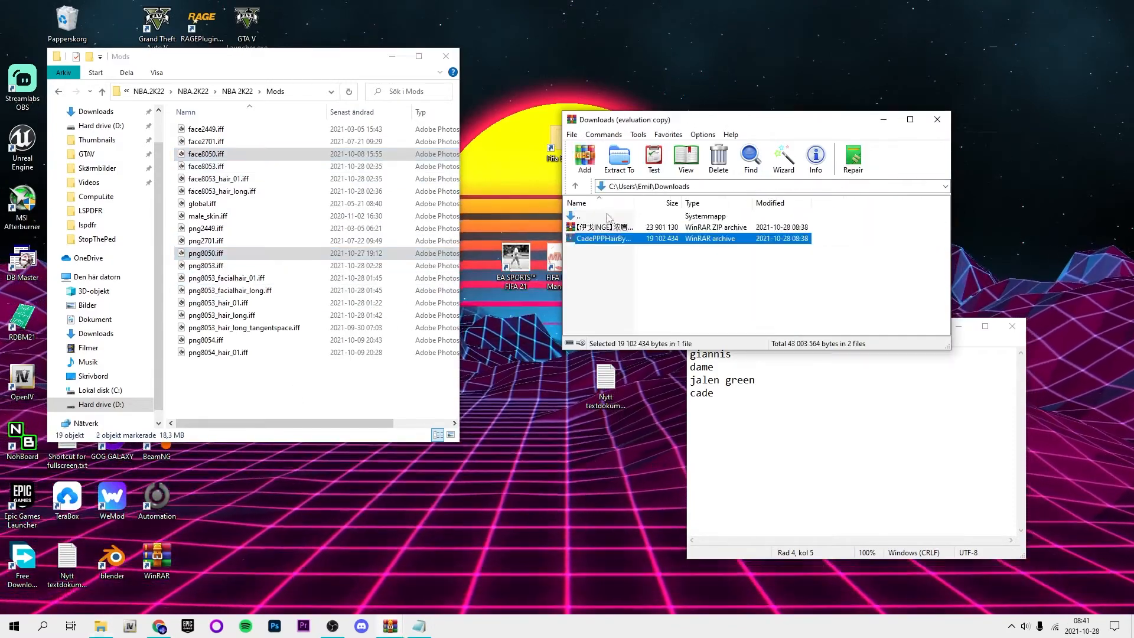
pyautogui.doubleClick(604, 227)
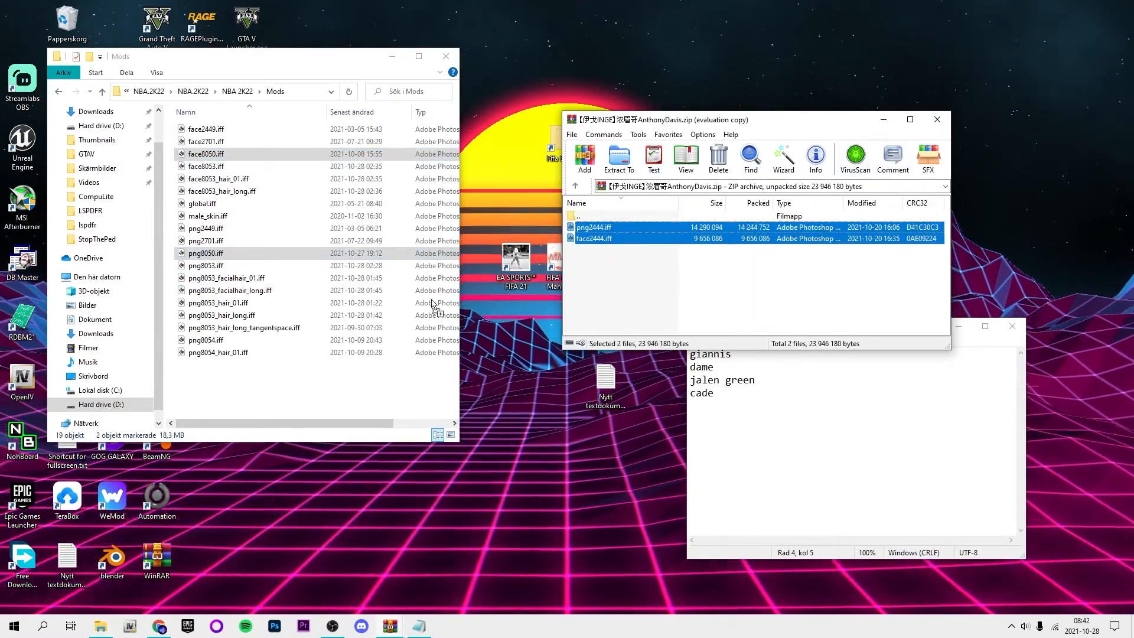
pyautogui.write('A')
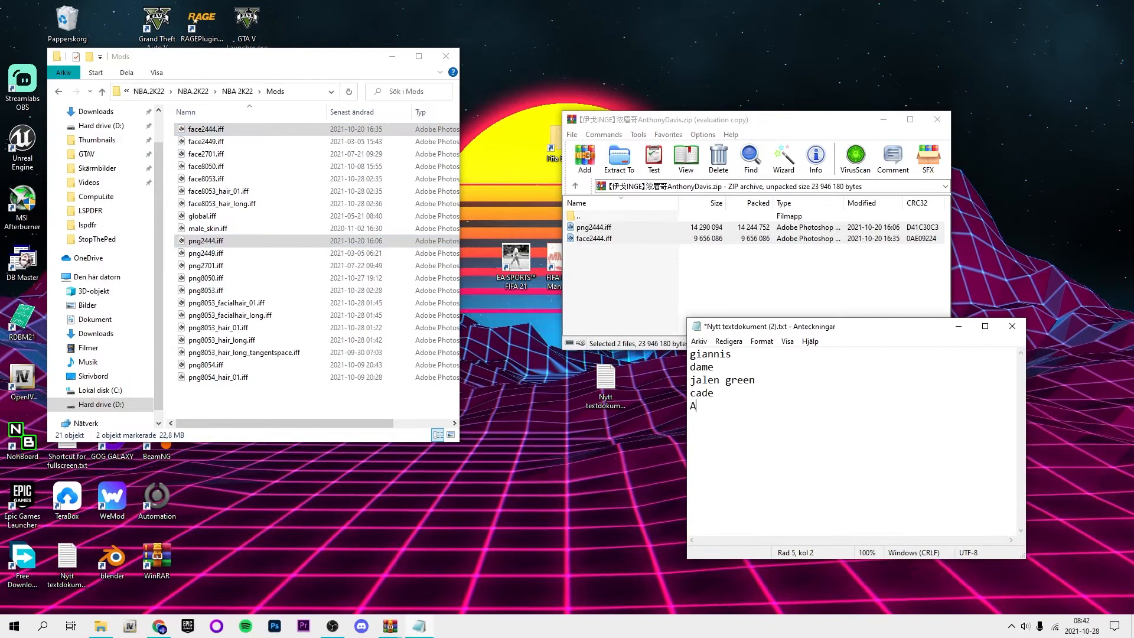
pyautogui.write('nthony')
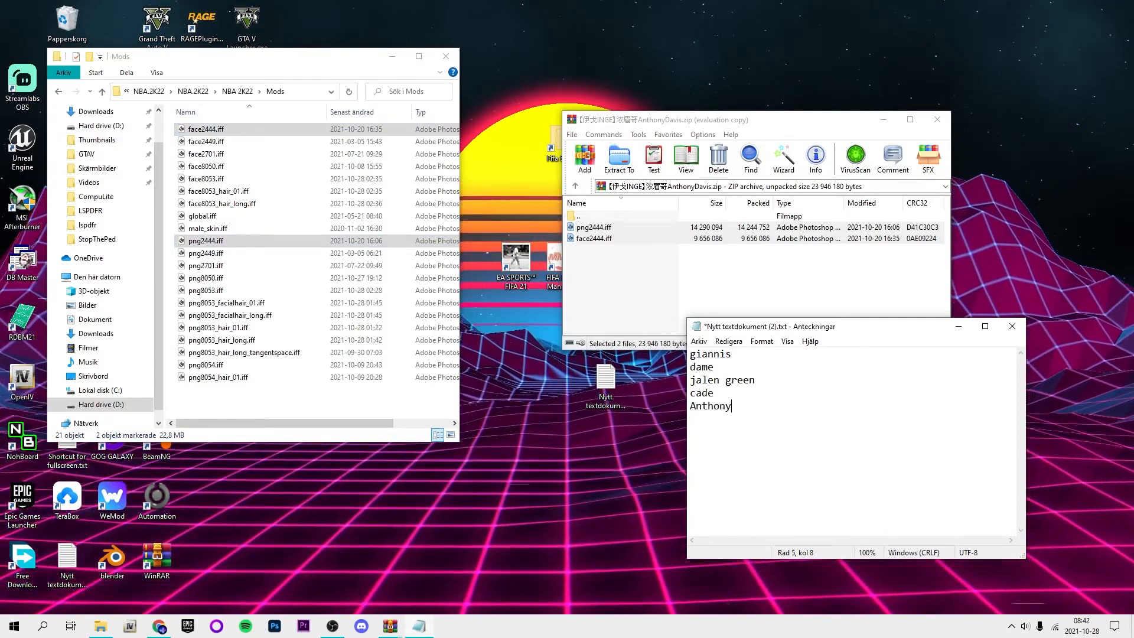
pyautogui.write('davis')
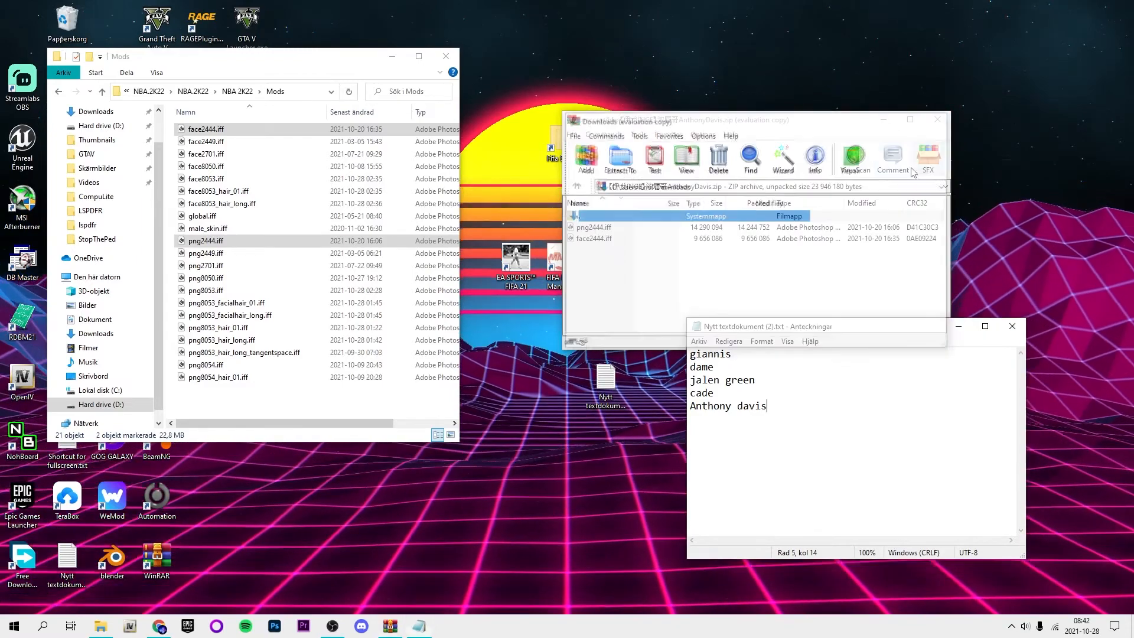
pyautogui.click(937, 119)
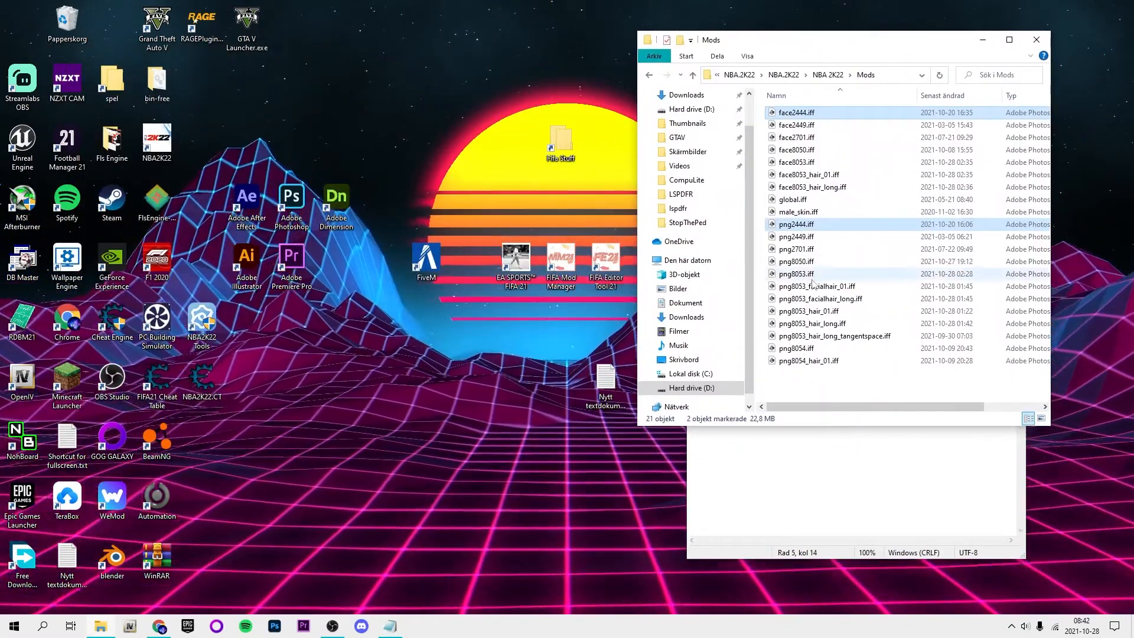
pyautogui.click(692, 74)
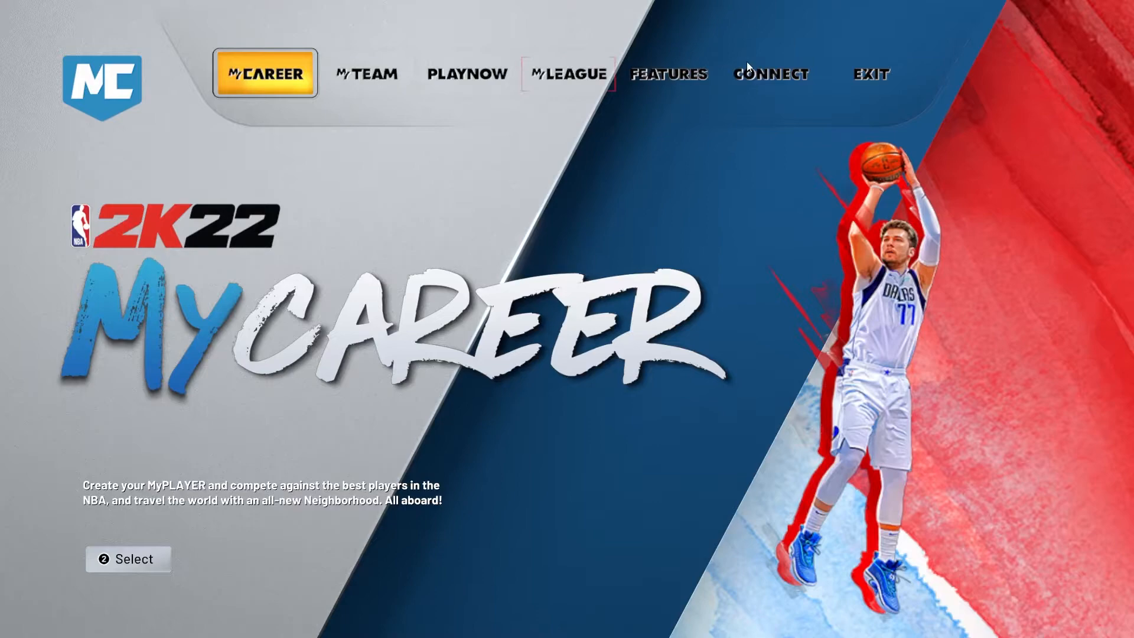
# Start a new NBA roster from Features > Create Roster and move to the Lakers list
pyautogui.click(666, 74)
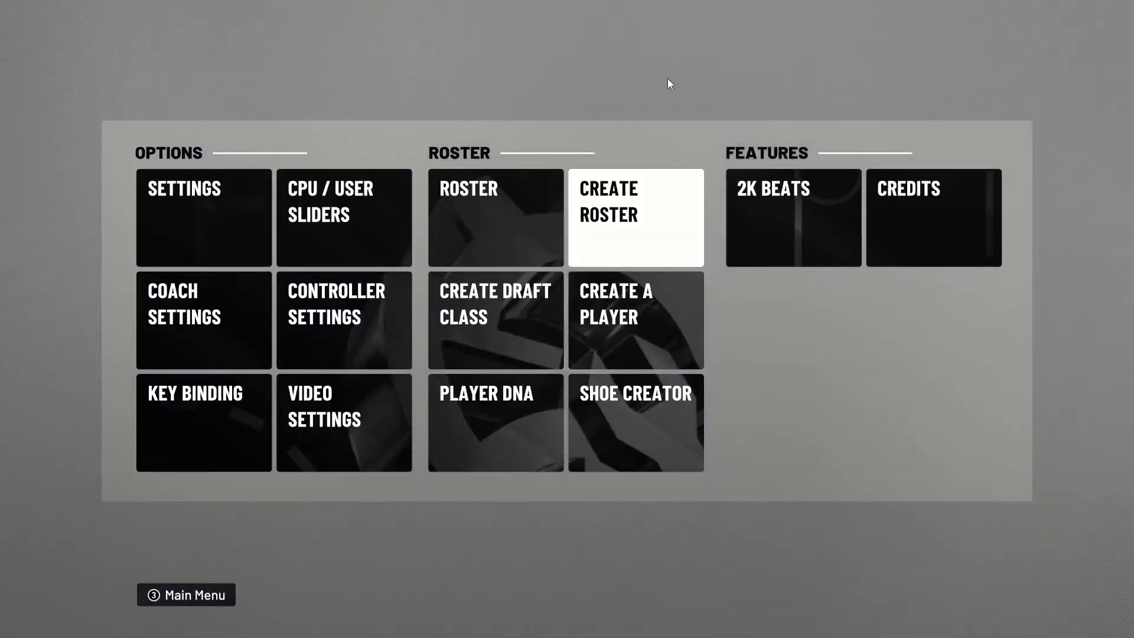
pyautogui.click(636, 217)
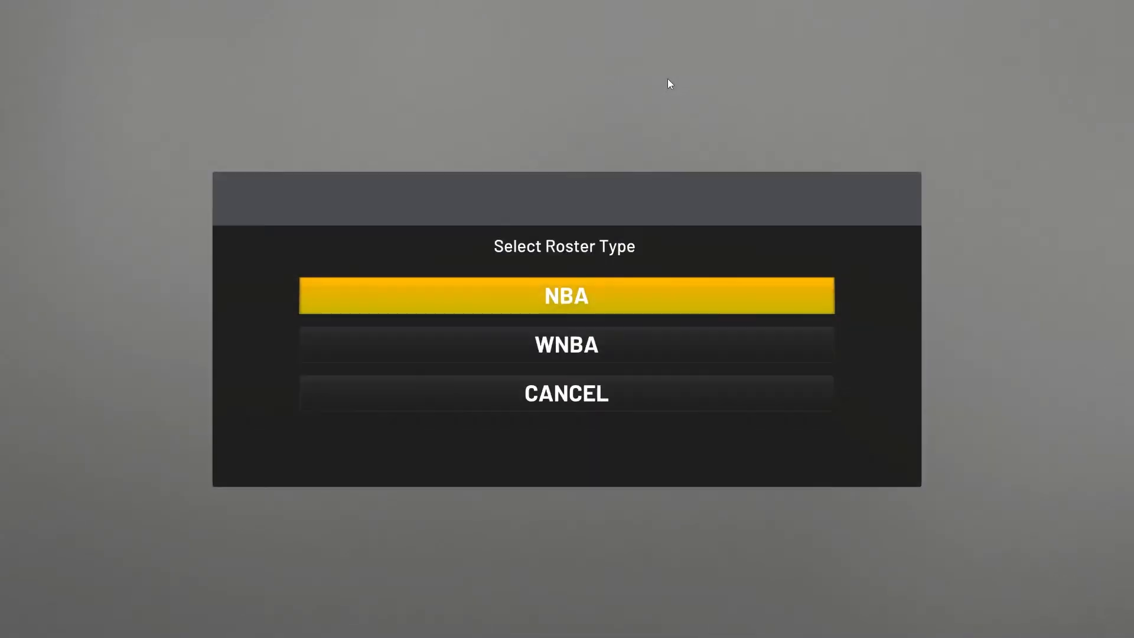
pyautogui.click(566, 295)
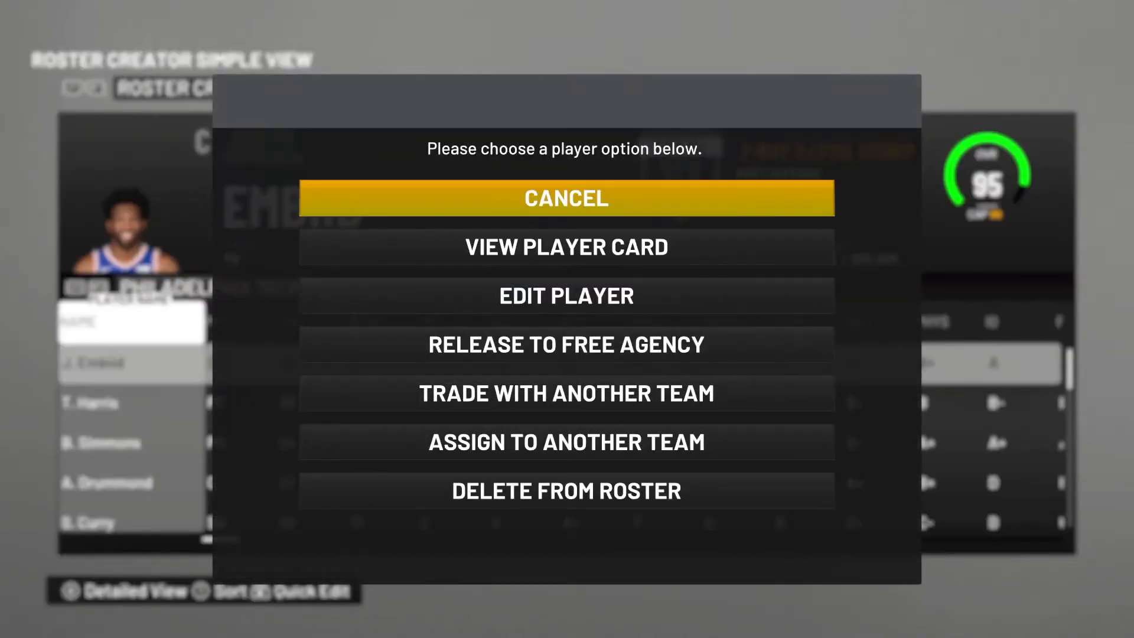
pyautogui.click(566, 198)
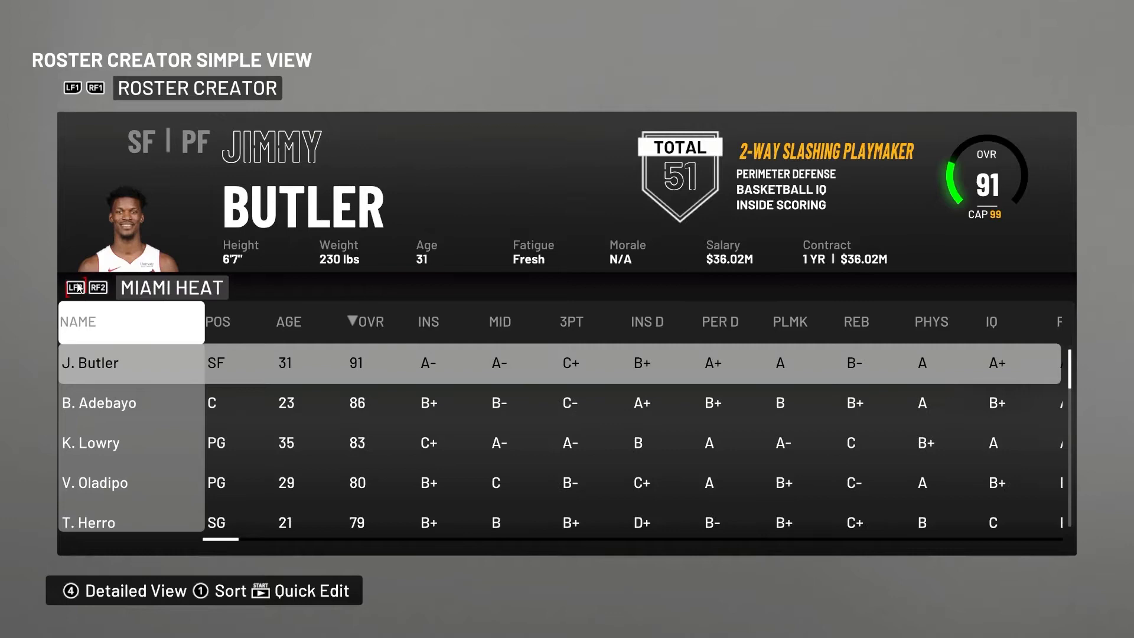
pyautogui.click(98, 287)
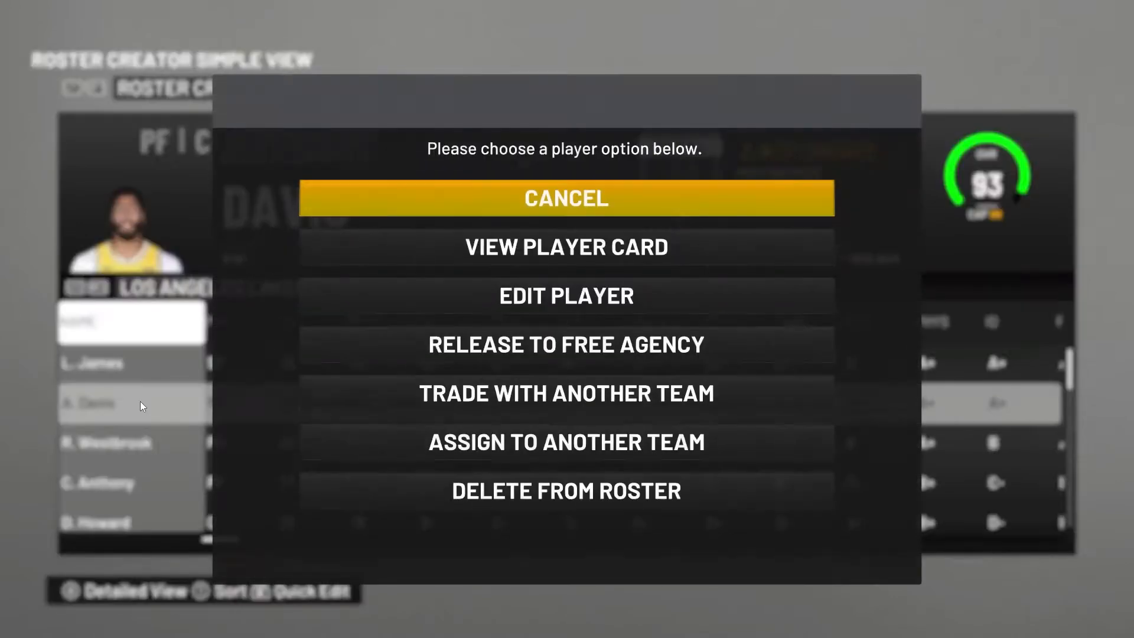
# Edit Anthony Davis, then complete with Keep Changes and Return to the Lakers roster
pyautogui.click(566, 295)
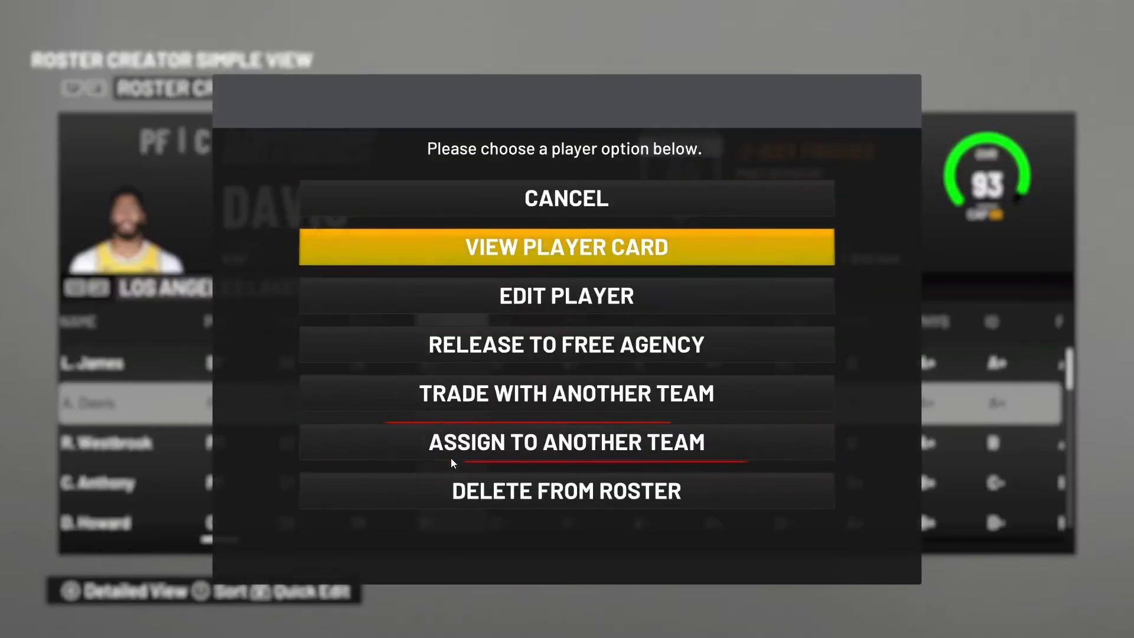
pyautogui.click(566, 295)
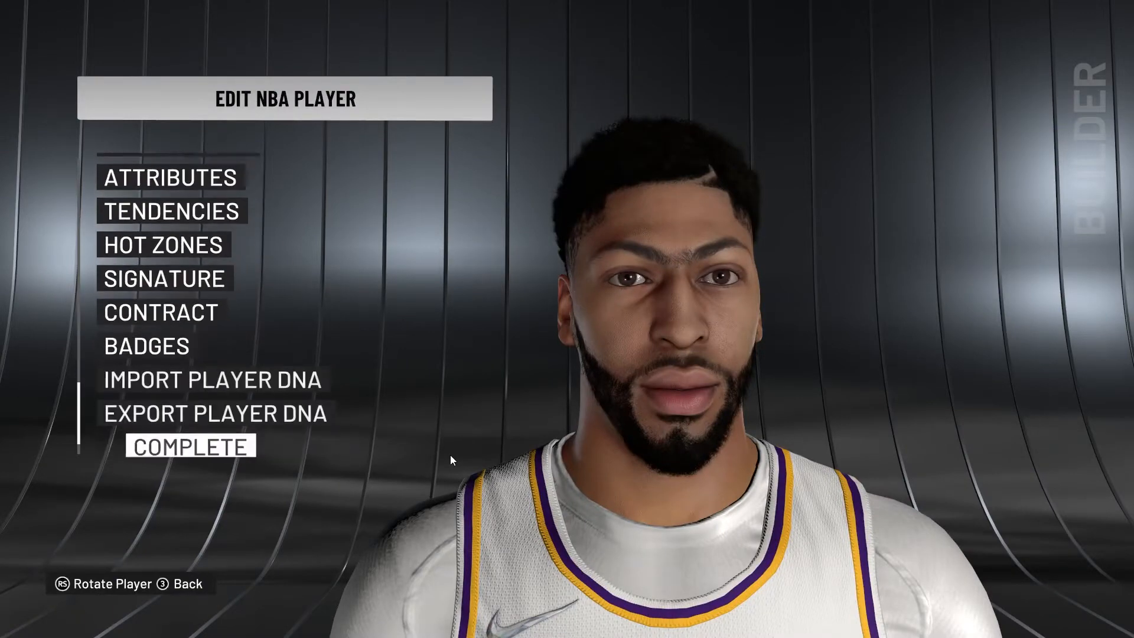
pyautogui.click(189, 445)
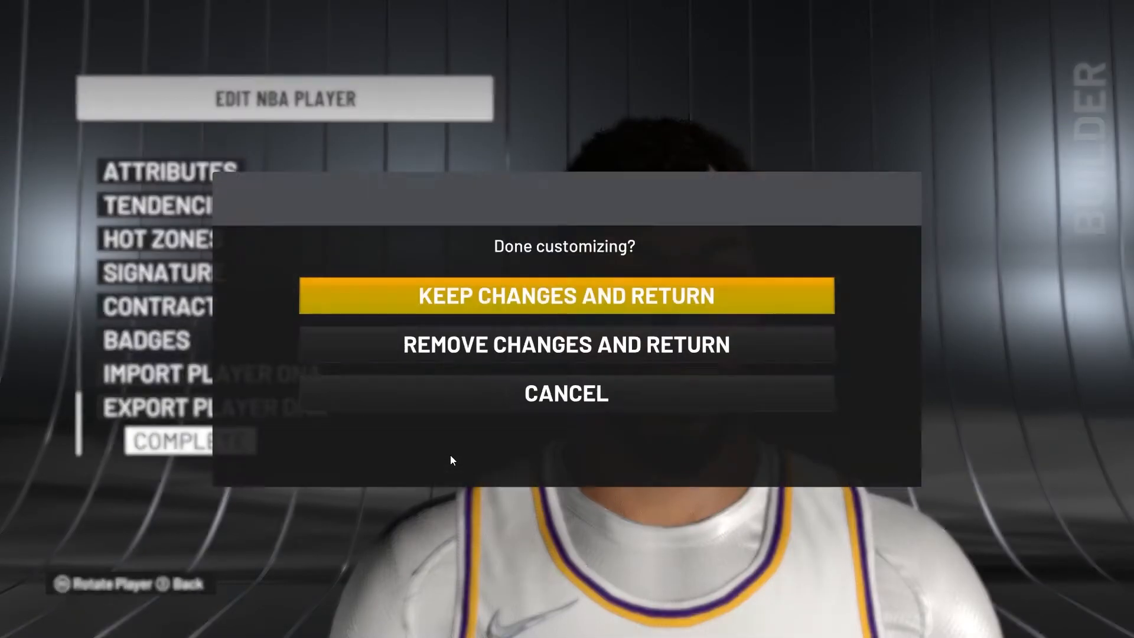
pyautogui.click(565, 295)
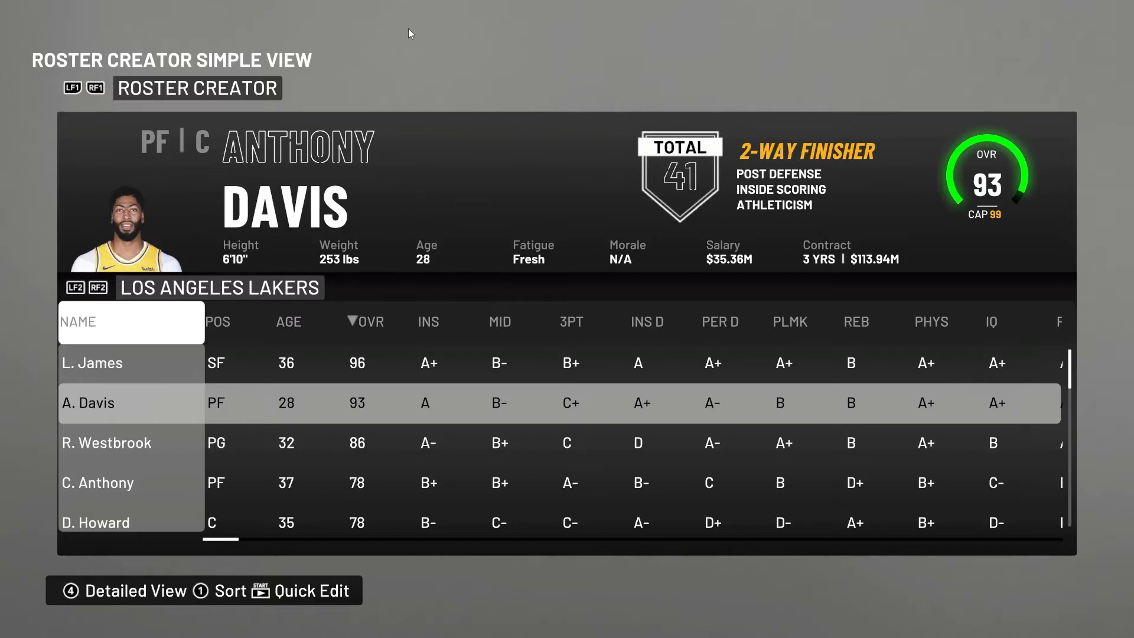
# Preview Anthony Davis's braided-hair cyberface from back, side and front, then back out to the save prompt
pyautogui.click(87, 403)
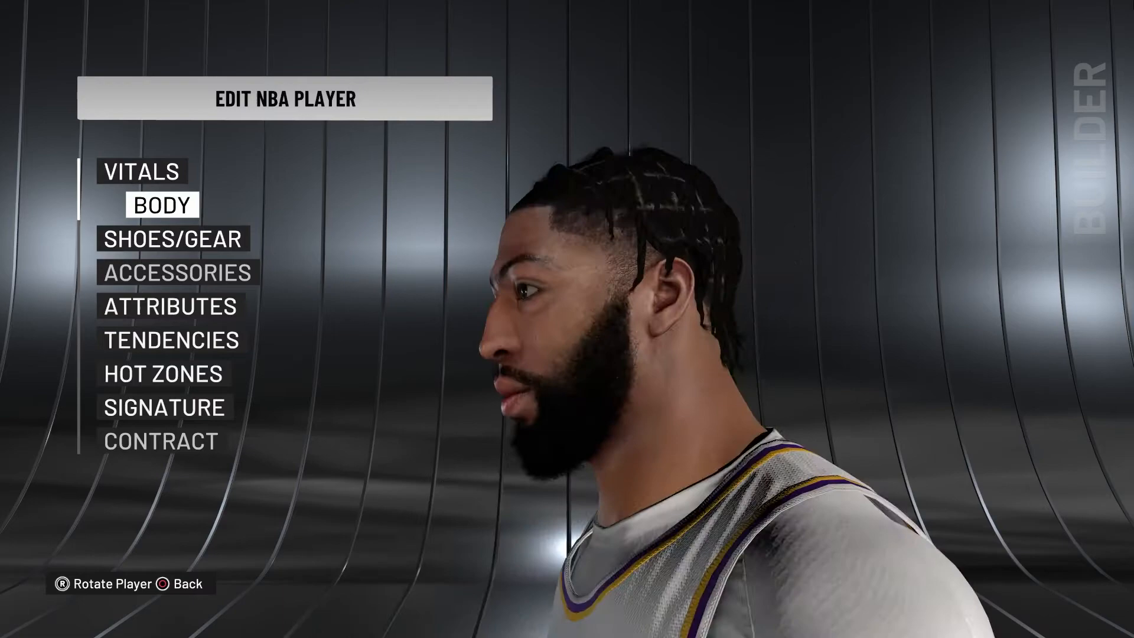
pyautogui.press('R')
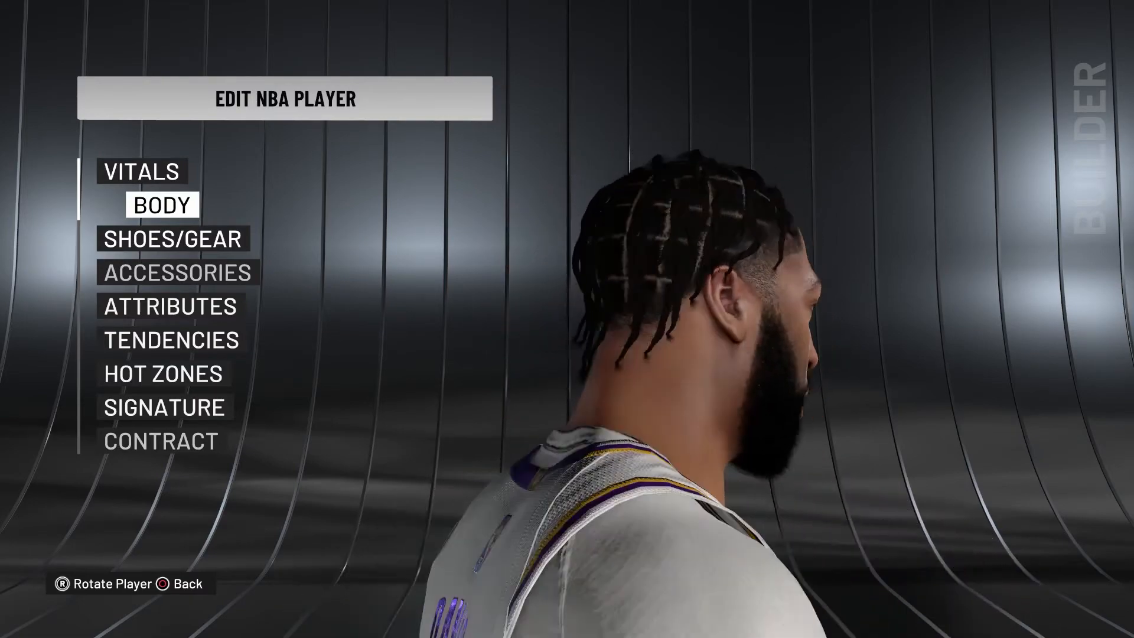
pyautogui.press('R')
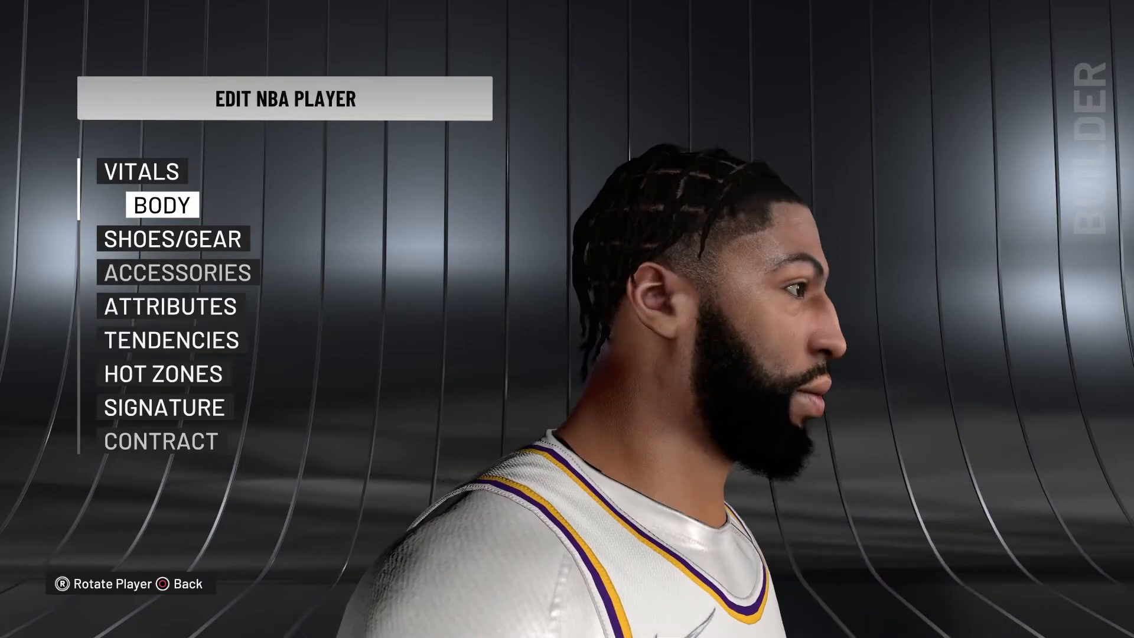
pyautogui.press('R')
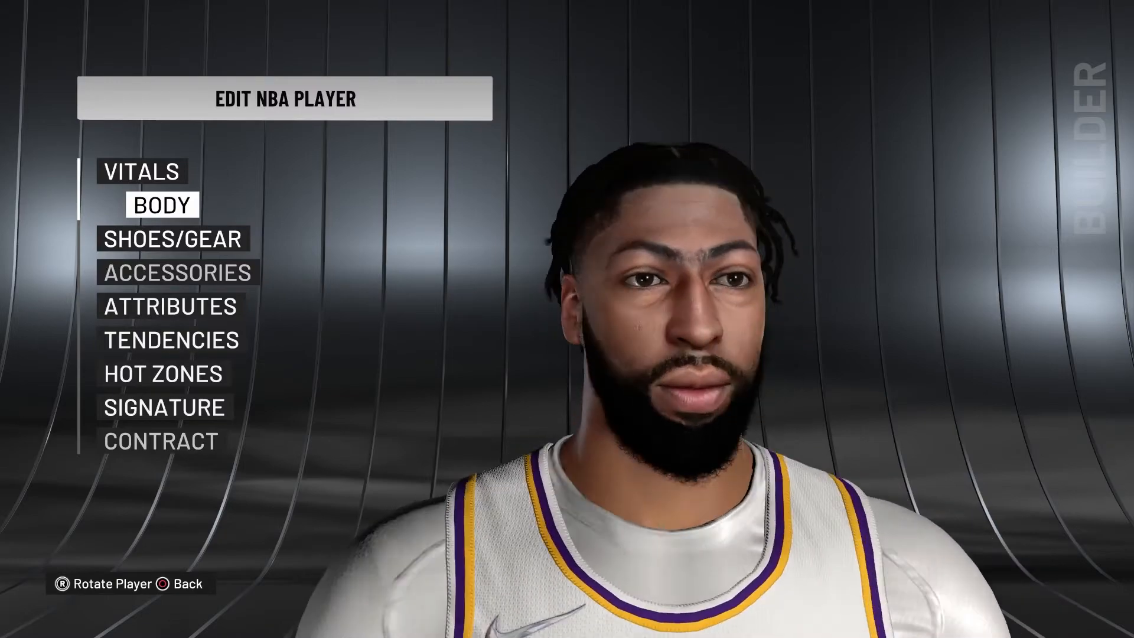
pyautogui.press('up')
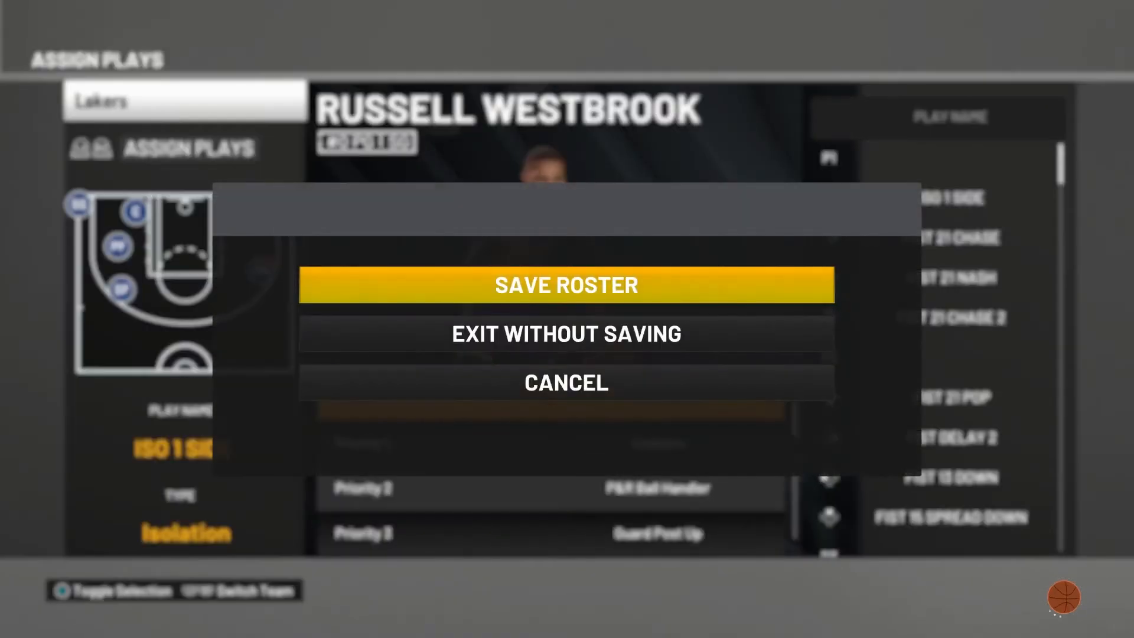
# Stay in the roster creator and browse Jalen Green's upper body accessories down the list
pyautogui.click(566, 334)
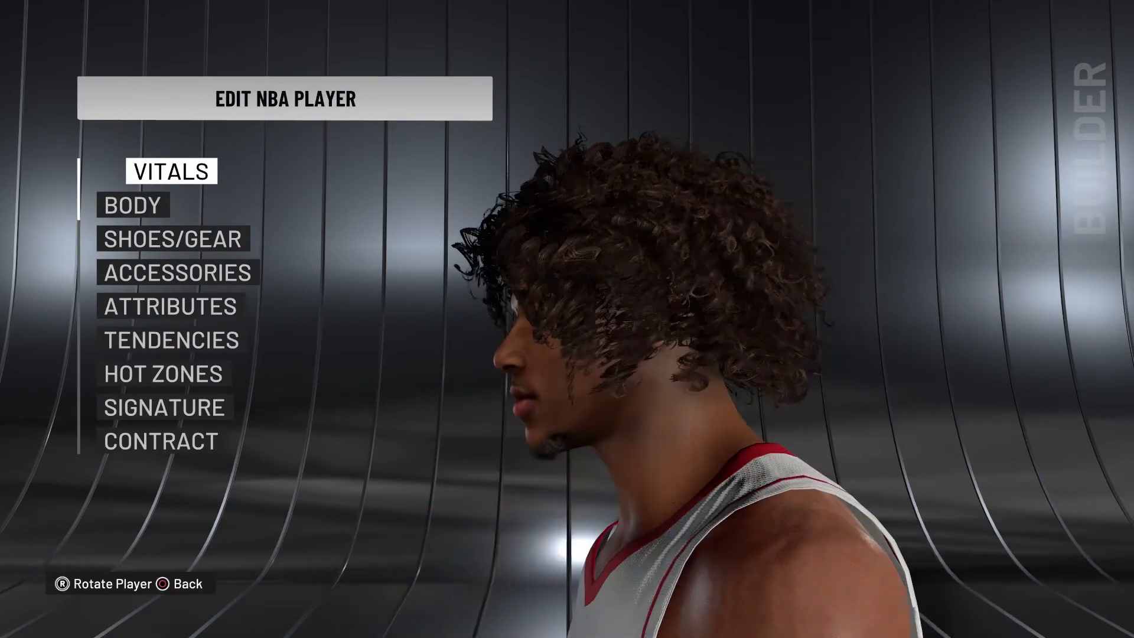
pyautogui.click(178, 273)
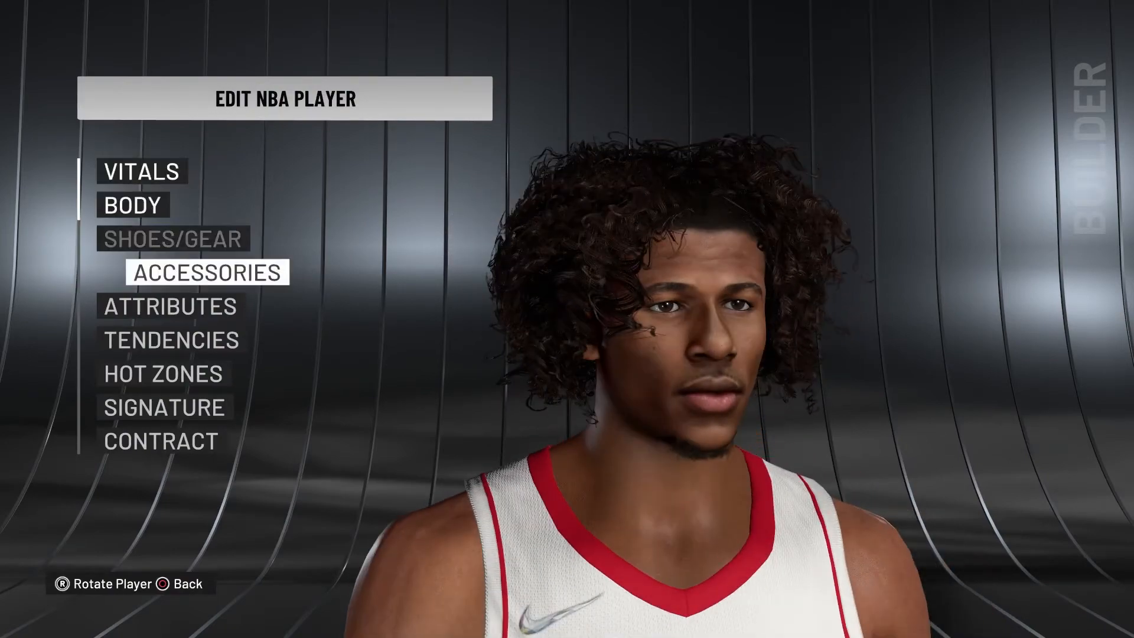
pyautogui.click(206, 273)
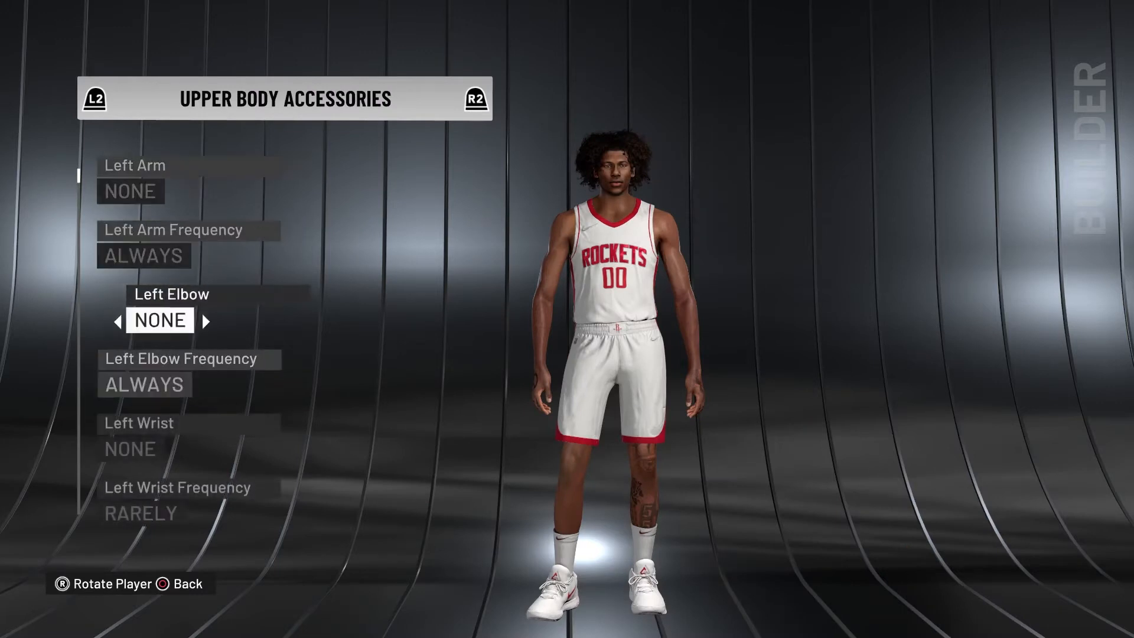
pyautogui.scroll(-3)
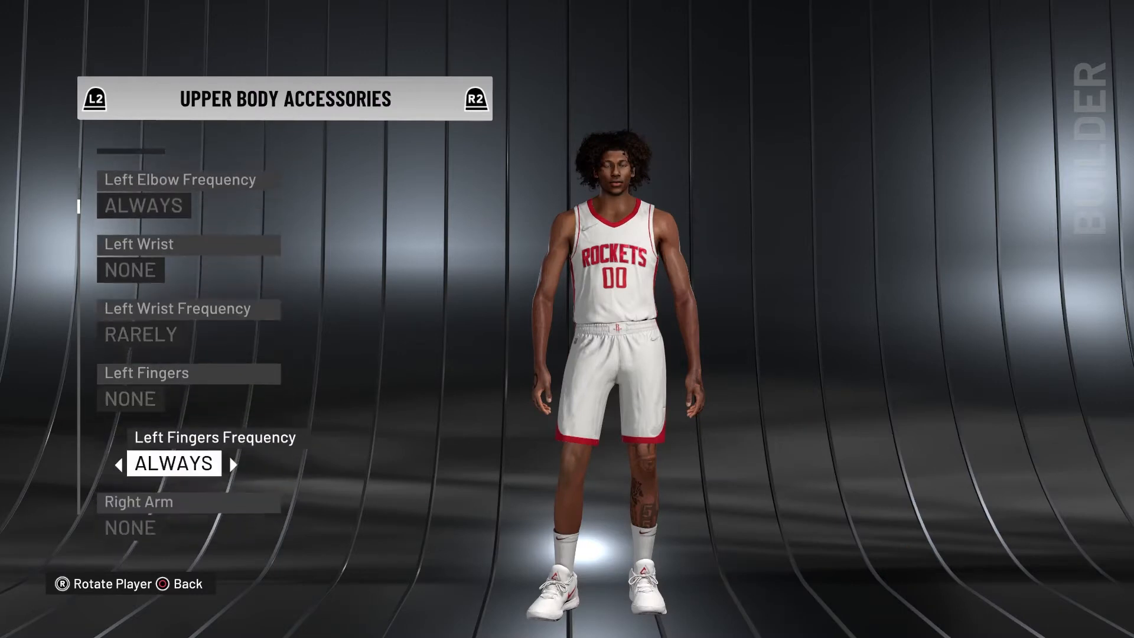
pyautogui.scroll(-3)
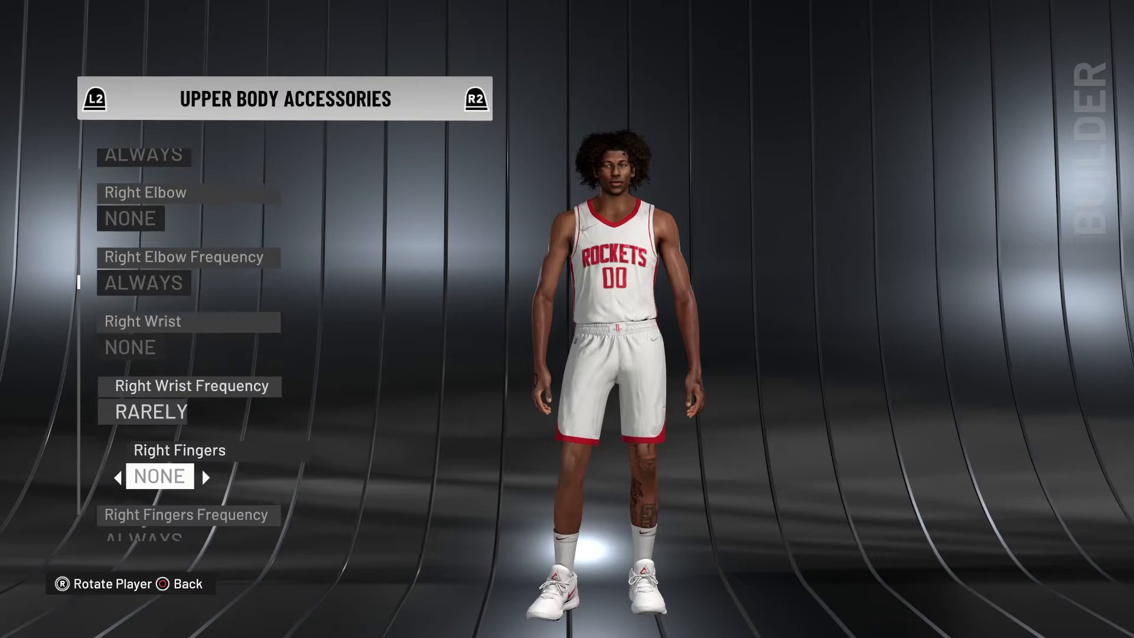
pyautogui.scroll(-3)
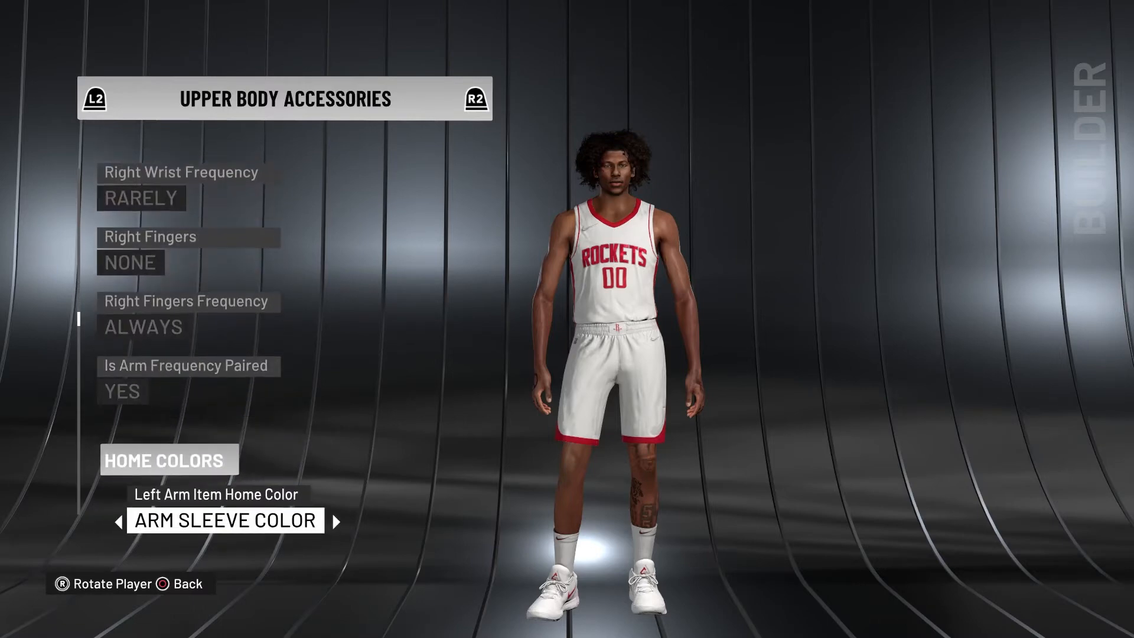
pyautogui.scroll(-3)
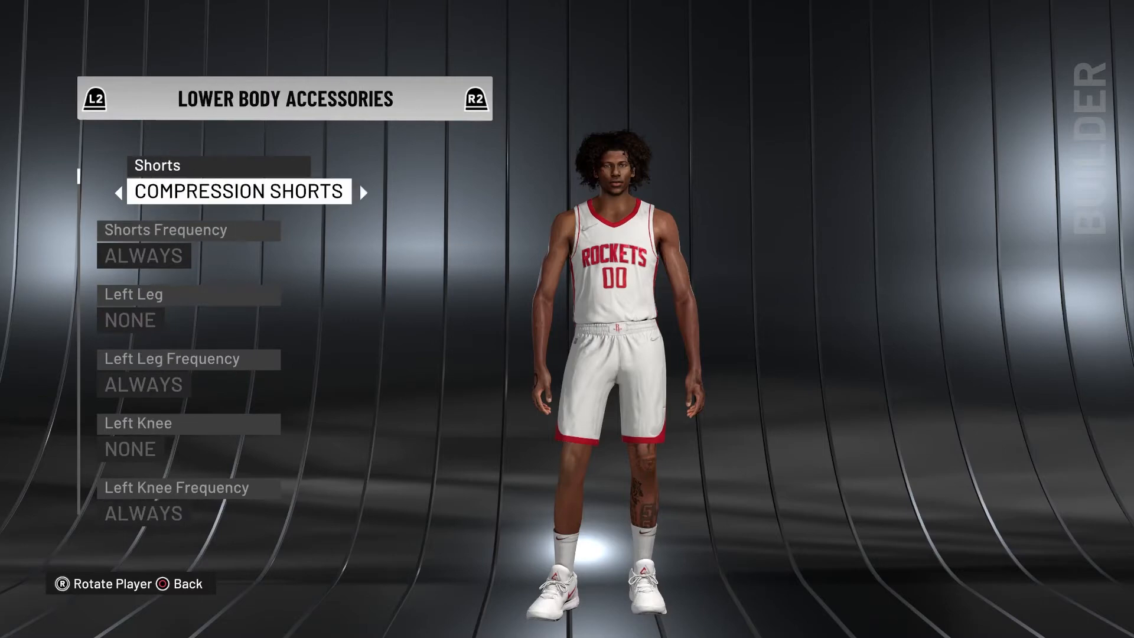
# Browse his lower body accessories to the red away colours and return to the editor overview
pyautogui.click(95, 99)
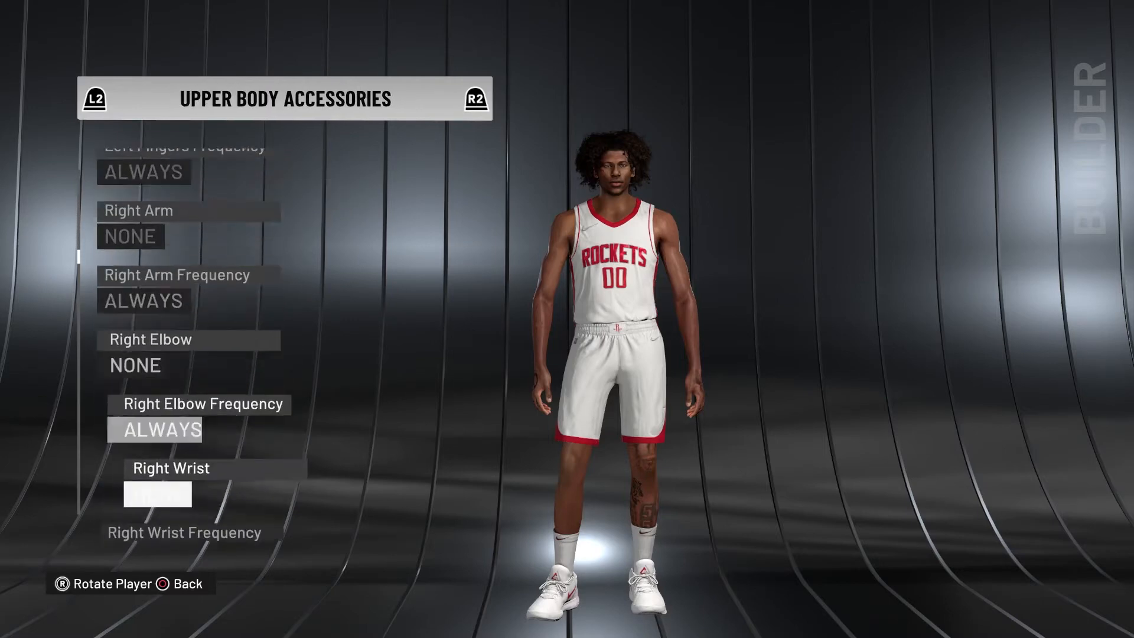
pyautogui.scroll(-3)
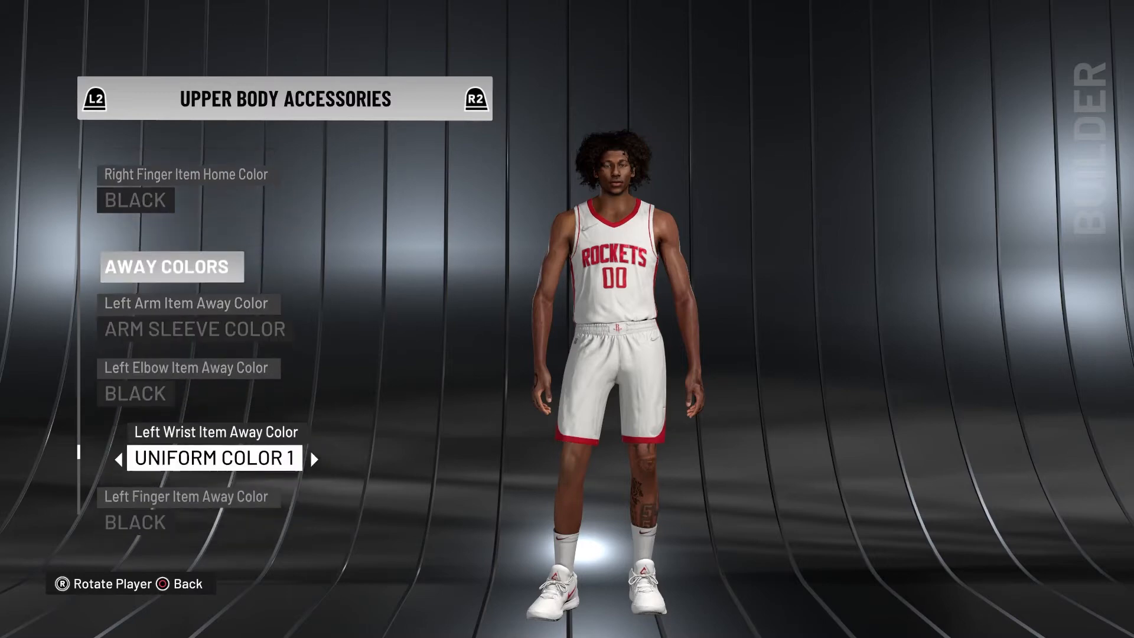
pyautogui.scroll(-3)
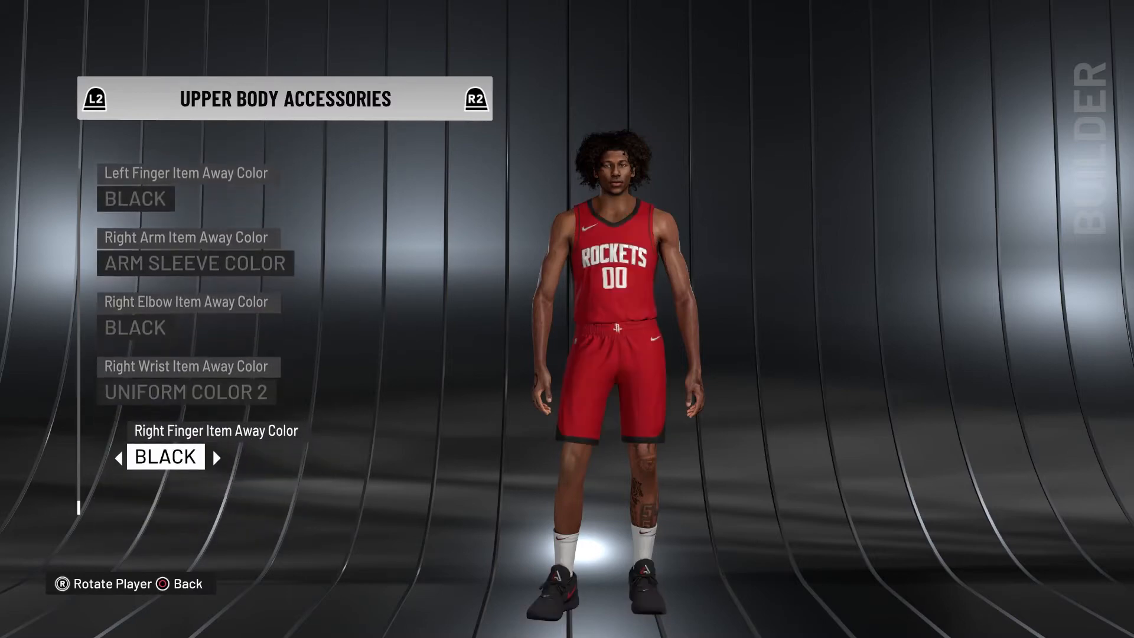
pyautogui.press('circle')
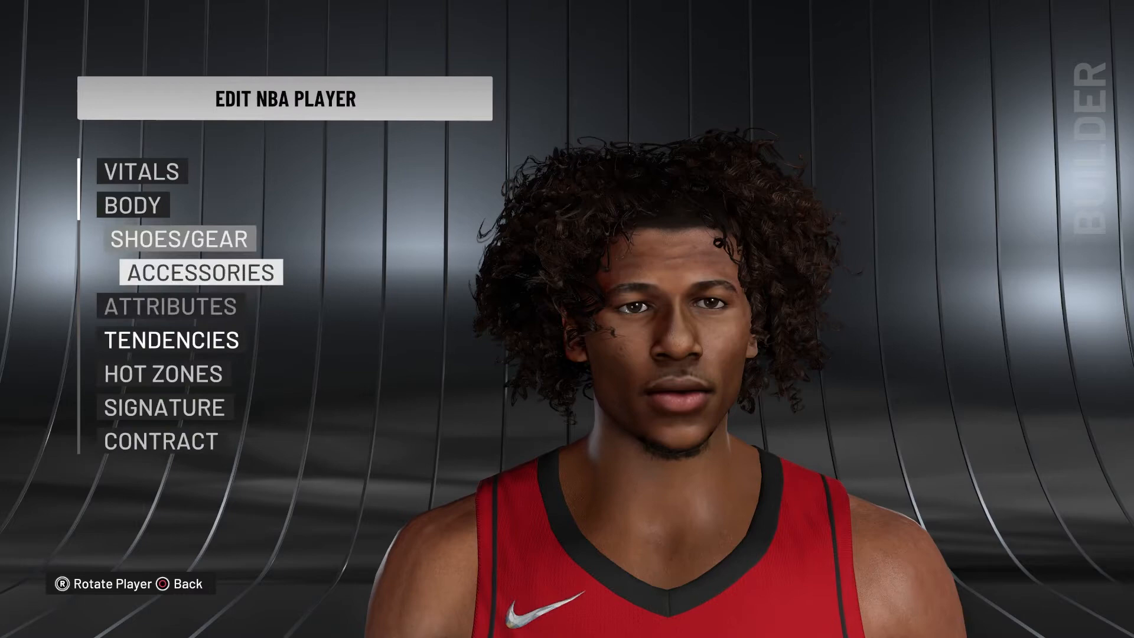
# Look through Jalen Green's Shoes/Gear options and return to the editor sections
pyautogui.click(133, 204)
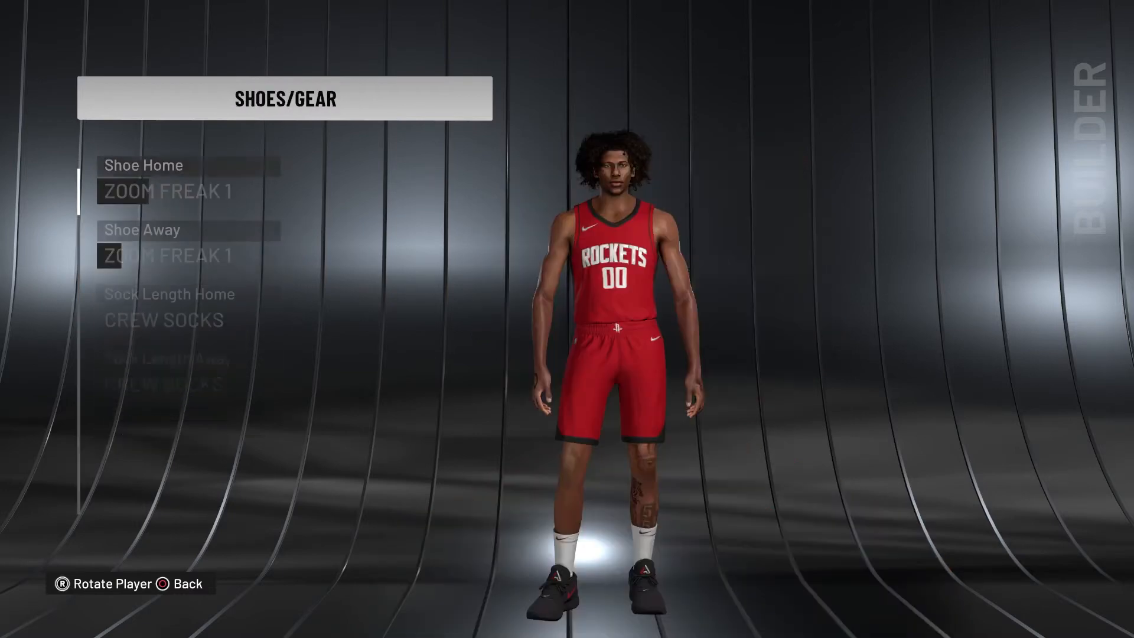
pyautogui.scroll(-3)
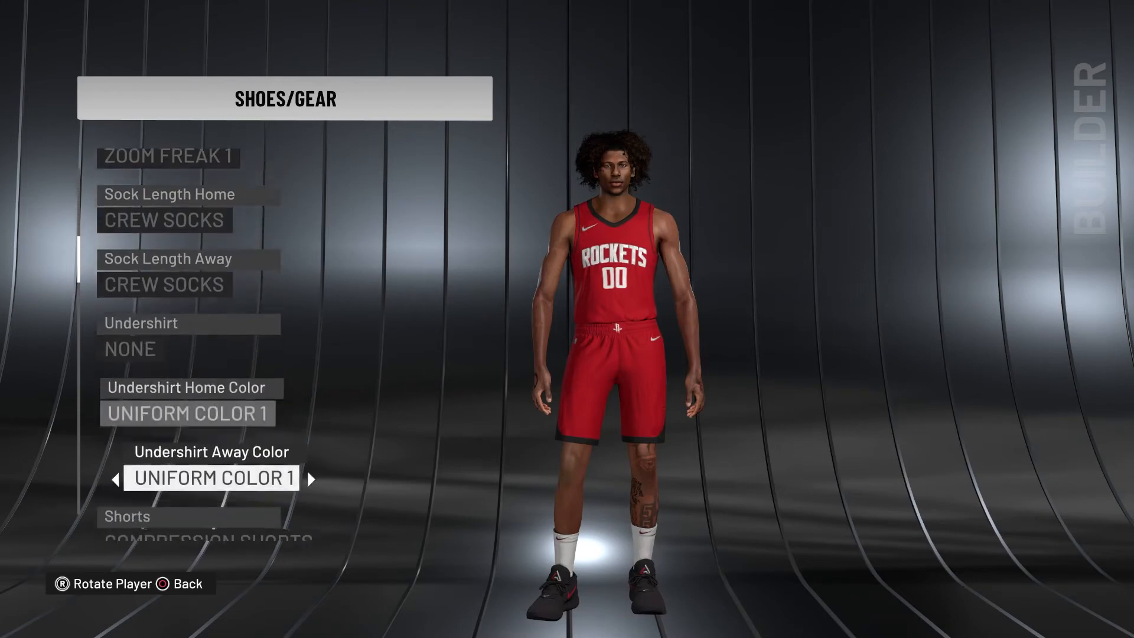
pyautogui.scroll(-3)
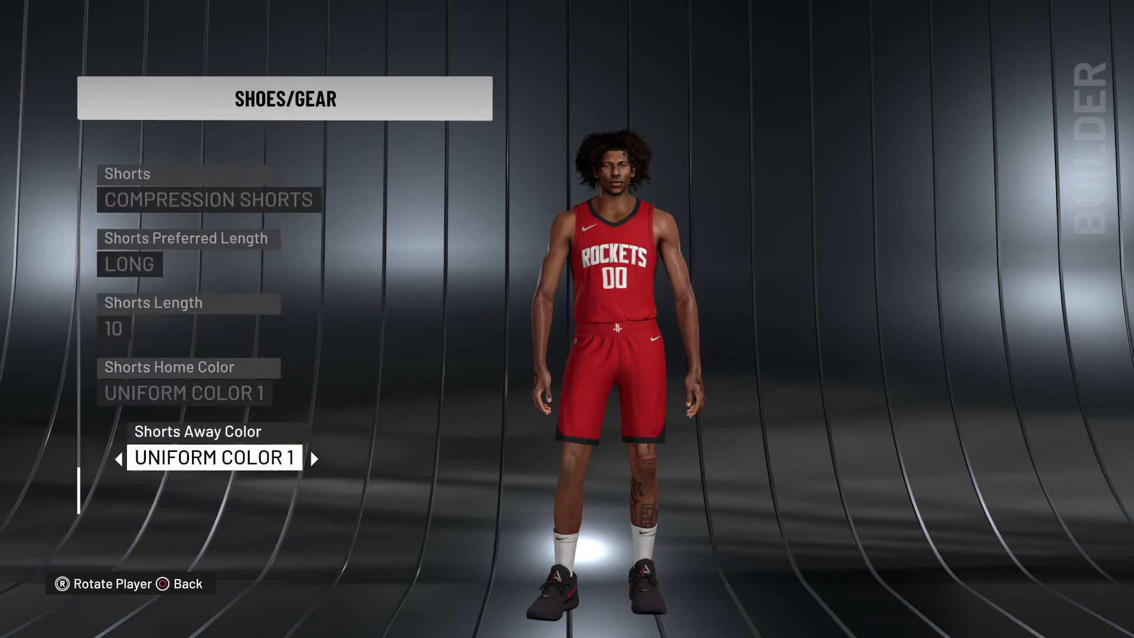
pyautogui.scroll(-3)
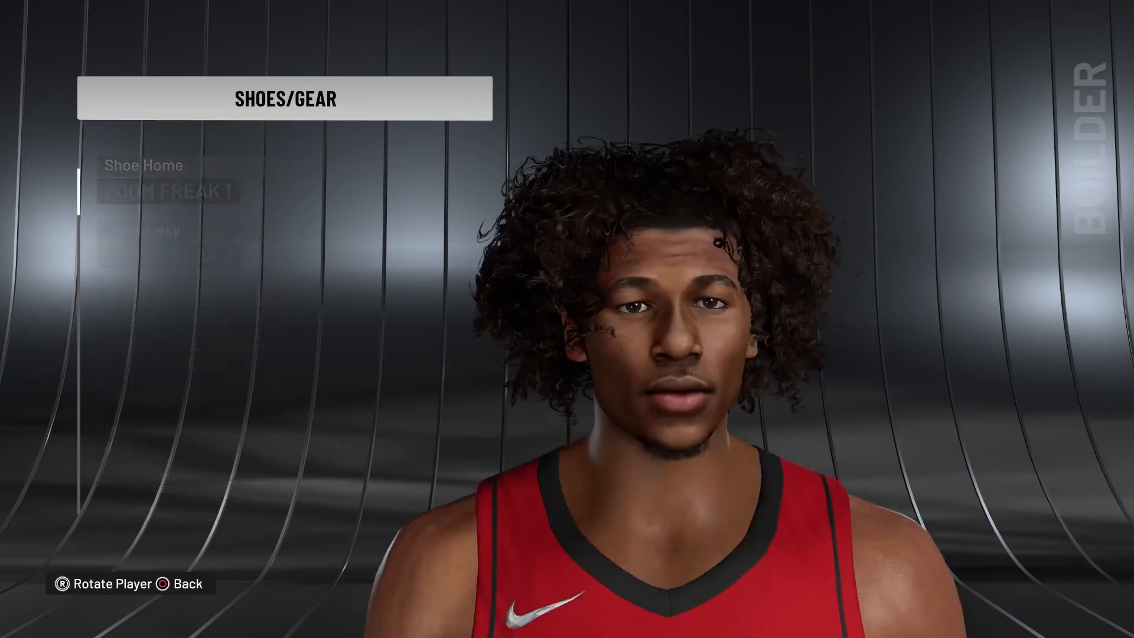
pyautogui.press('Back')
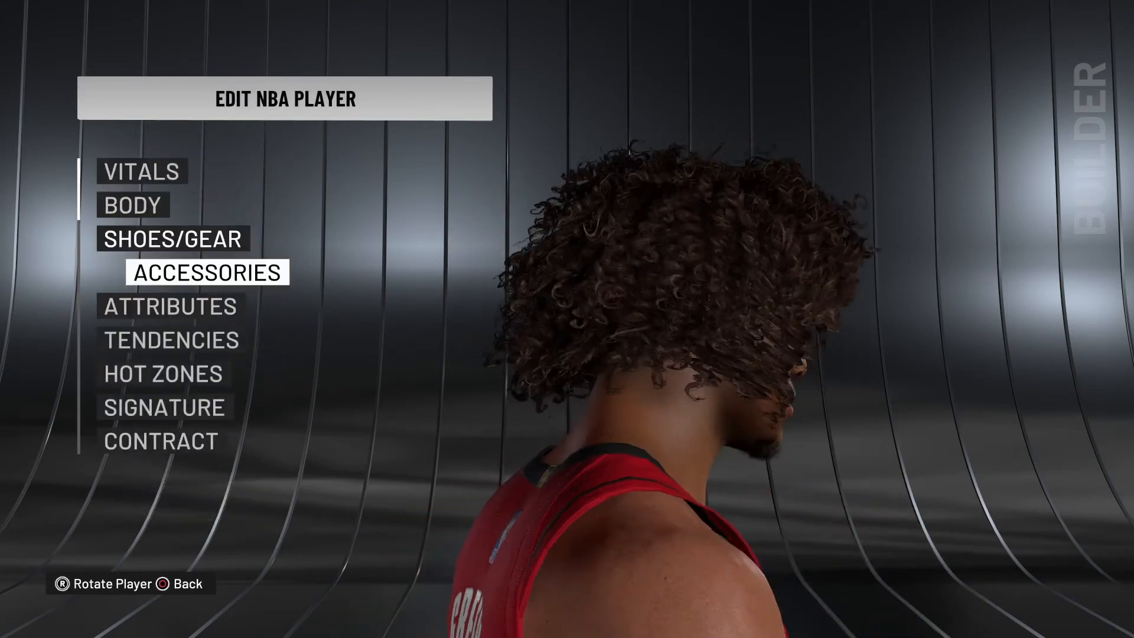
# Browse his Vitals details, then move on to open Cade Cunningham in the editor
pyautogui.click(208, 272)
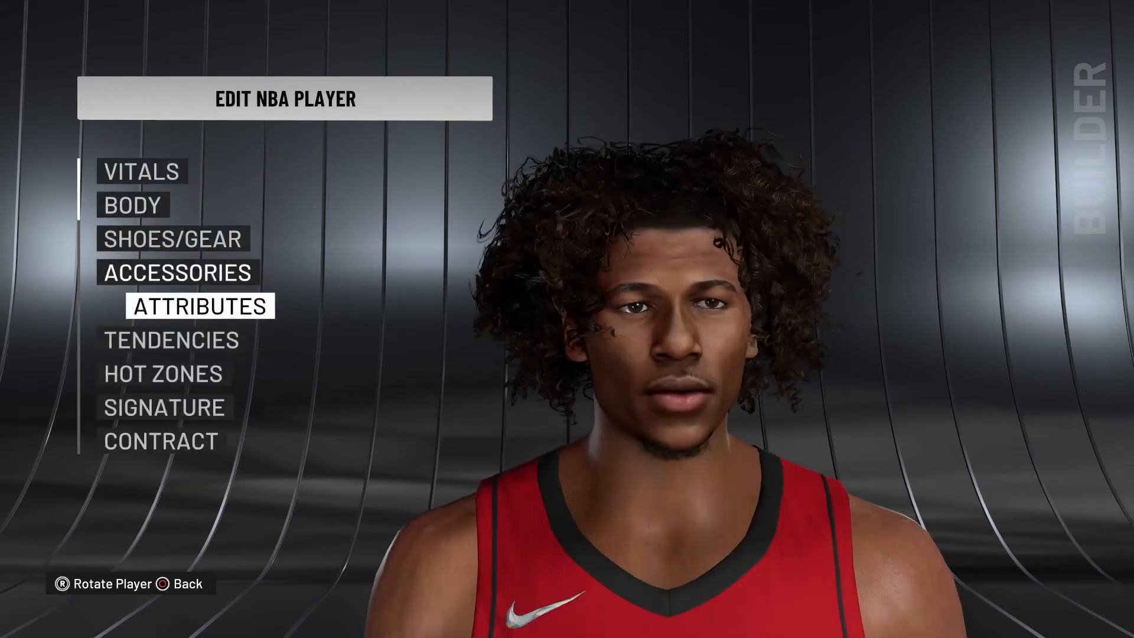
pyautogui.click(141, 171)
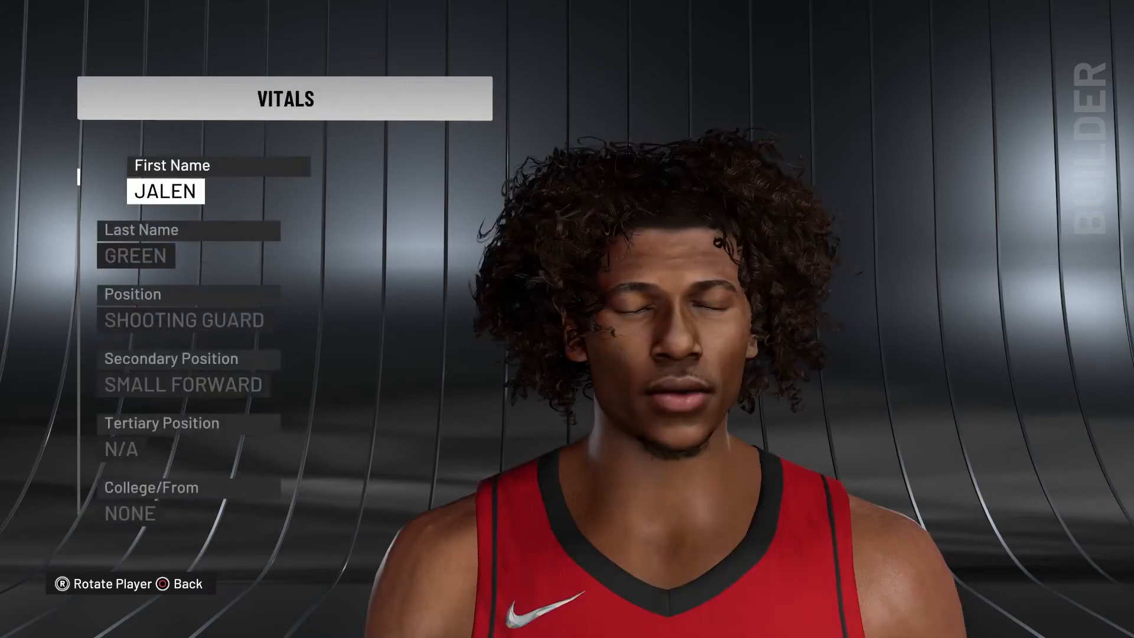
pyautogui.scroll(-3)
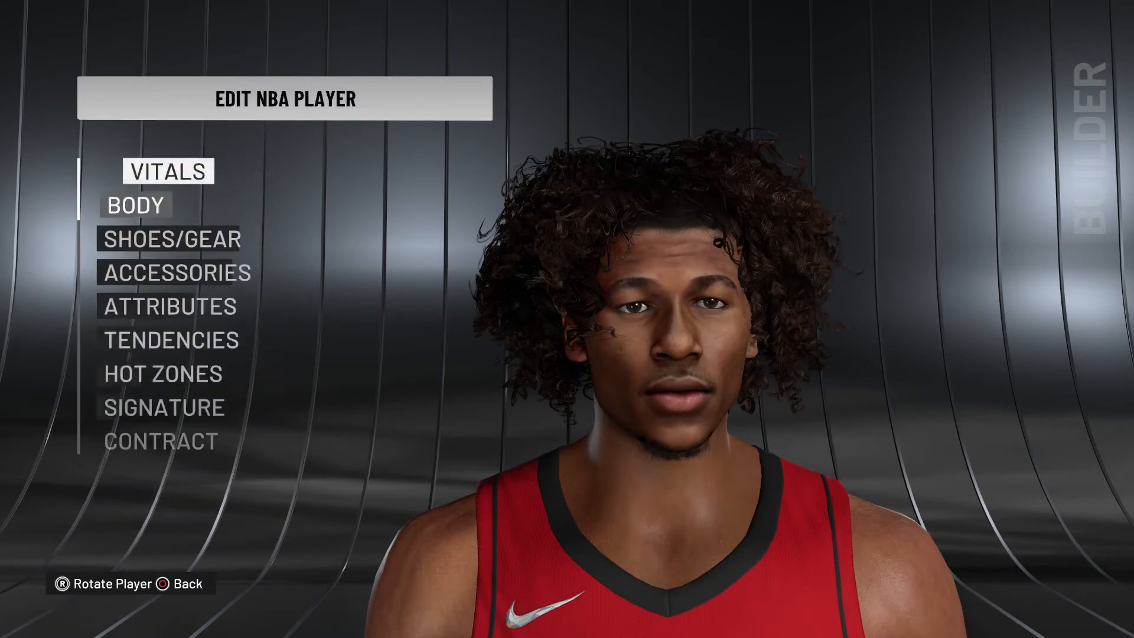
pyautogui.scroll(-3)
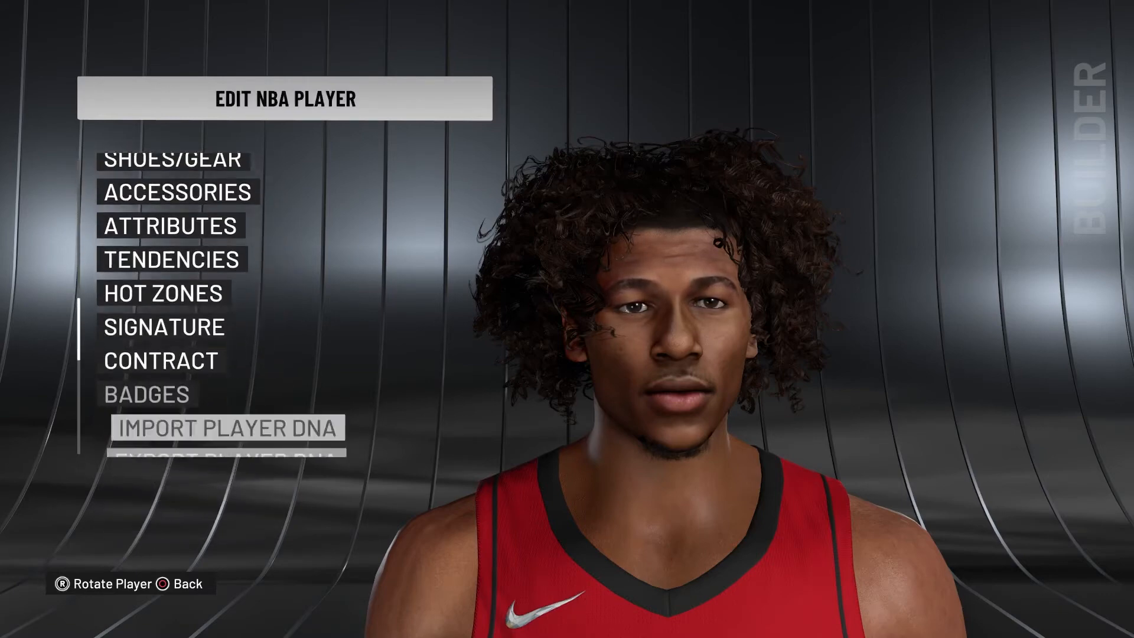
pyautogui.scroll(-3)
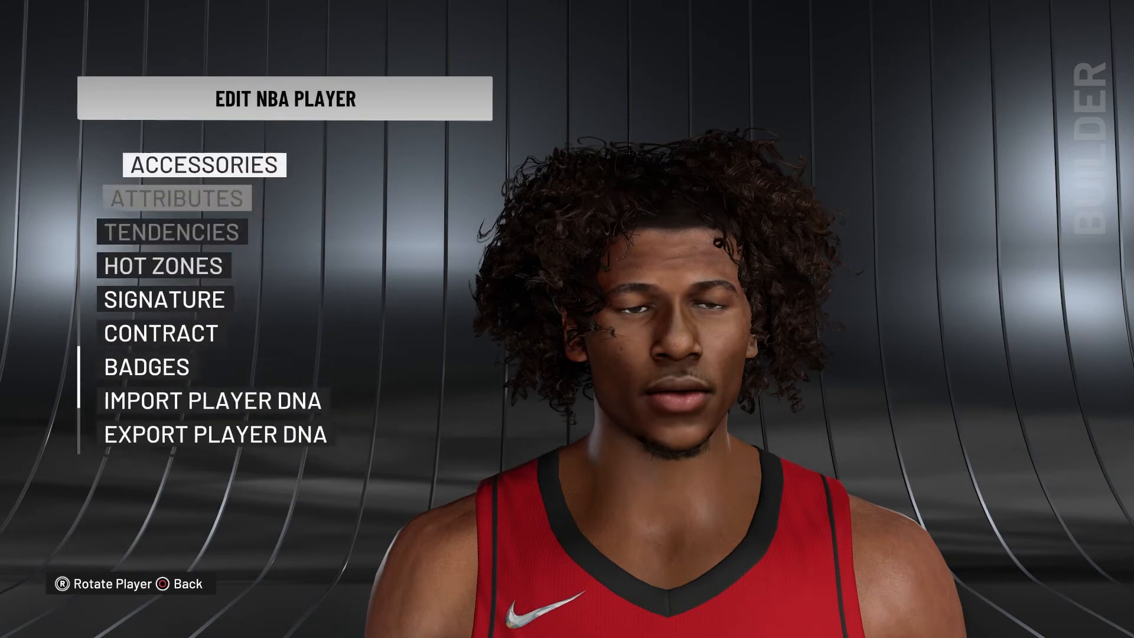
pyautogui.scroll(3)
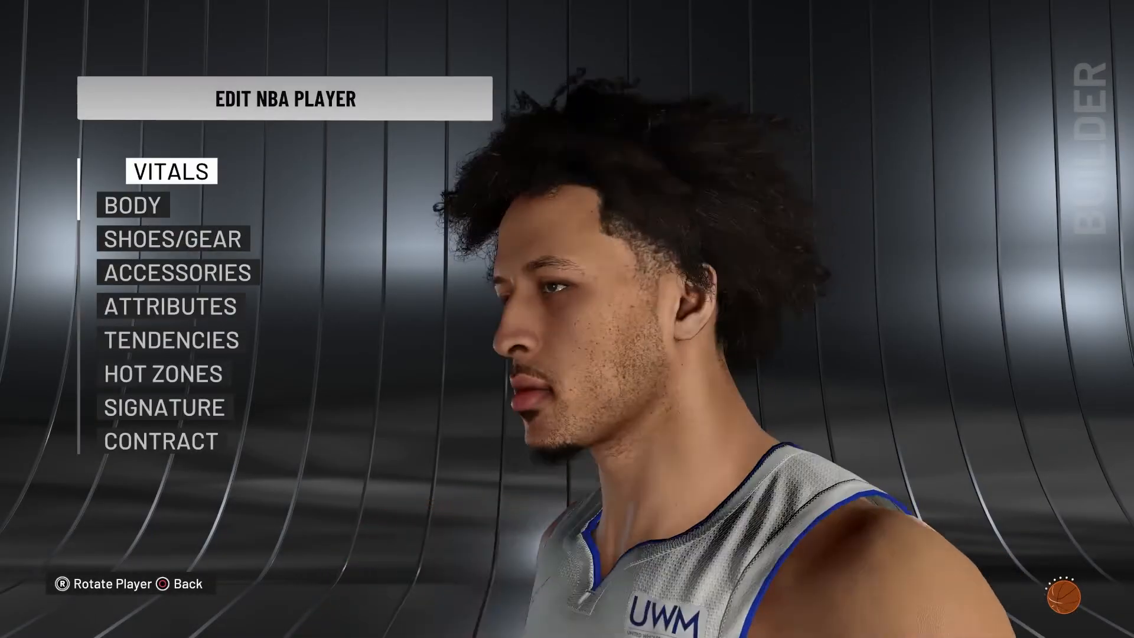
# Rotate Cade Cunningham to view his face and profile, then open Giannis Antetokounmpo for editing
pyautogui.press('R')
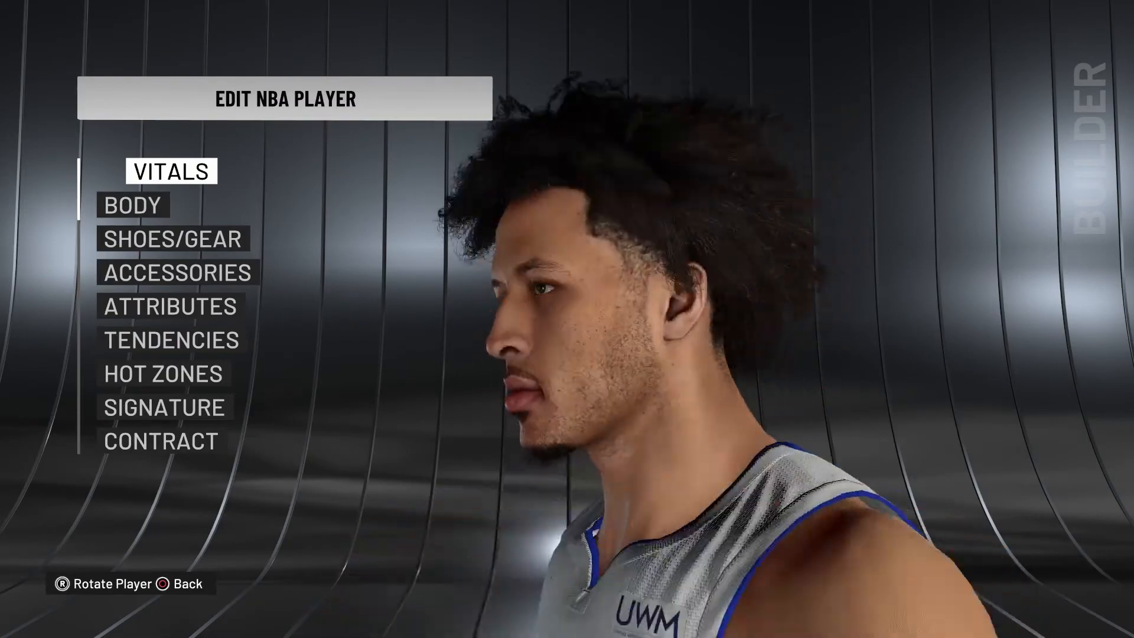
pyautogui.press('R')
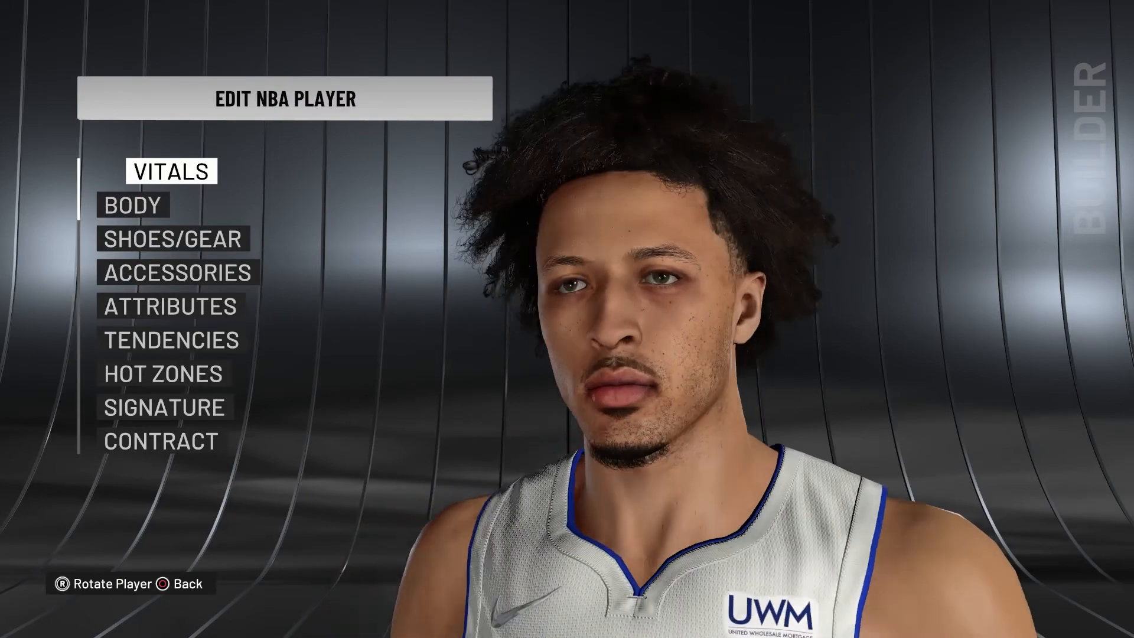
pyautogui.press('R')
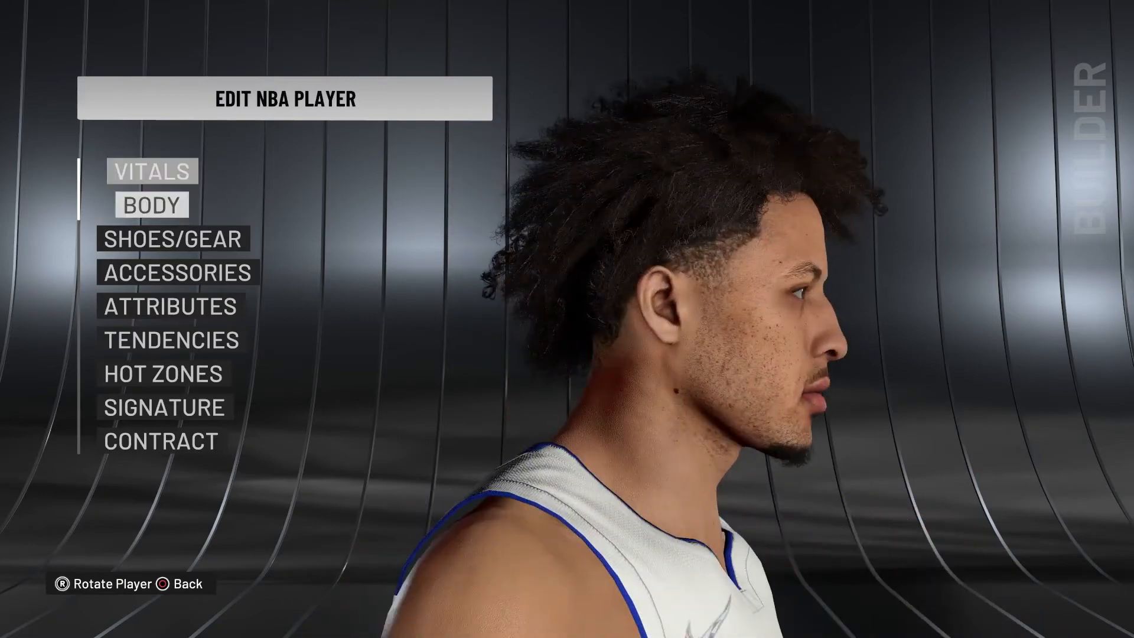
pyautogui.press('up')
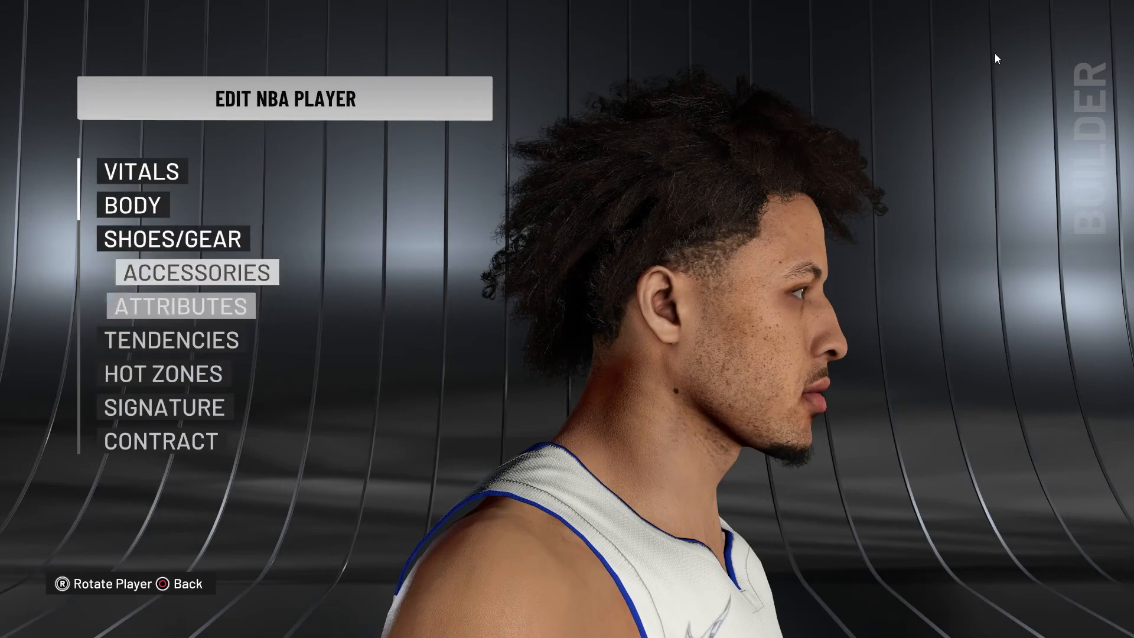
pyautogui.scroll(-3)
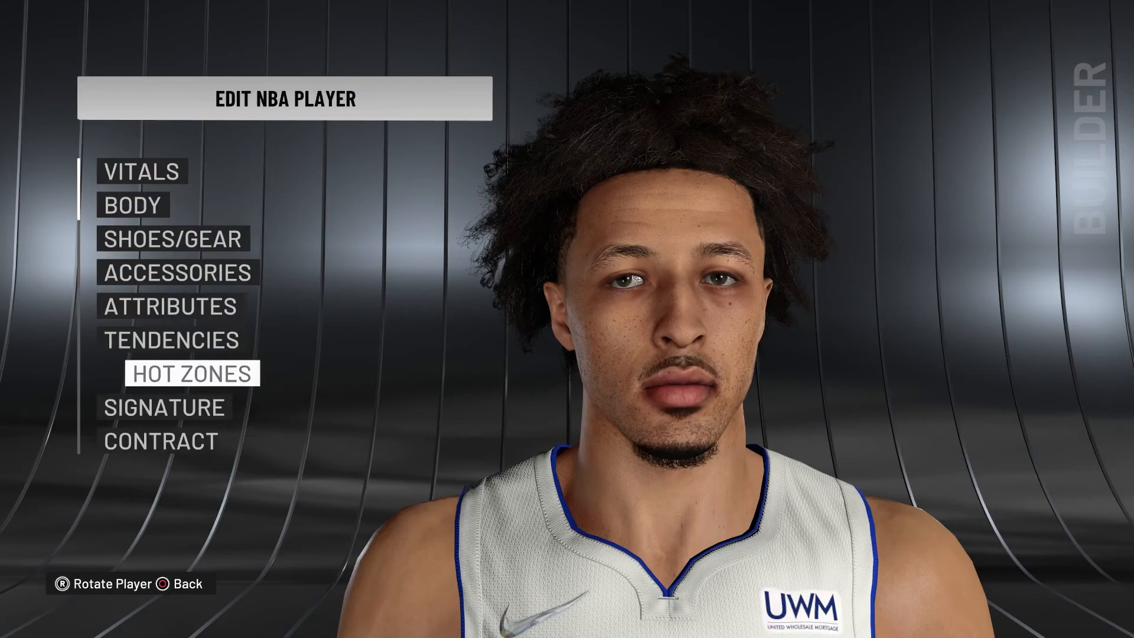
pyautogui.click(160, 441)
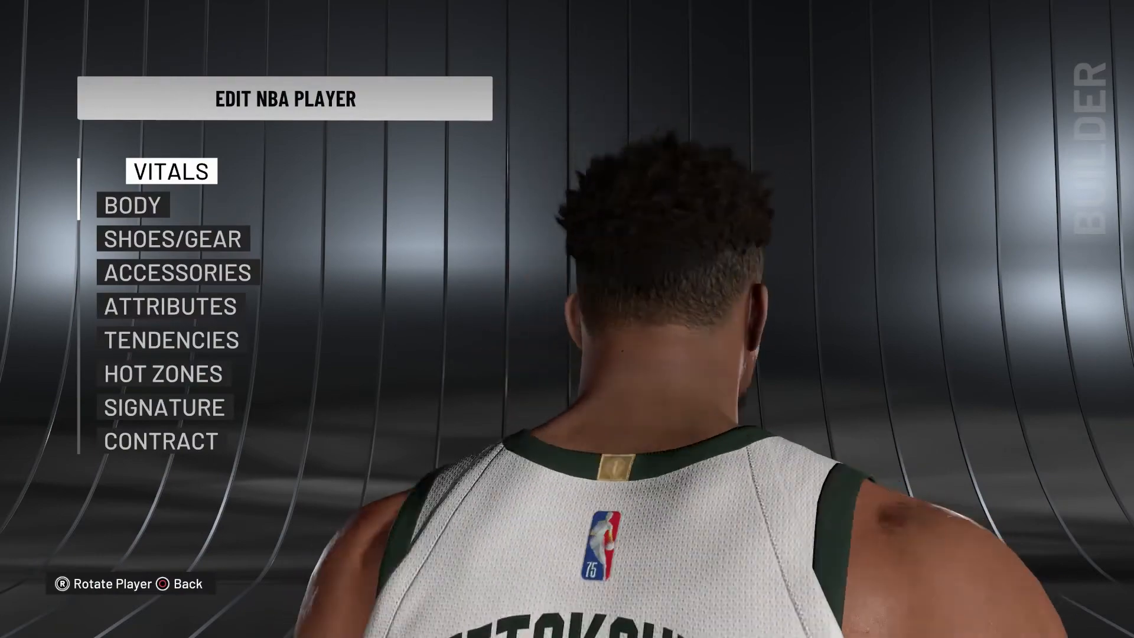
# Rotate Giannis to view both profiles, then bring up Damian Lillard's player options
pyautogui.press('R')
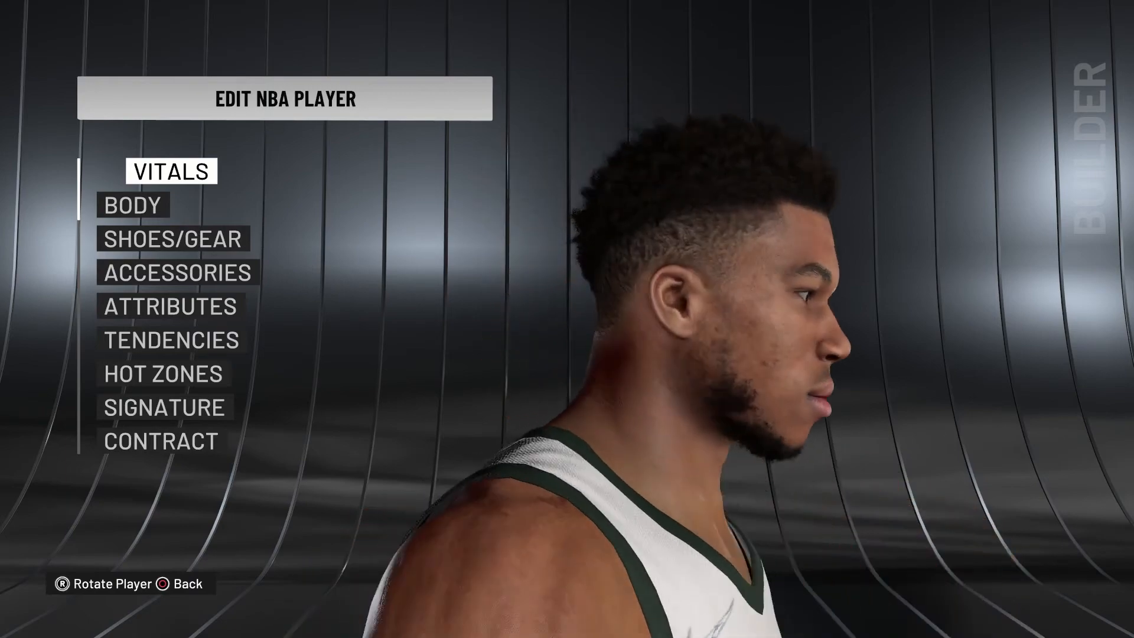
pyautogui.press('R')
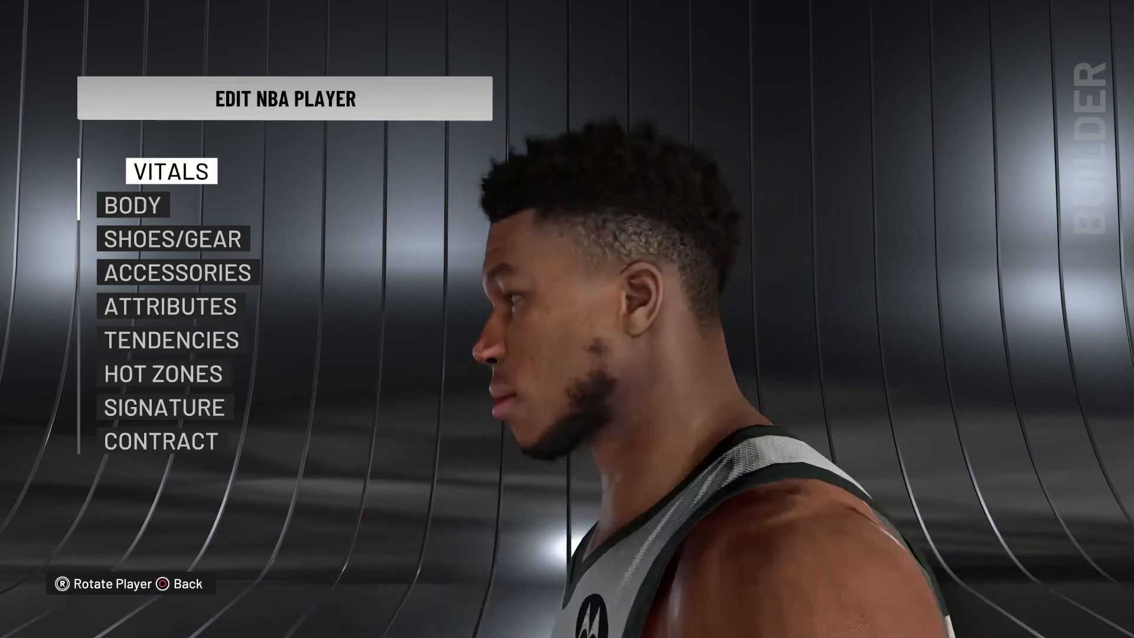
pyautogui.press('r')
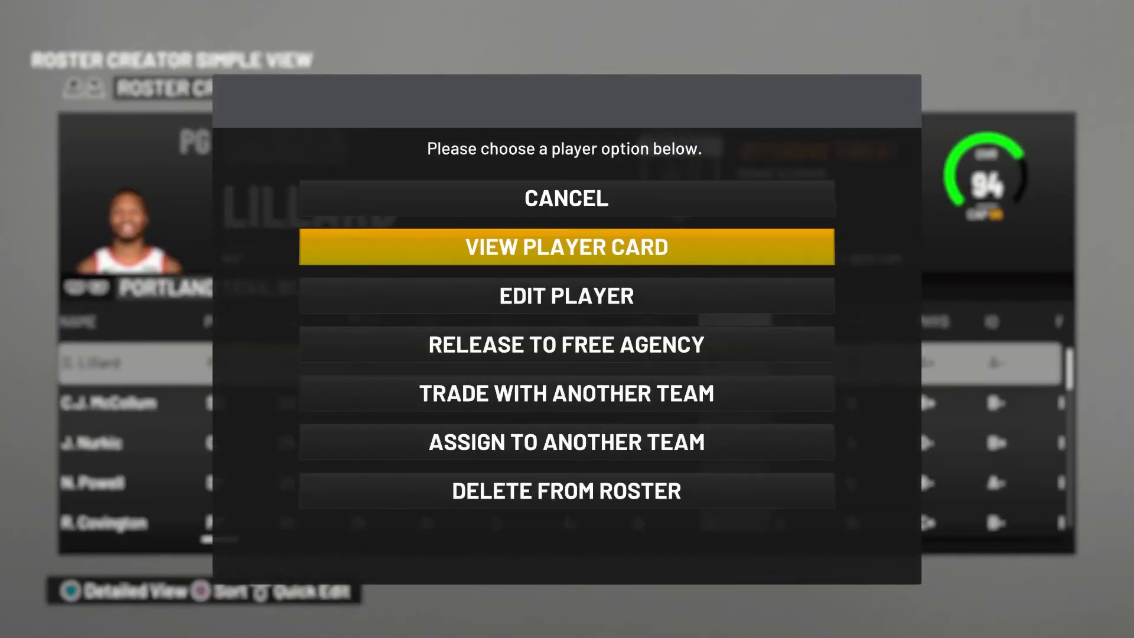
# Preview Damian Lillard's face, then Remove Changes and Return and Exit Without Saving to the desktop
pyautogui.click(566, 295)
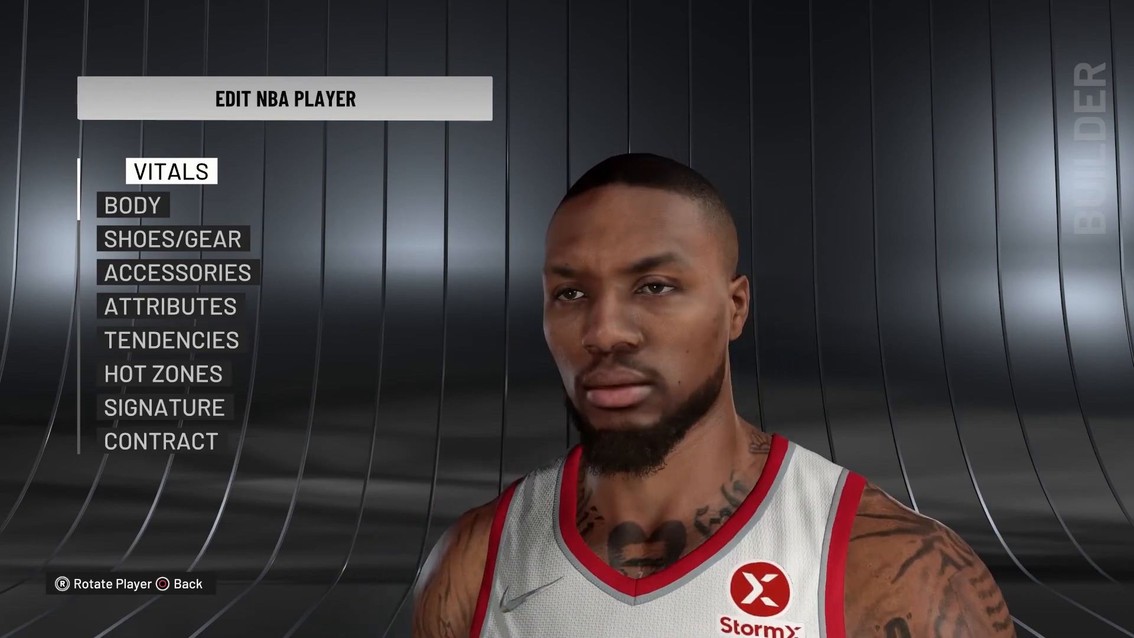
pyautogui.press('r')
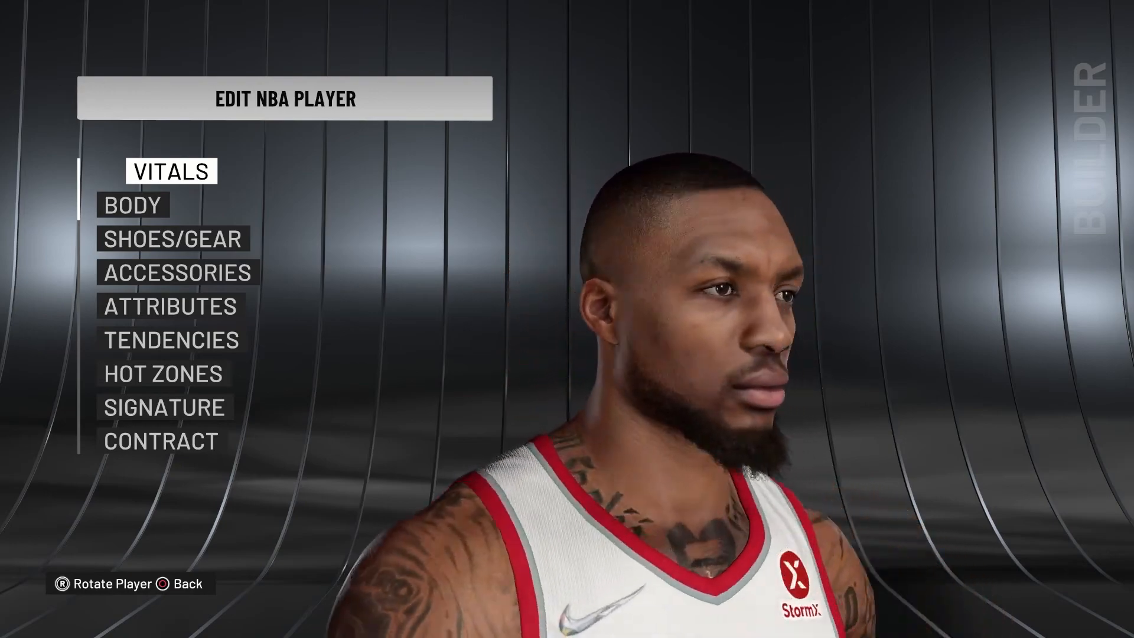
pyautogui.press('R')
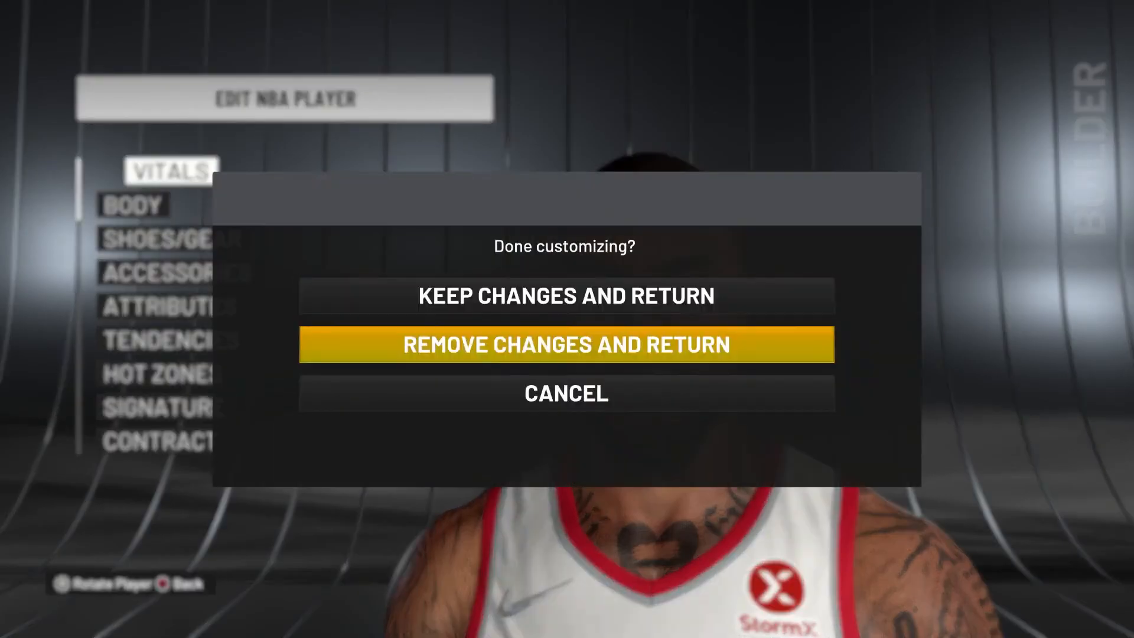
pyautogui.click(566, 343)
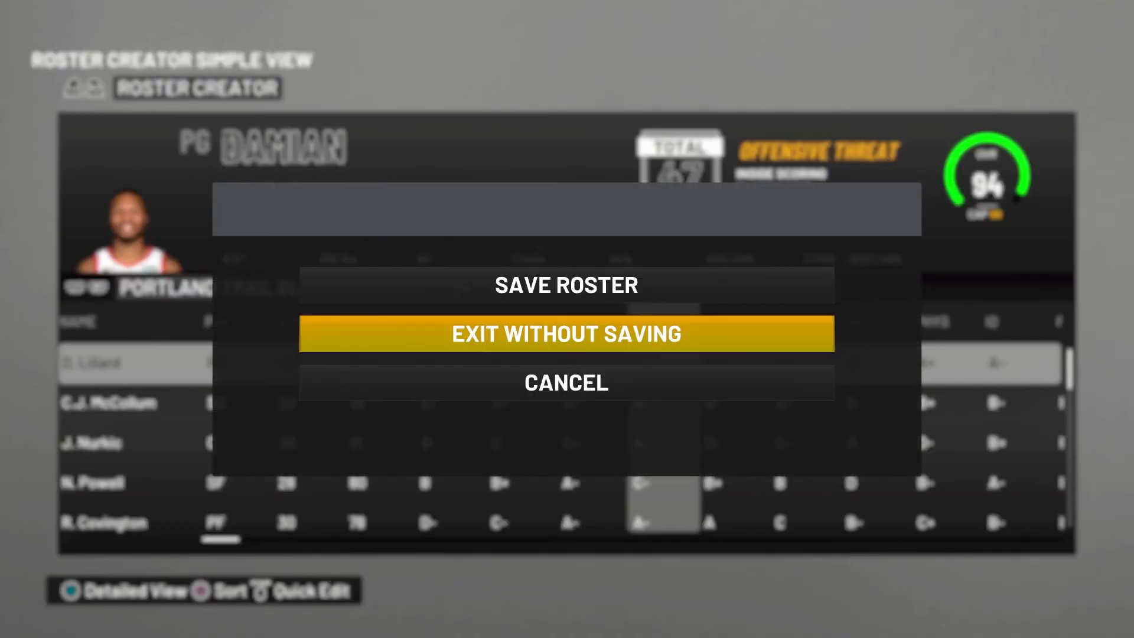
pyautogui.click(565, 333)
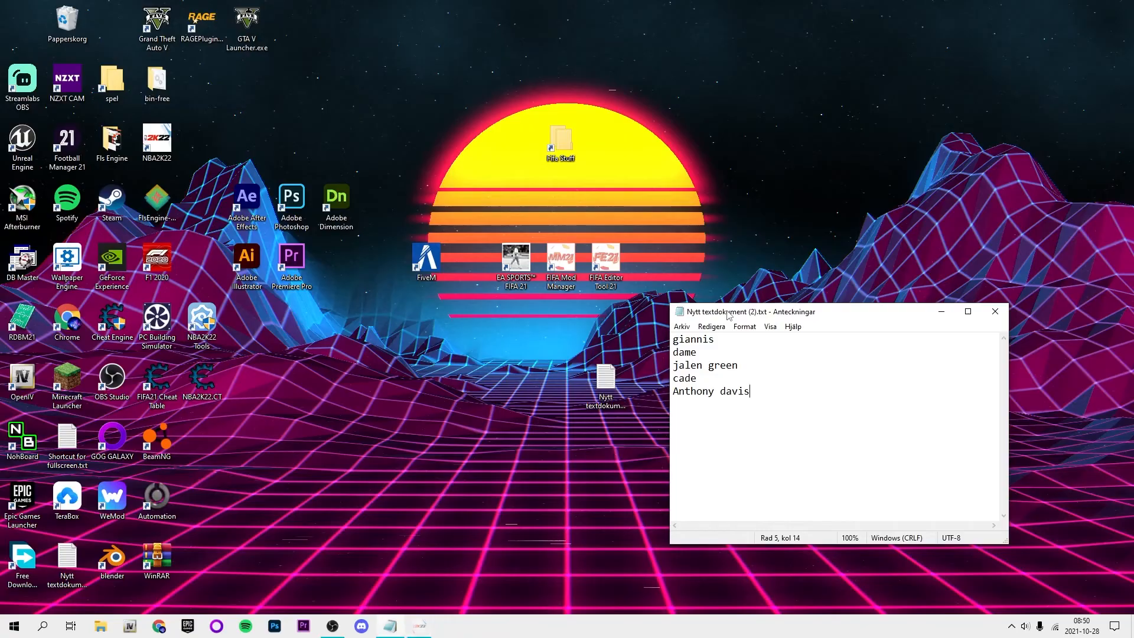
# Switch from the Notepad player list to the OBS Studio window
pyautogui.click(993, 310)
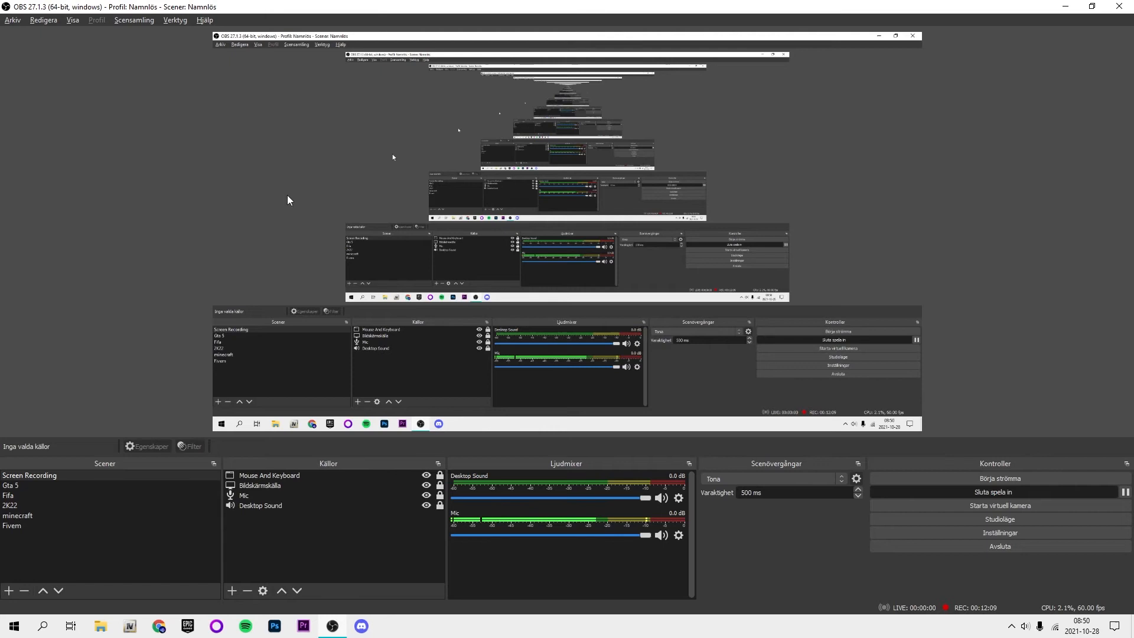
pyautogui.moveTo(1049, 4)
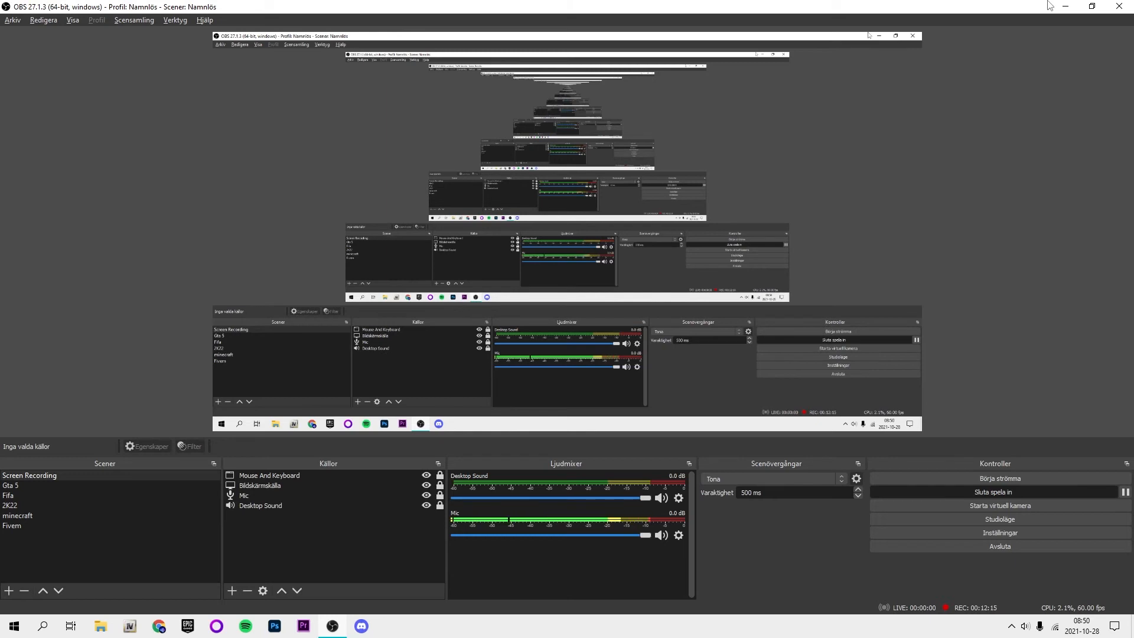